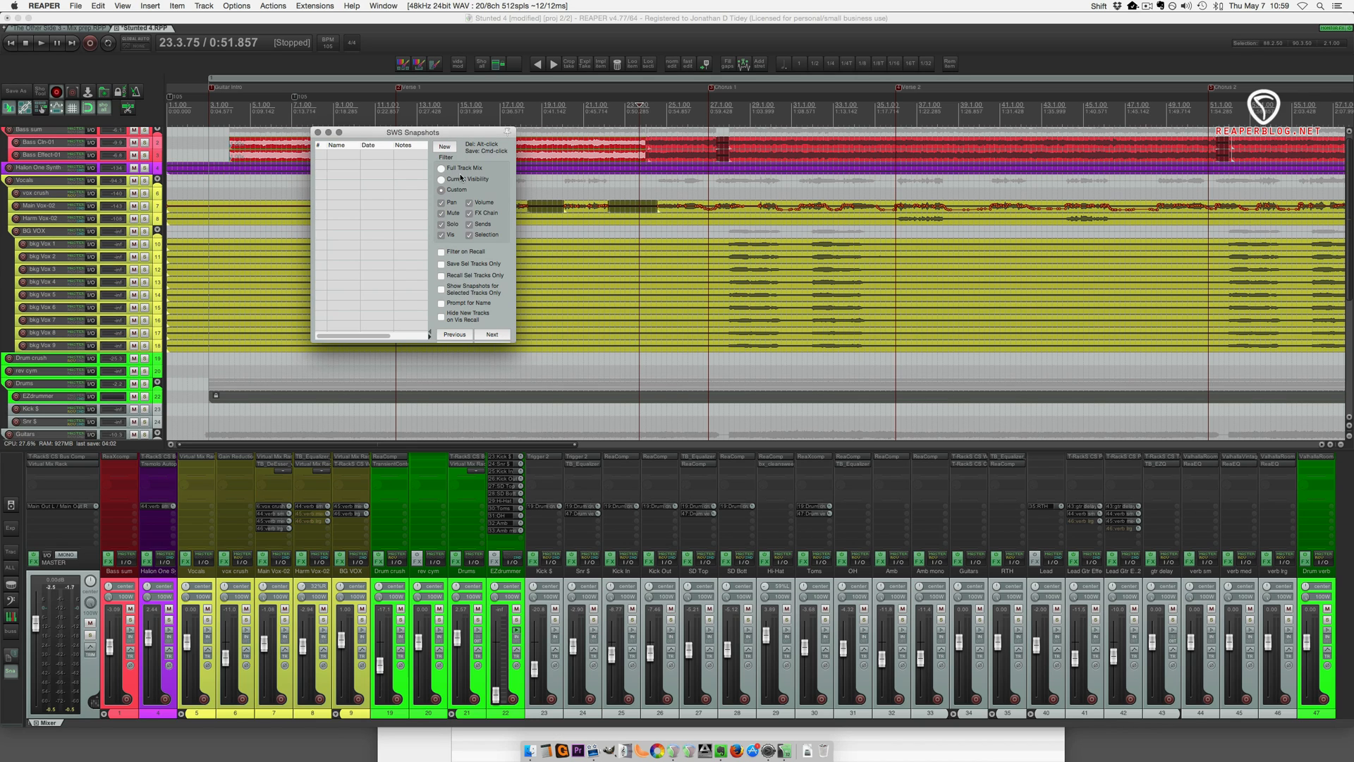
Show the SWS Snapshots window from Extensions with the Full Track Mix filter selected.
{"action": "left_click", "coordinate": [313, 7]}
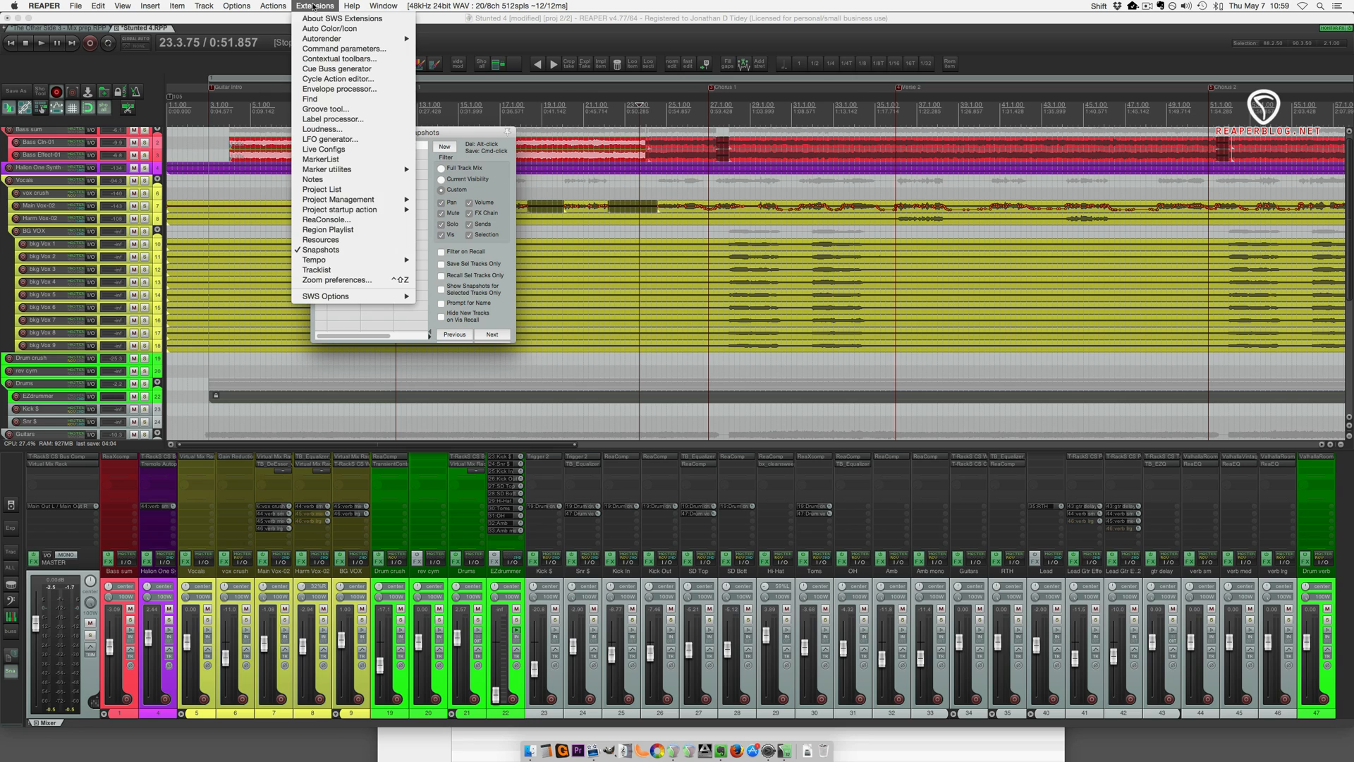
{"action": "mouse_move", "coordinate": [322, 250]}
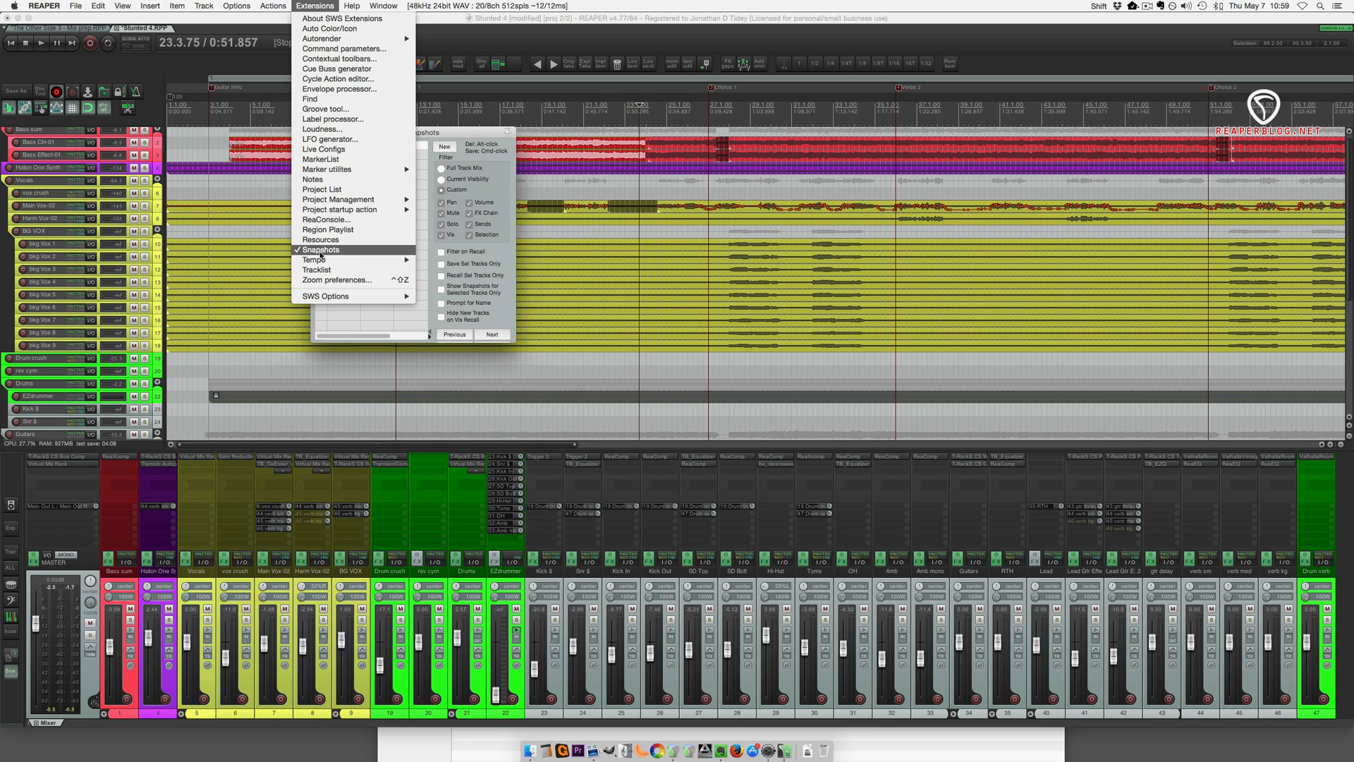
{"action": "mouse_move", "coordinate": [491, 168]}
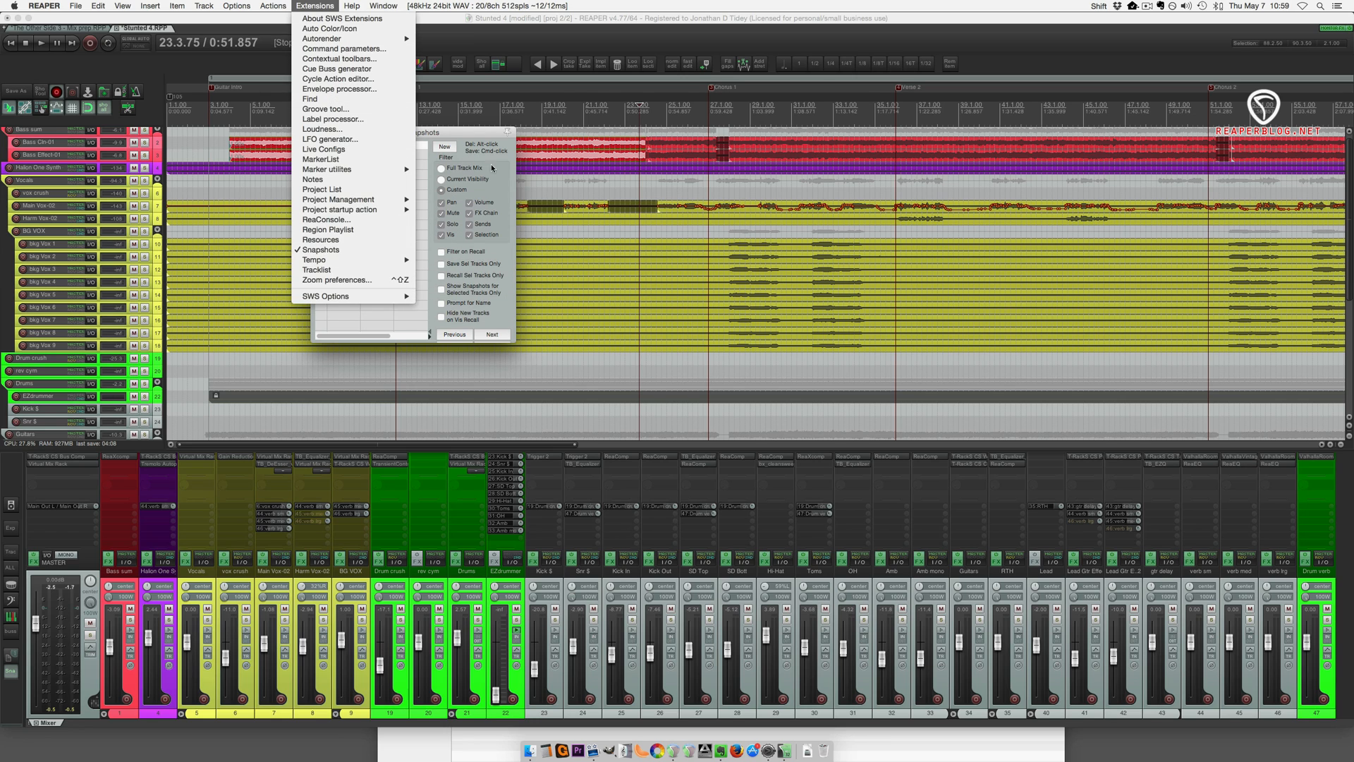
{"action": "left_click", "coordinate": [320, 249]}
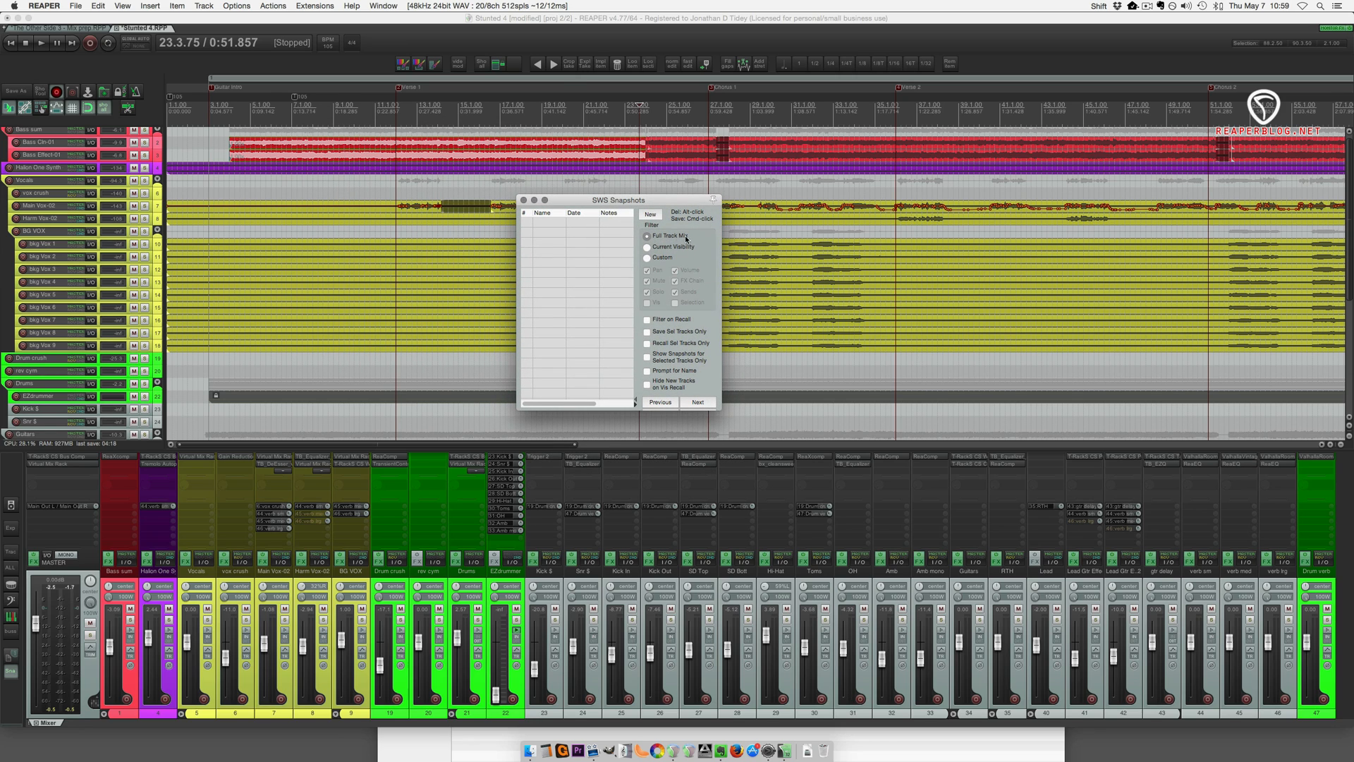
{"action": "mouse_move", "coordinate": [612, 342]}
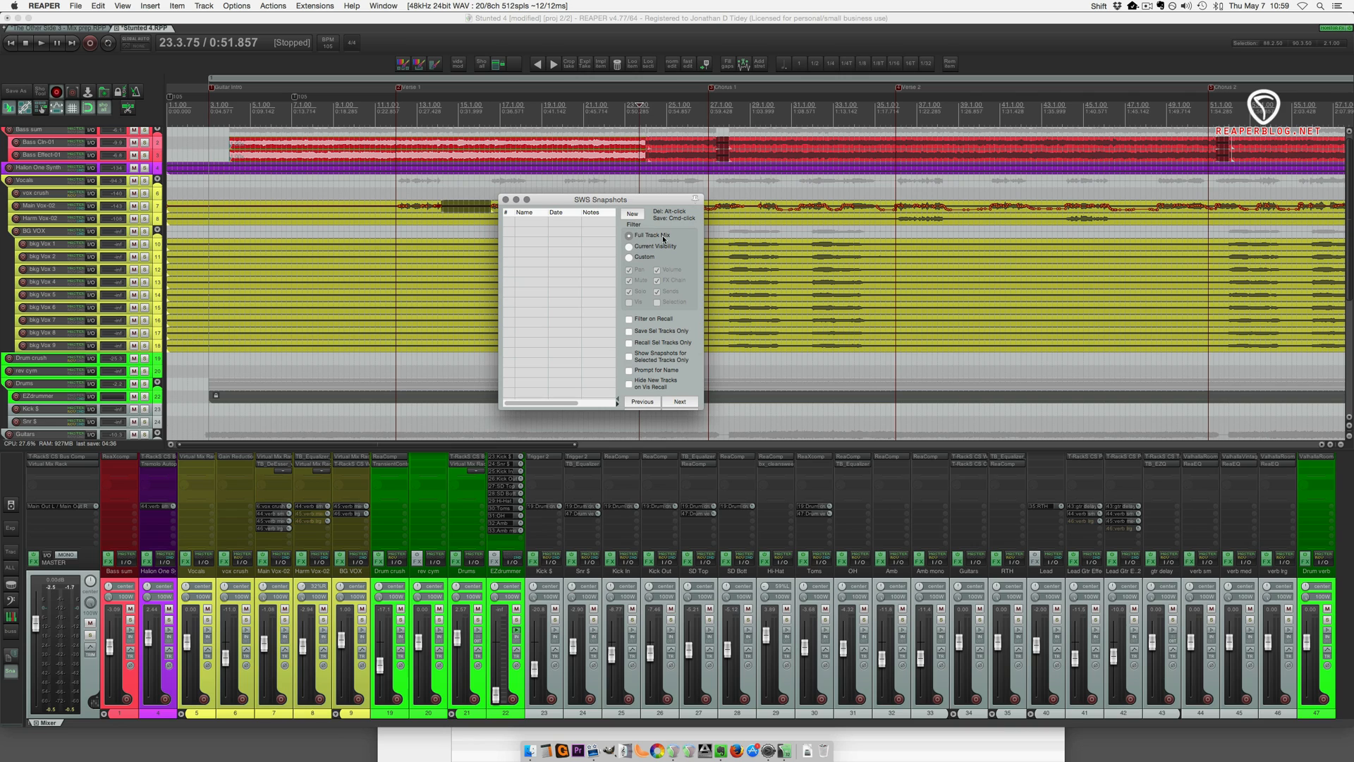
{"action": "mouse_move", "coordinate": [629, 389]}
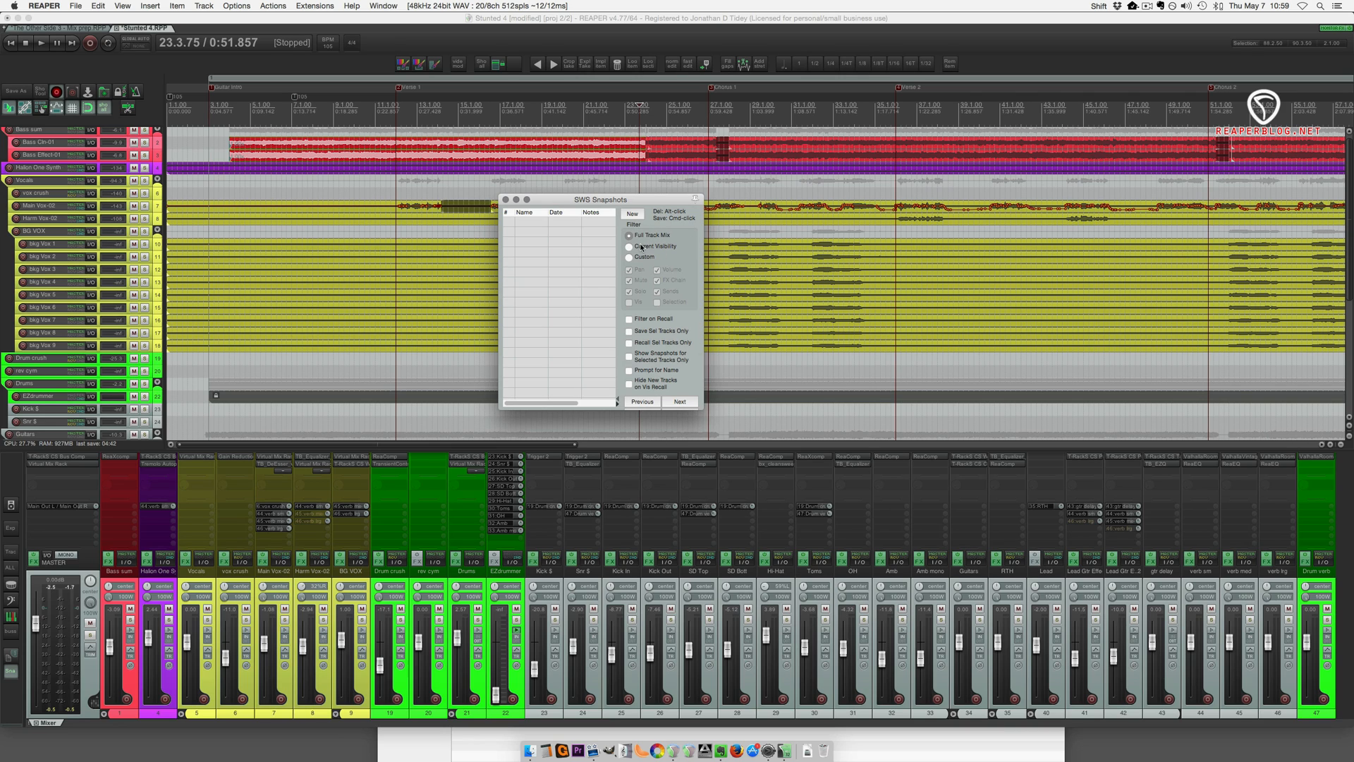
Save a new full-track-mix snapshot named Mix 1.
{"action": "left_click", "coordinate": [631, 213]}
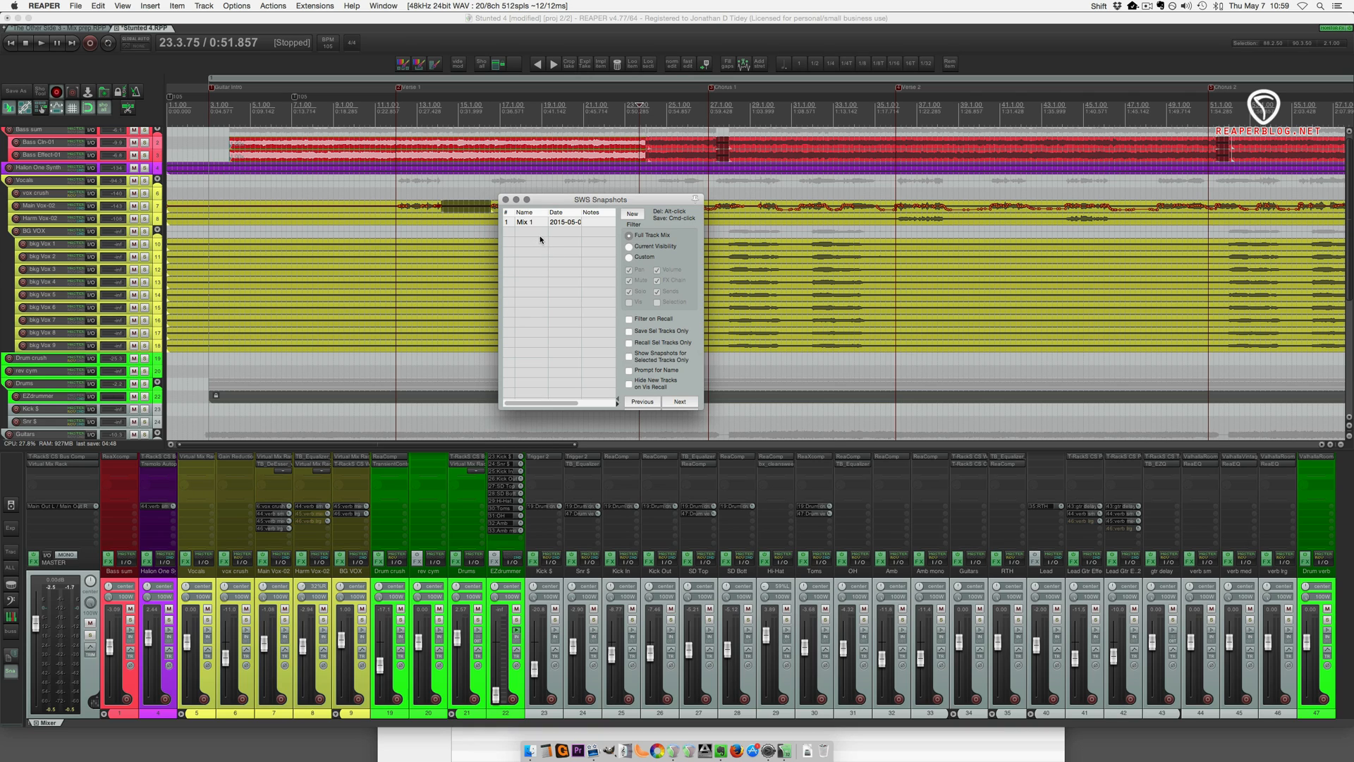
{"action": "mouse_move", "coordinate": [559, 279]}
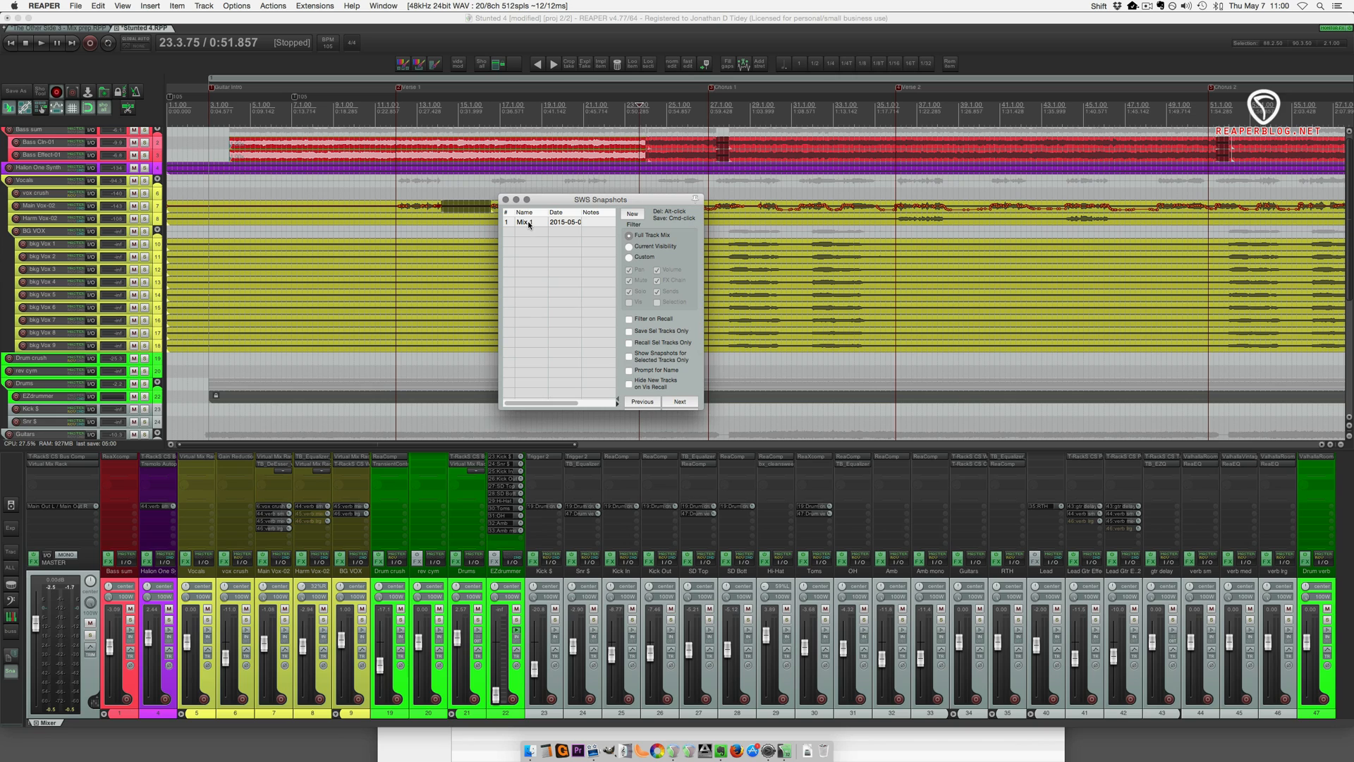
Bring up the actions menu for the Mix 1 snapshot.
{"action": "right_click", "coordinate": [527, 222]}
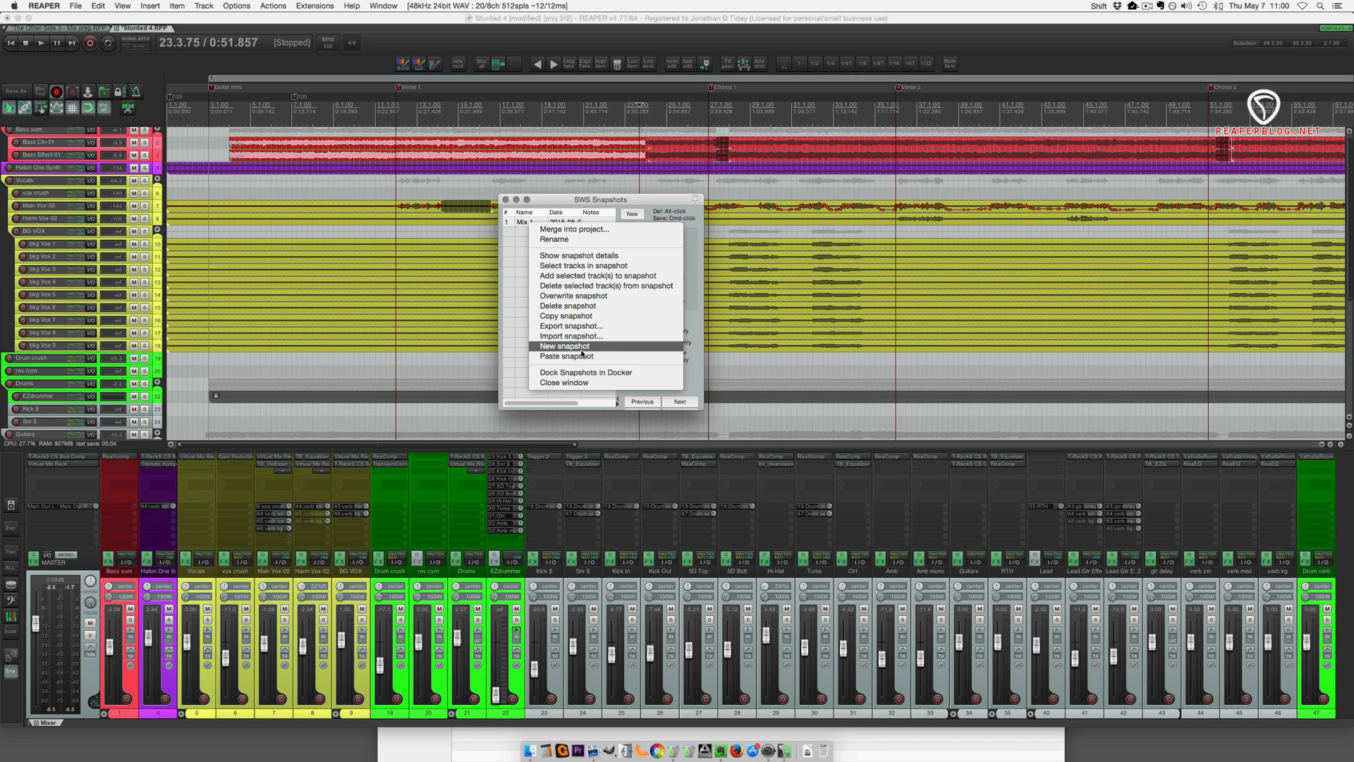
{"action": "mouse_move", "coordinate": [565, 315]}
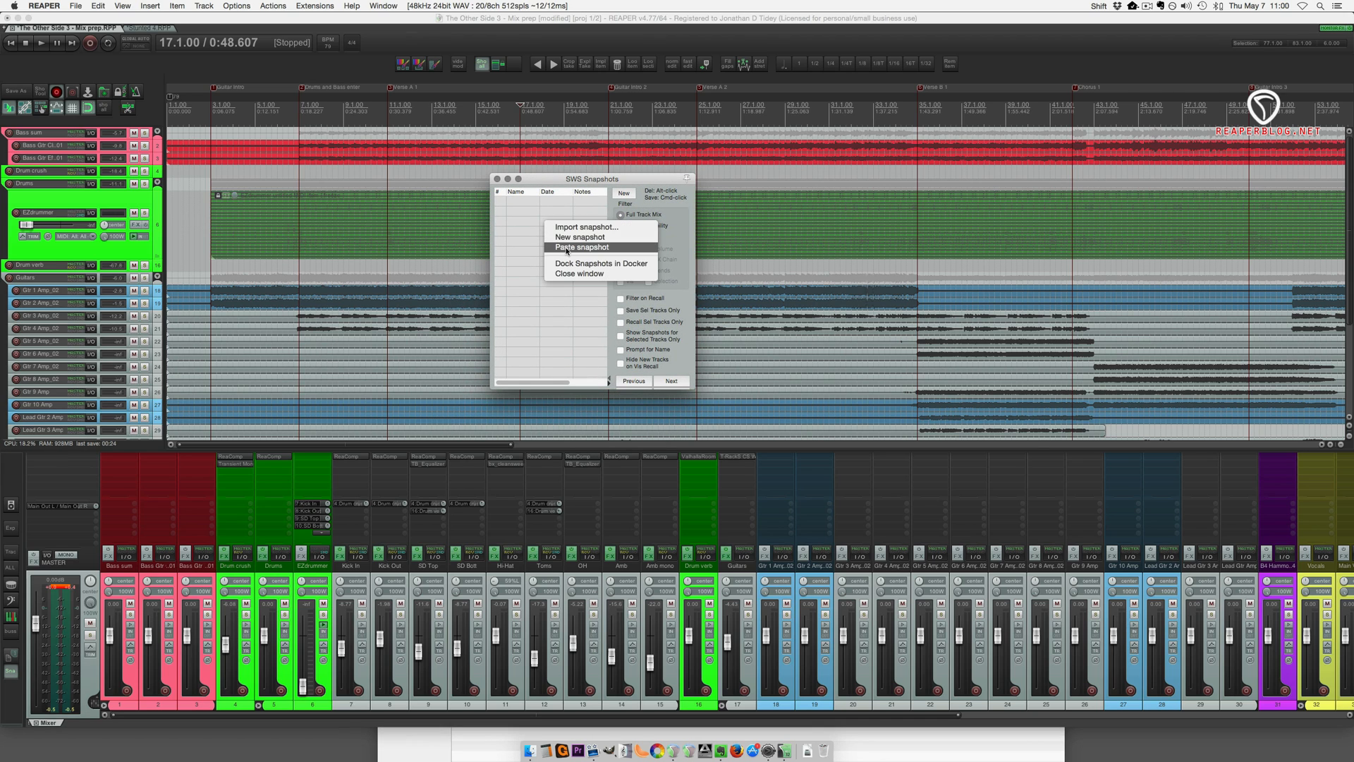
Paste the snapshot, mapping Bass Cln-01 and Bass Effect-01 to Bass Gtr Cln-01 and Bass Gtr Effect-01.
{"action": "left_click", "coordinate": [583, 246]}
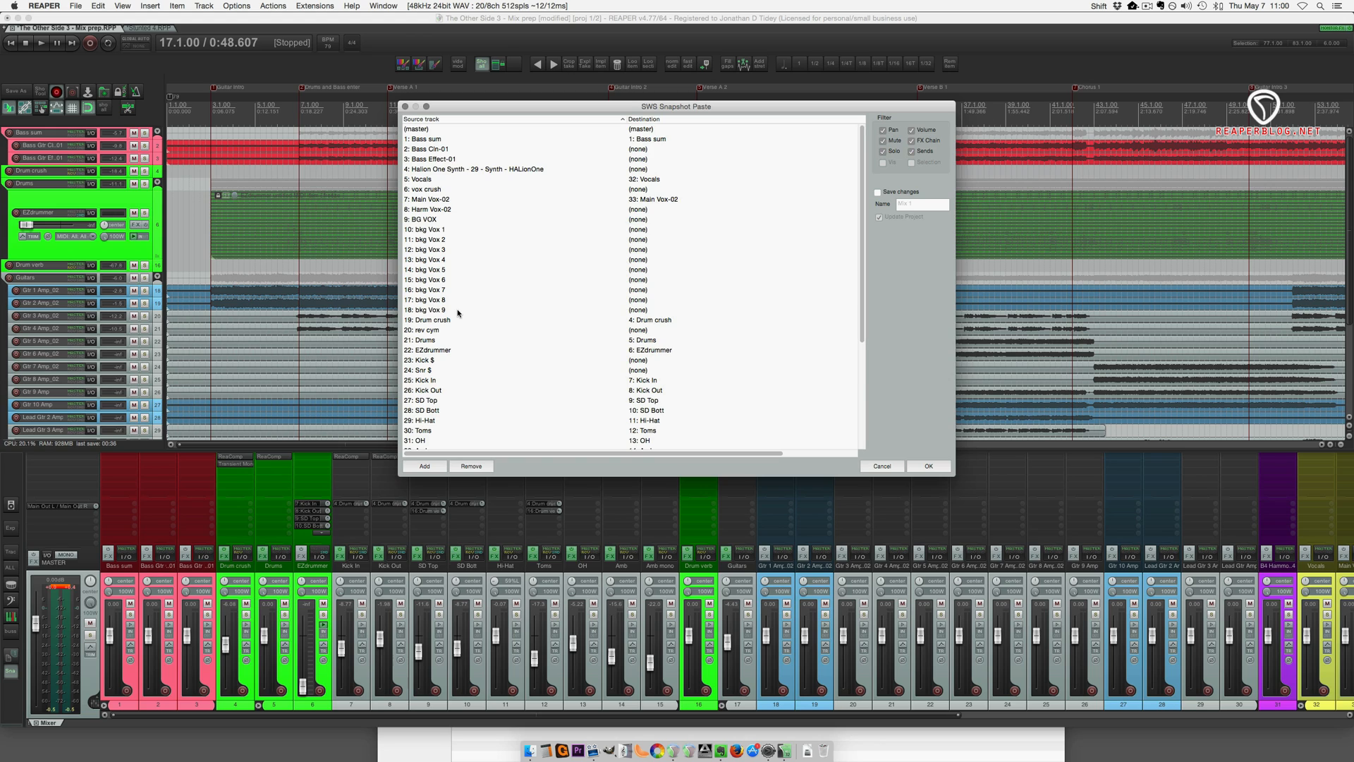
{"action": "mouse_move", "coordinate": [481, 280]}
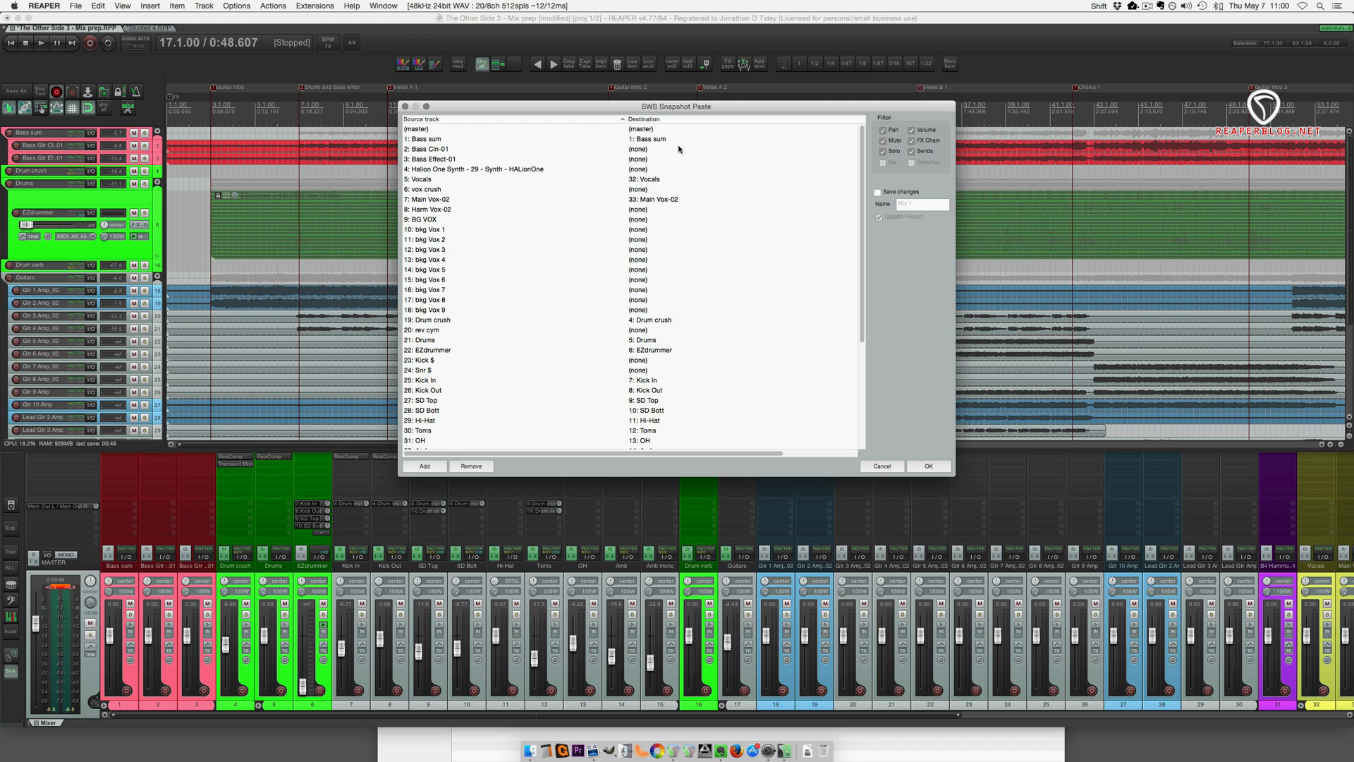
{"action": "mouse_move", "coordinate": [691, 215]}
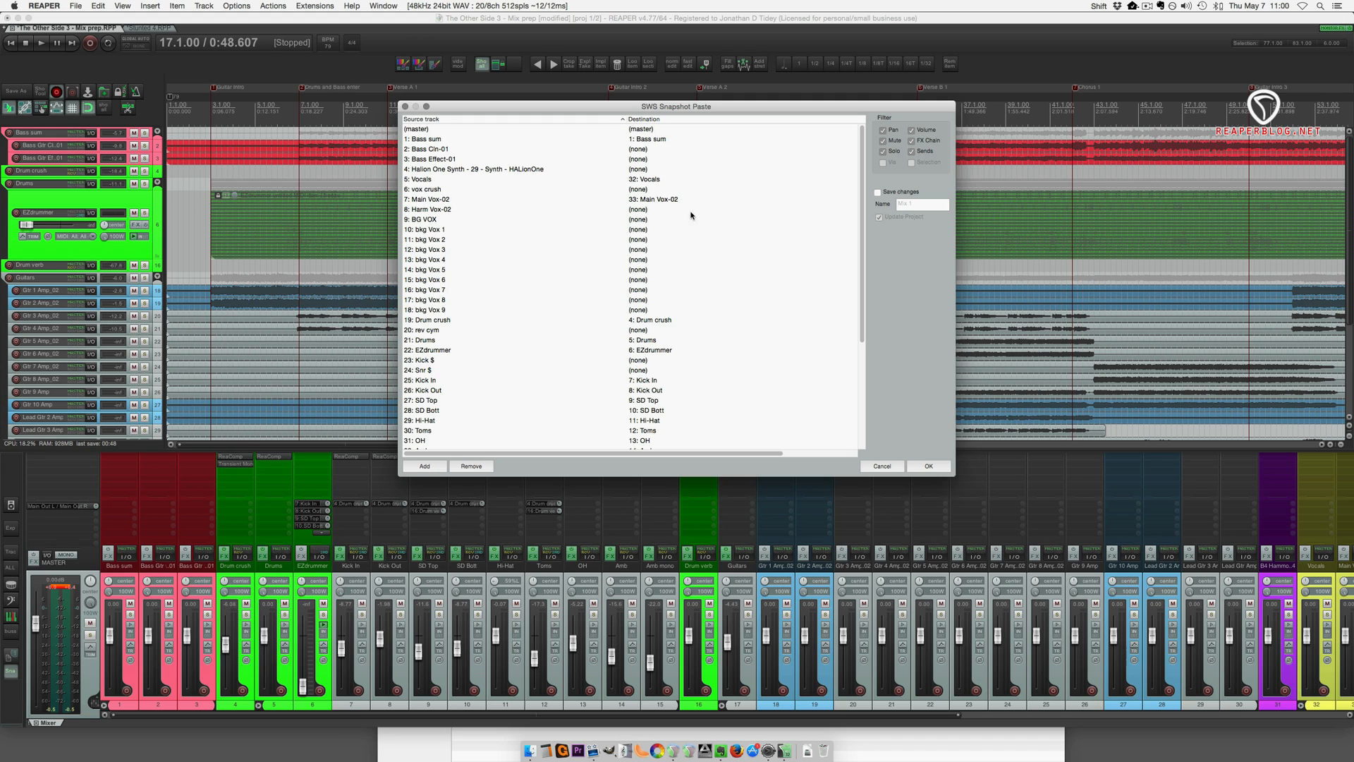
{"action": "mouse_move", "coordinate": [620, 167]}
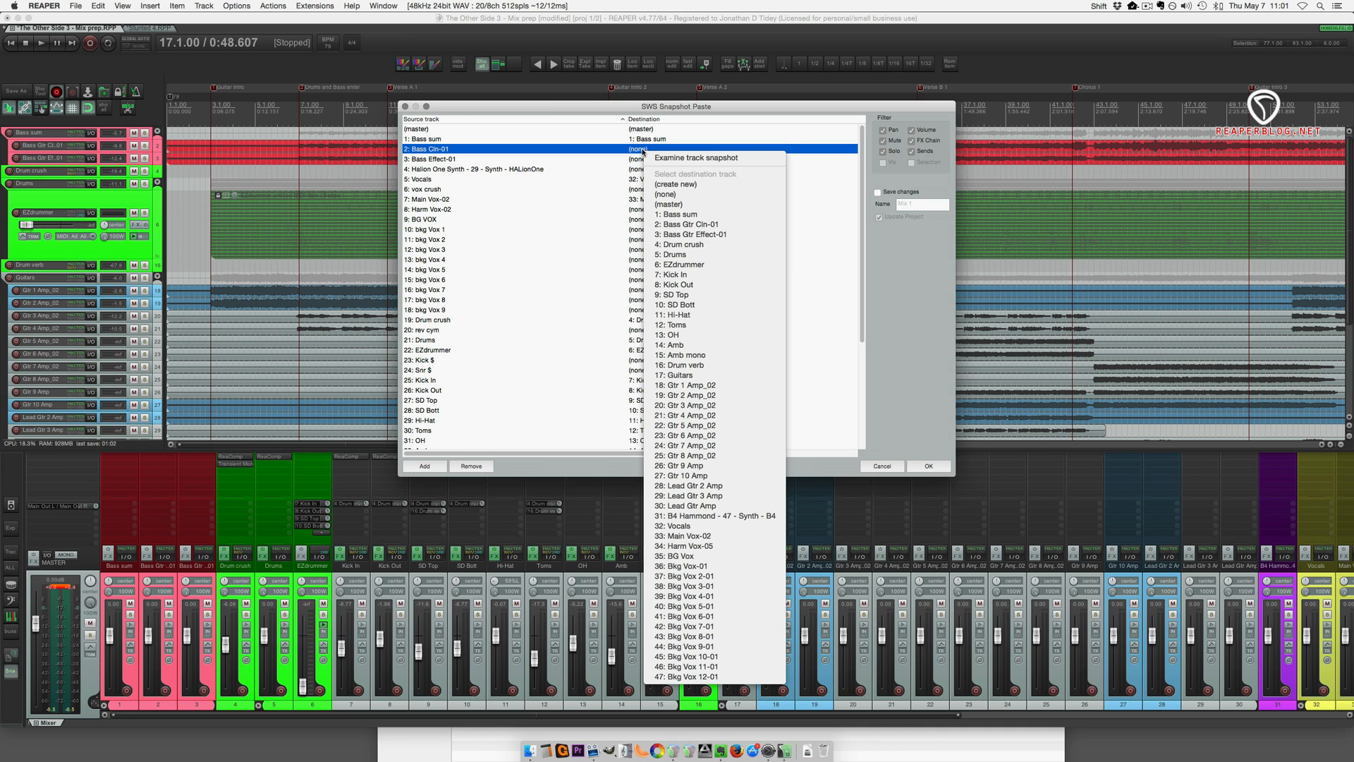
{"action": "mouse_move", "coordinate": [669, 181]}
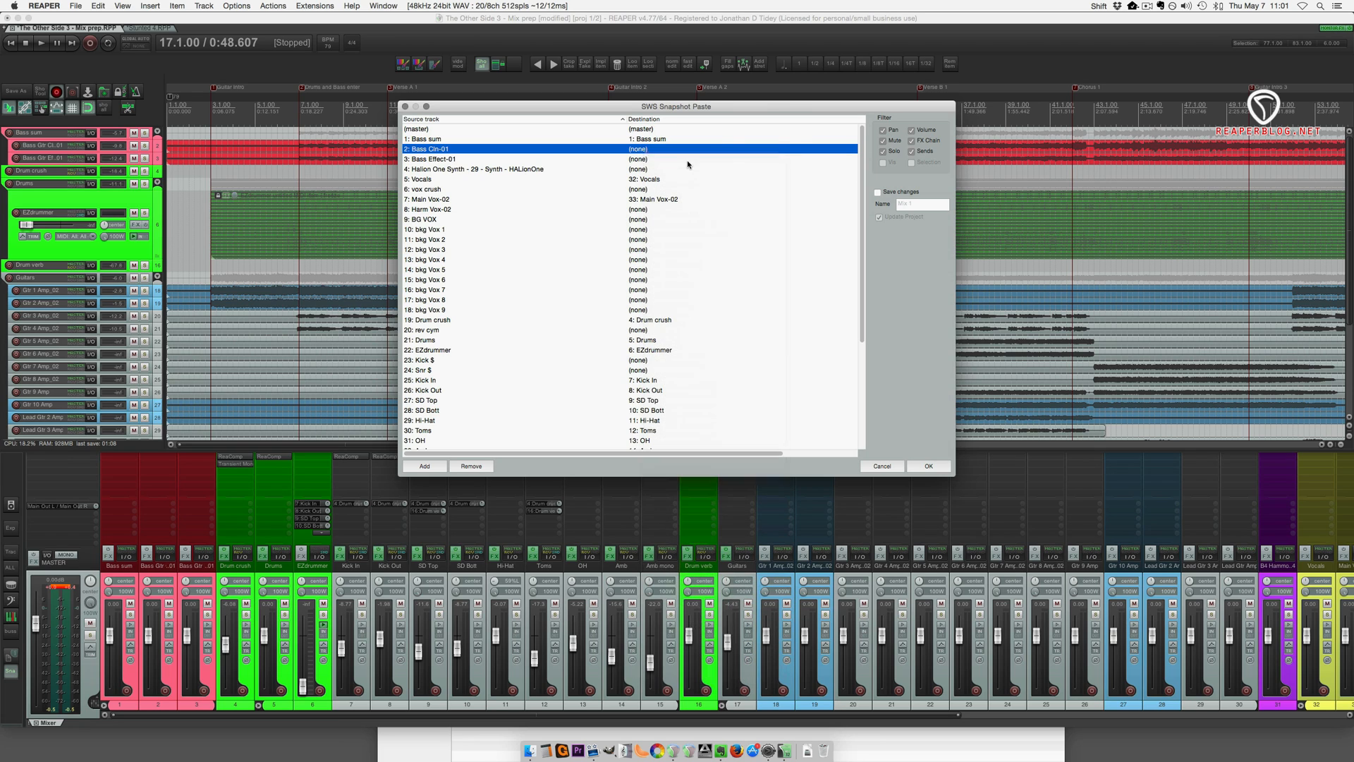
{"action": "left_click", "coordinate": [665, 159]}
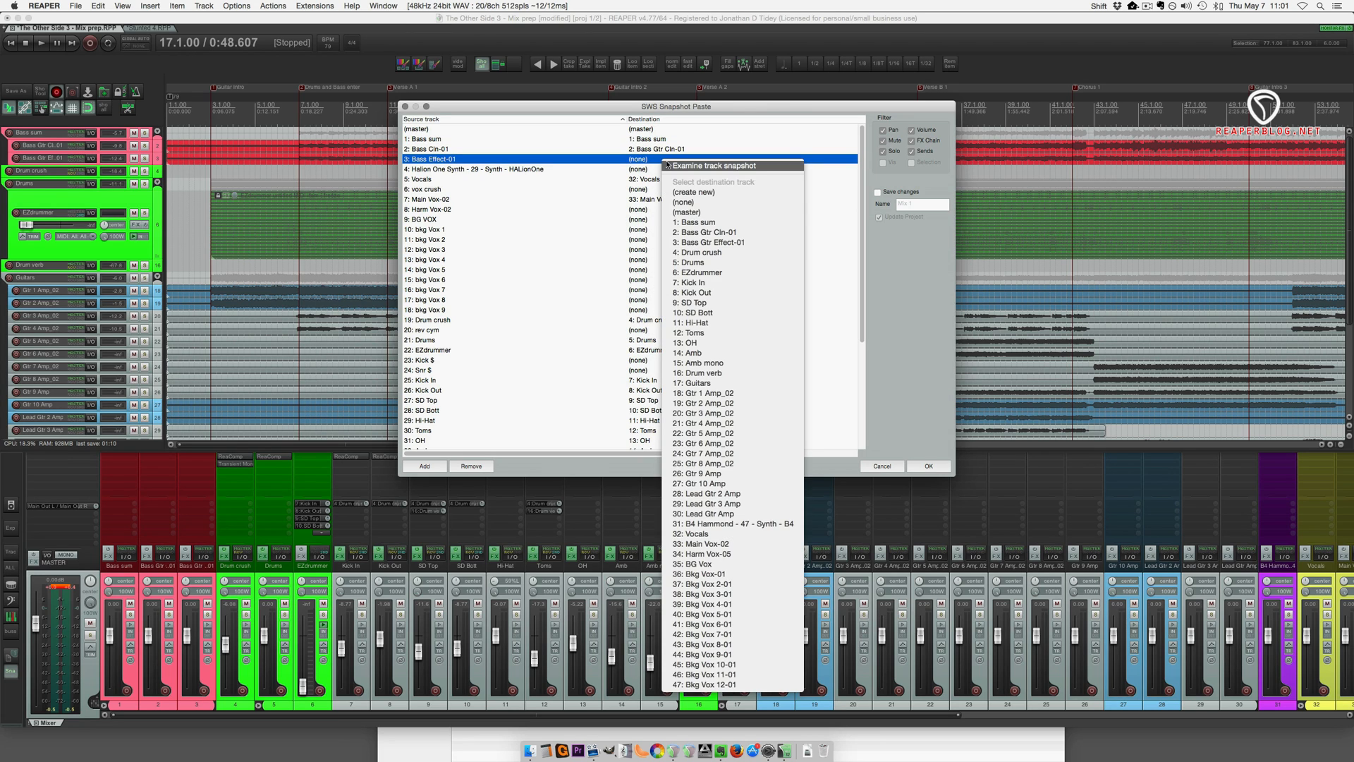
{"action": "left_click", "coordinate": [710, 242]}
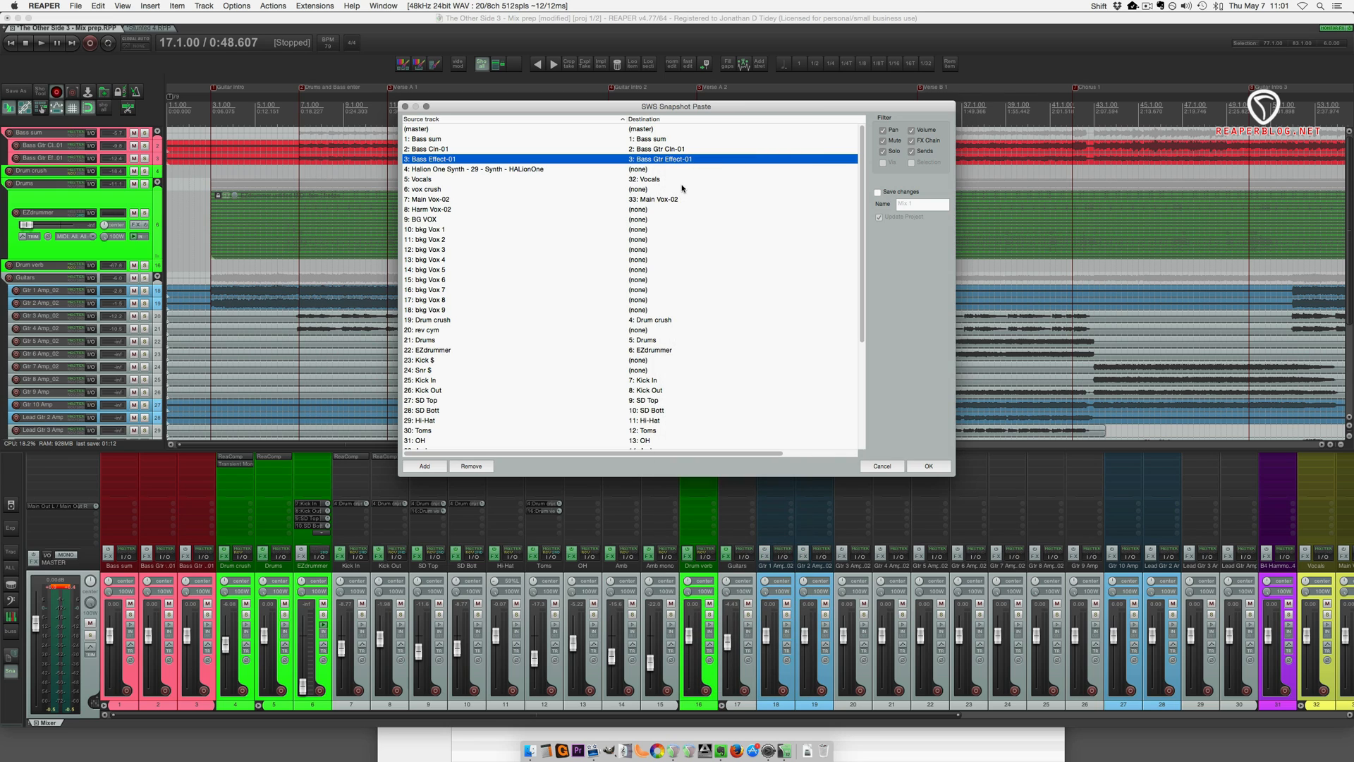
{"action": "mouse_move", "coordinate": [656, 188]}
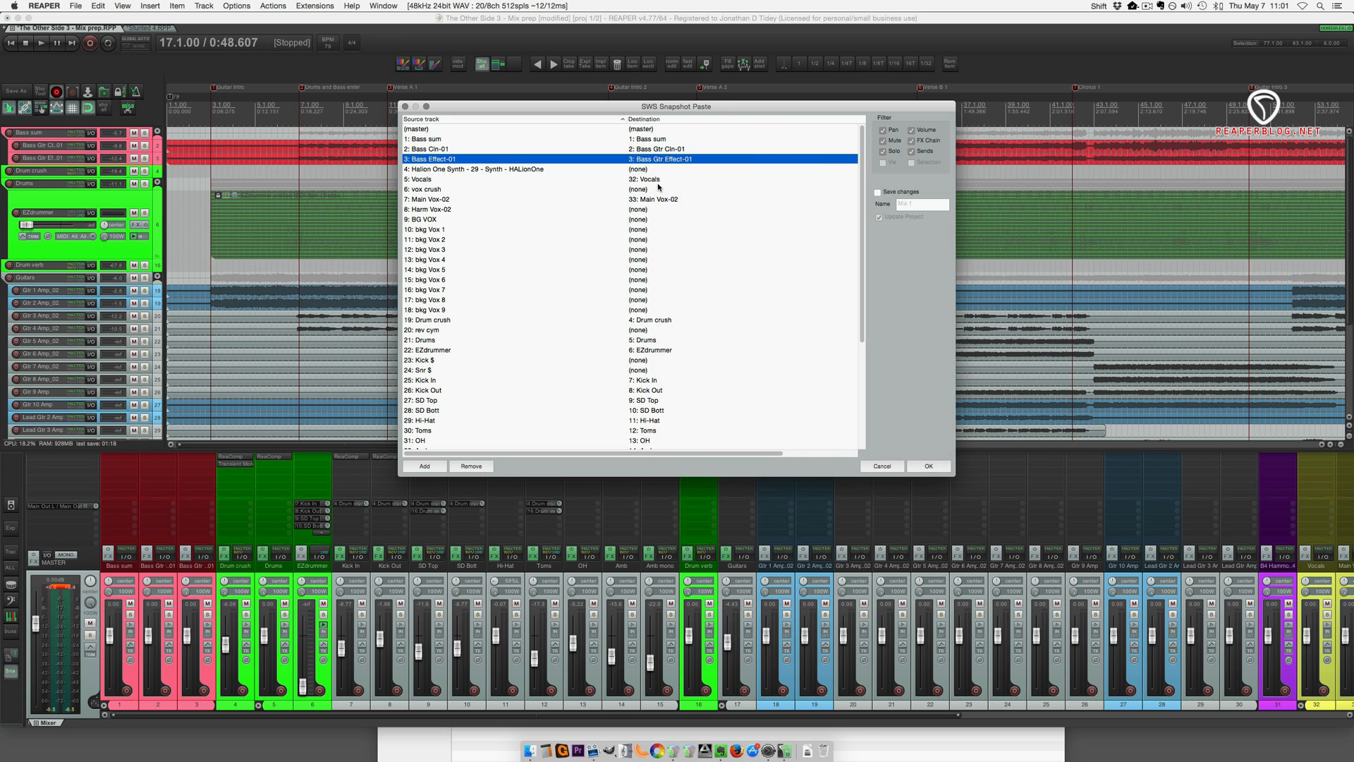
{"action": "left_click", "coordinate": [643, 189]}
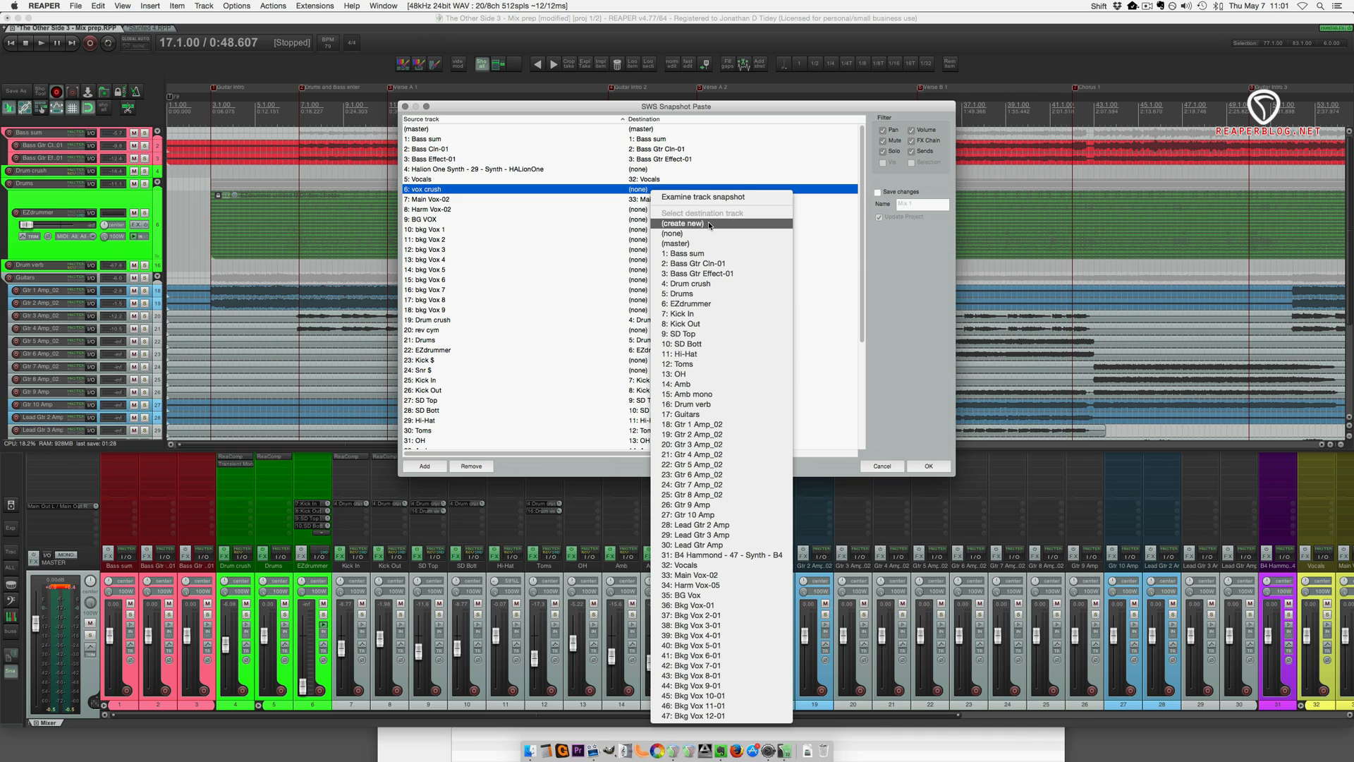
Give vox crush a new track, map Harm Vox-02 to Harm Vox-05 and BG VOX to BG Vox.
{"action": "left_click", "coordinate": [684, 223]}
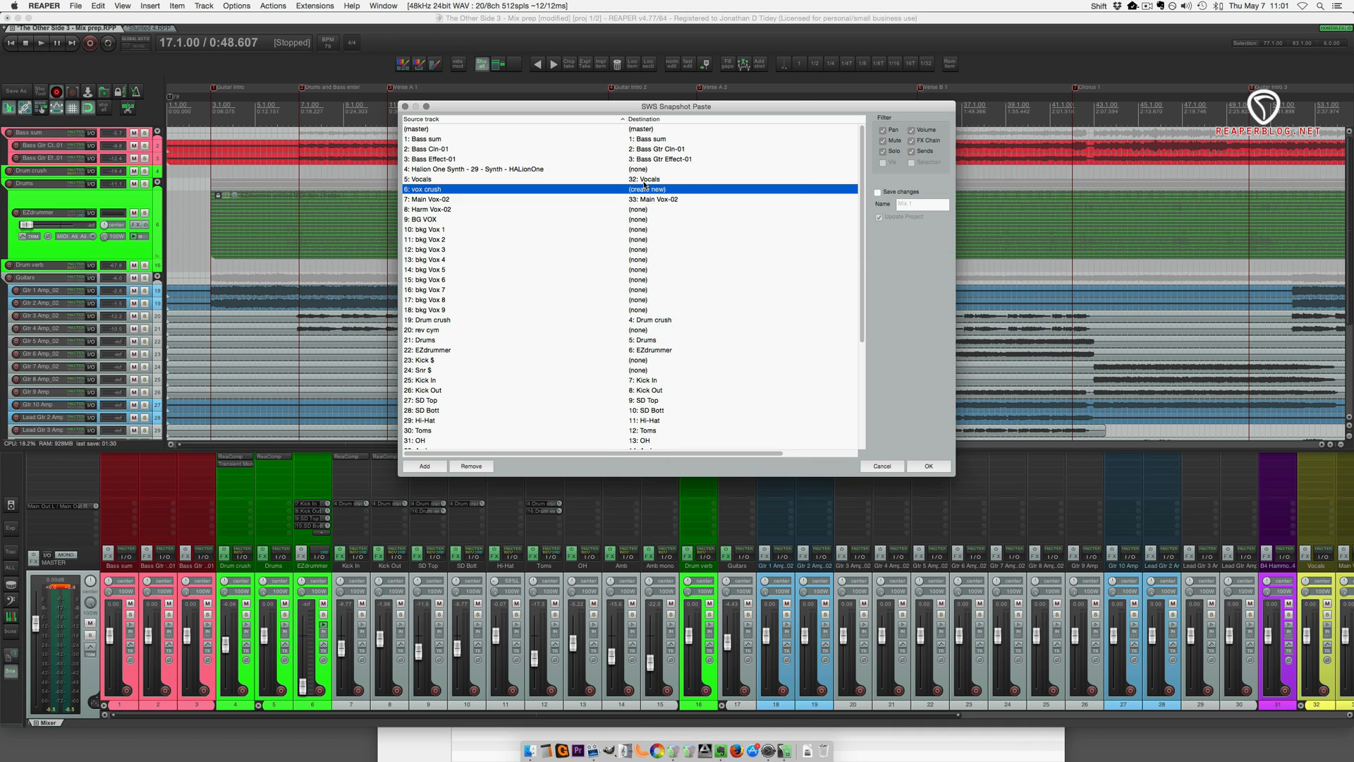
{"action": "mouse_move", "coordinate": [670, 219]}
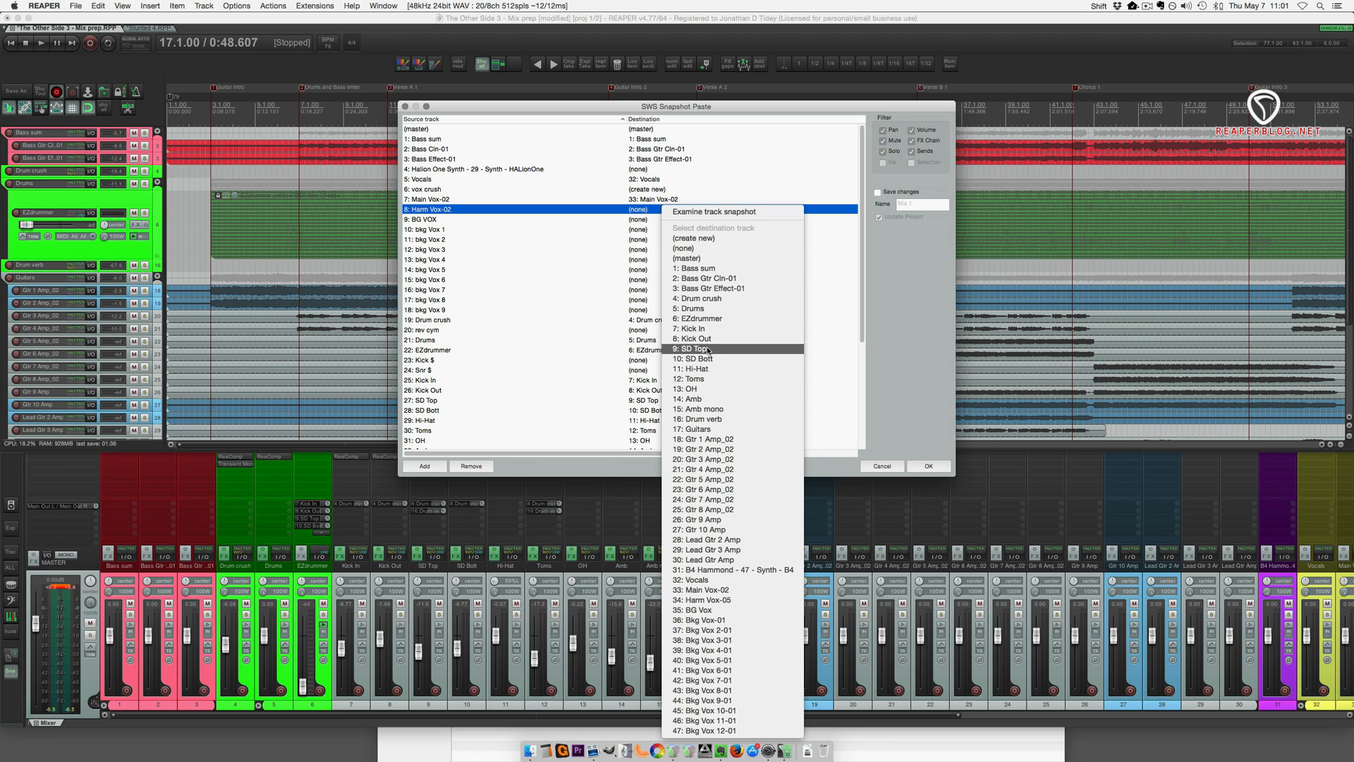
{"action": "left_click", "coordinate": [708, 578]}
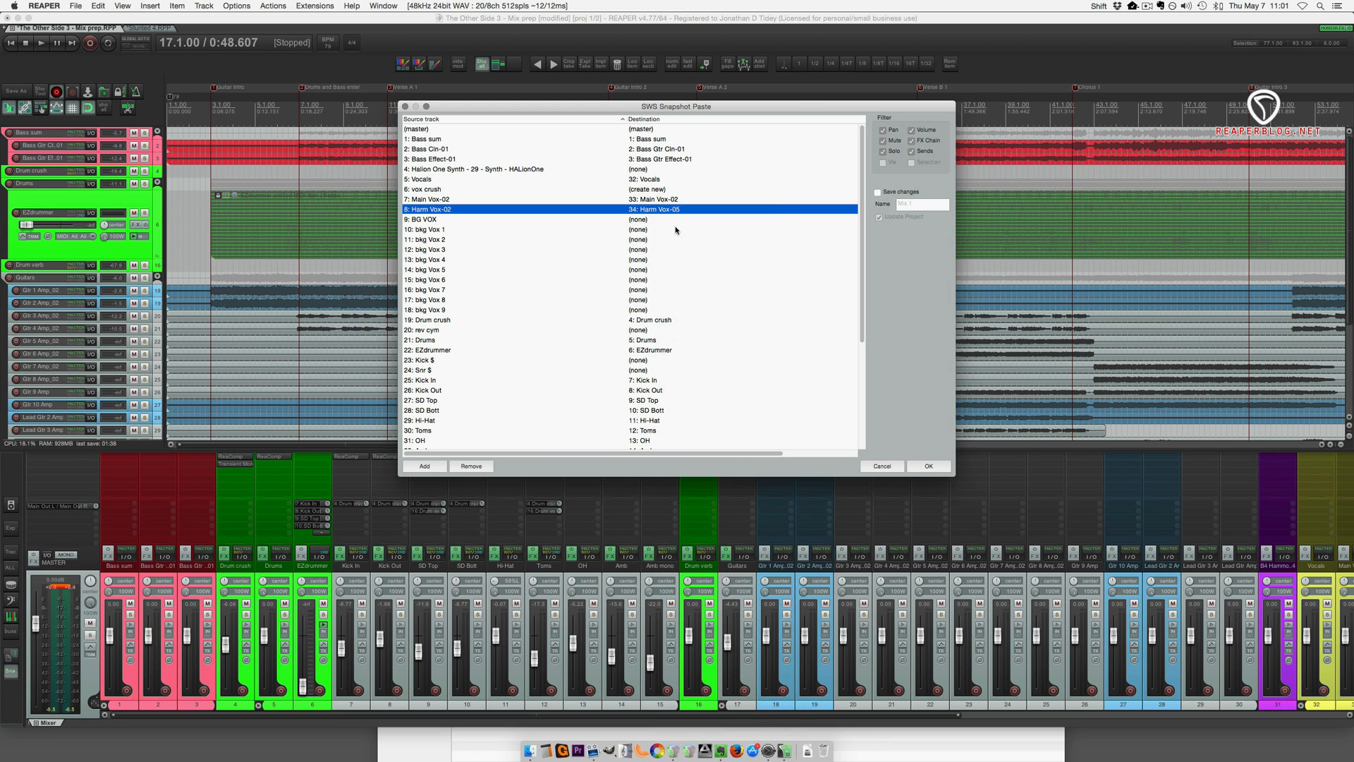
{"action": "left_click", "coordinate": [643, 219]}
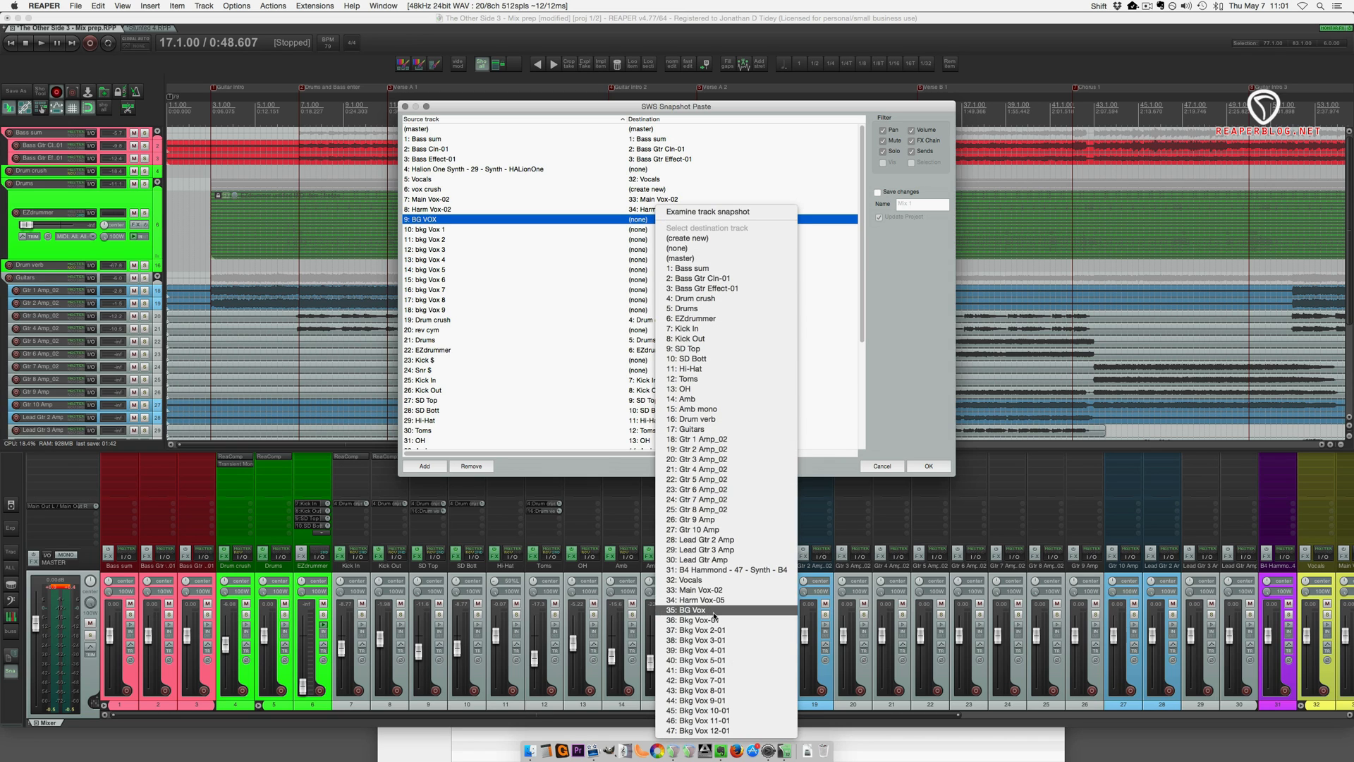
{"action": "left_click", "coordinate": [688, 610]}
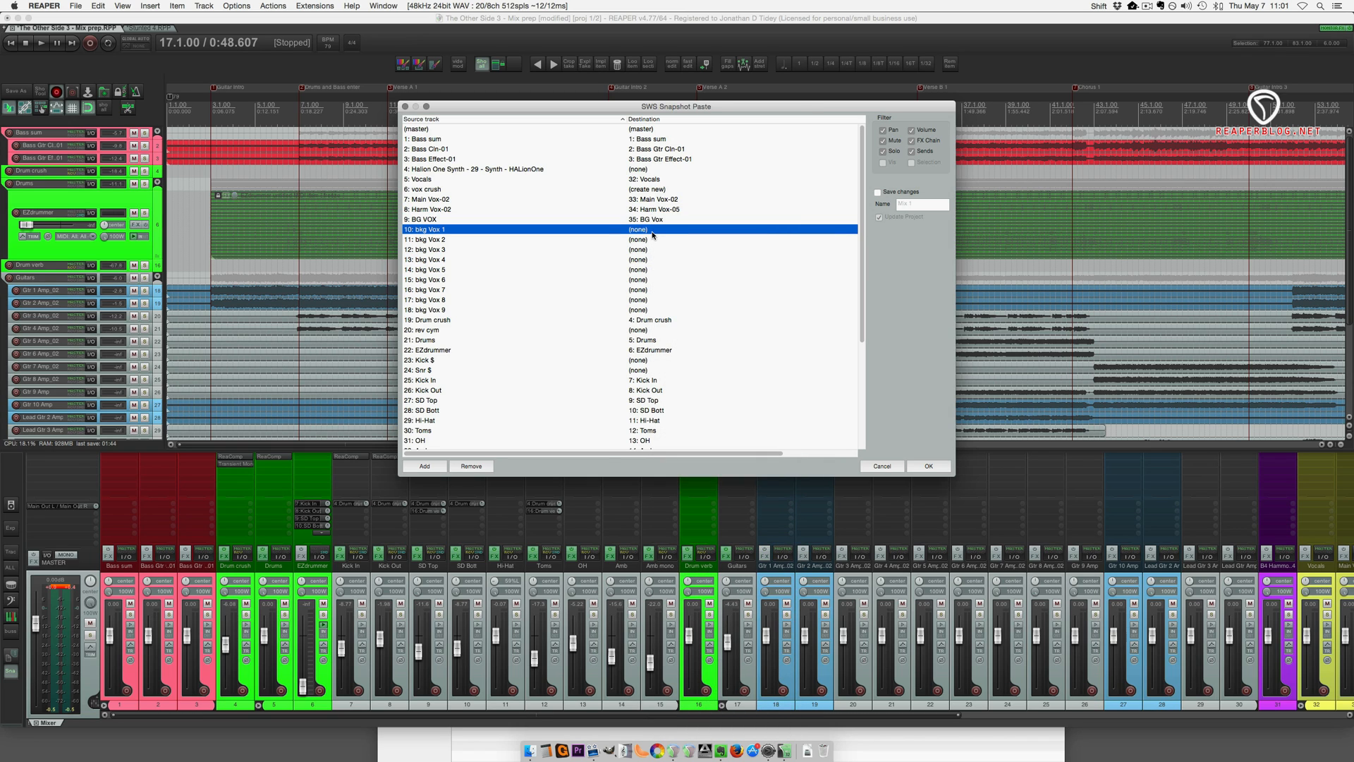
Map bkg Vox 1, 2, 3, 5 and 6 onto their matching Bkg Vox destination tracks.
{"action": "left_click", "coordinate": [660, 228]}
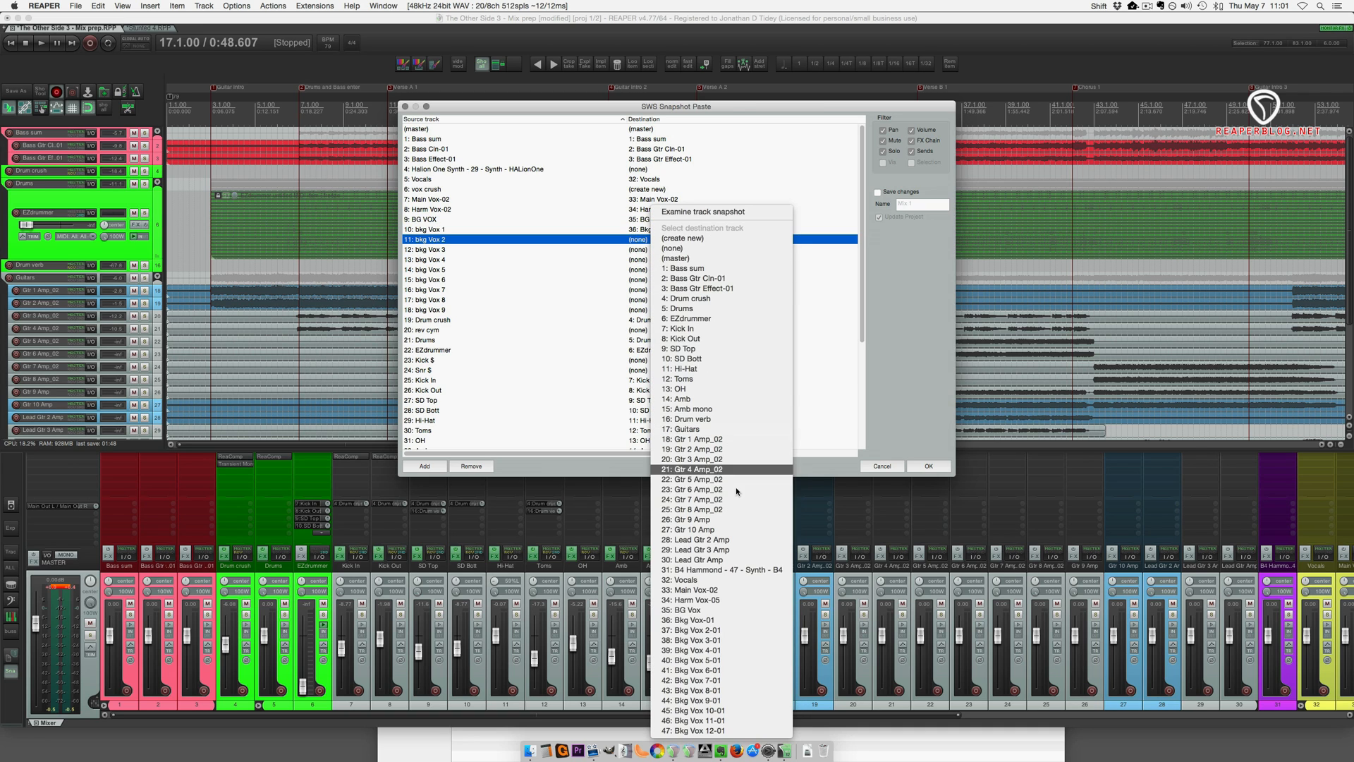
{"action": "left_click", "coordinate": [694, 619]}
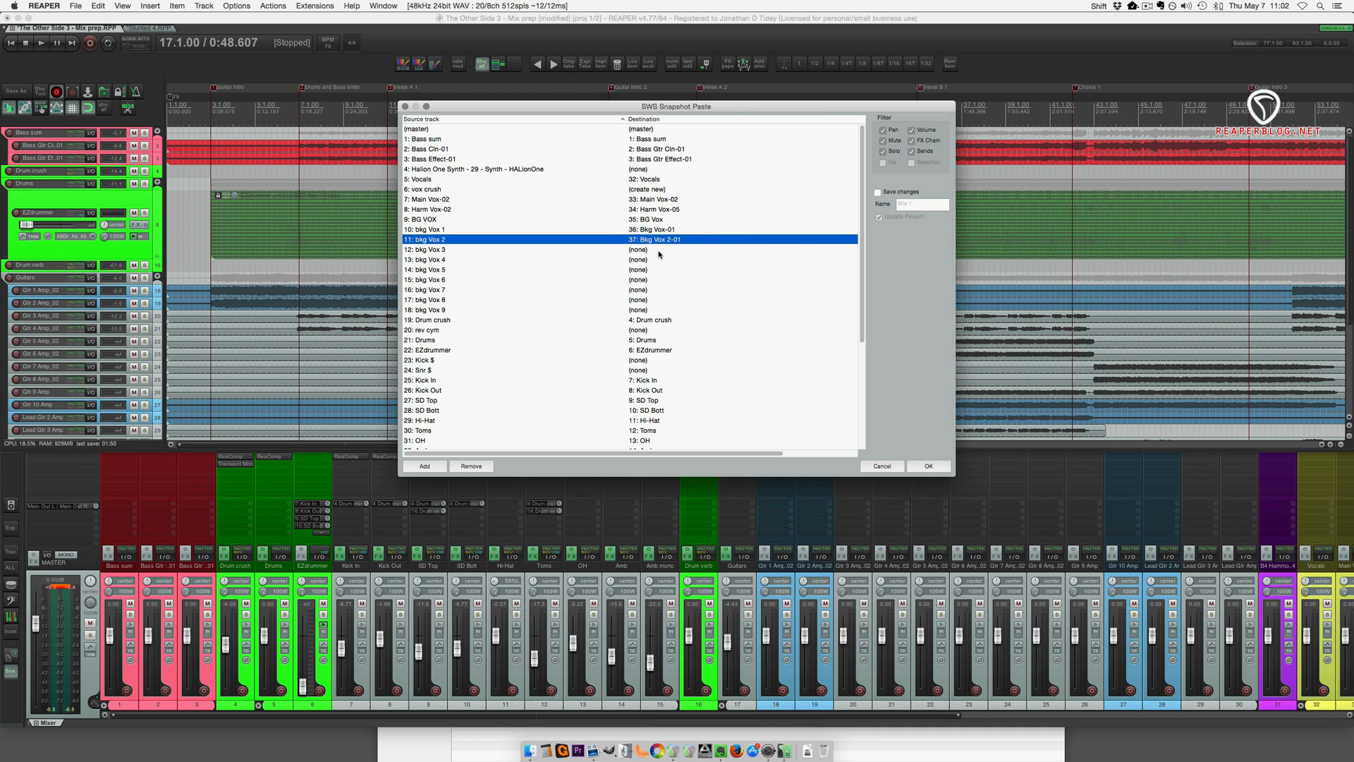
{"action": "left_click", "coordinate": [643, 249]}
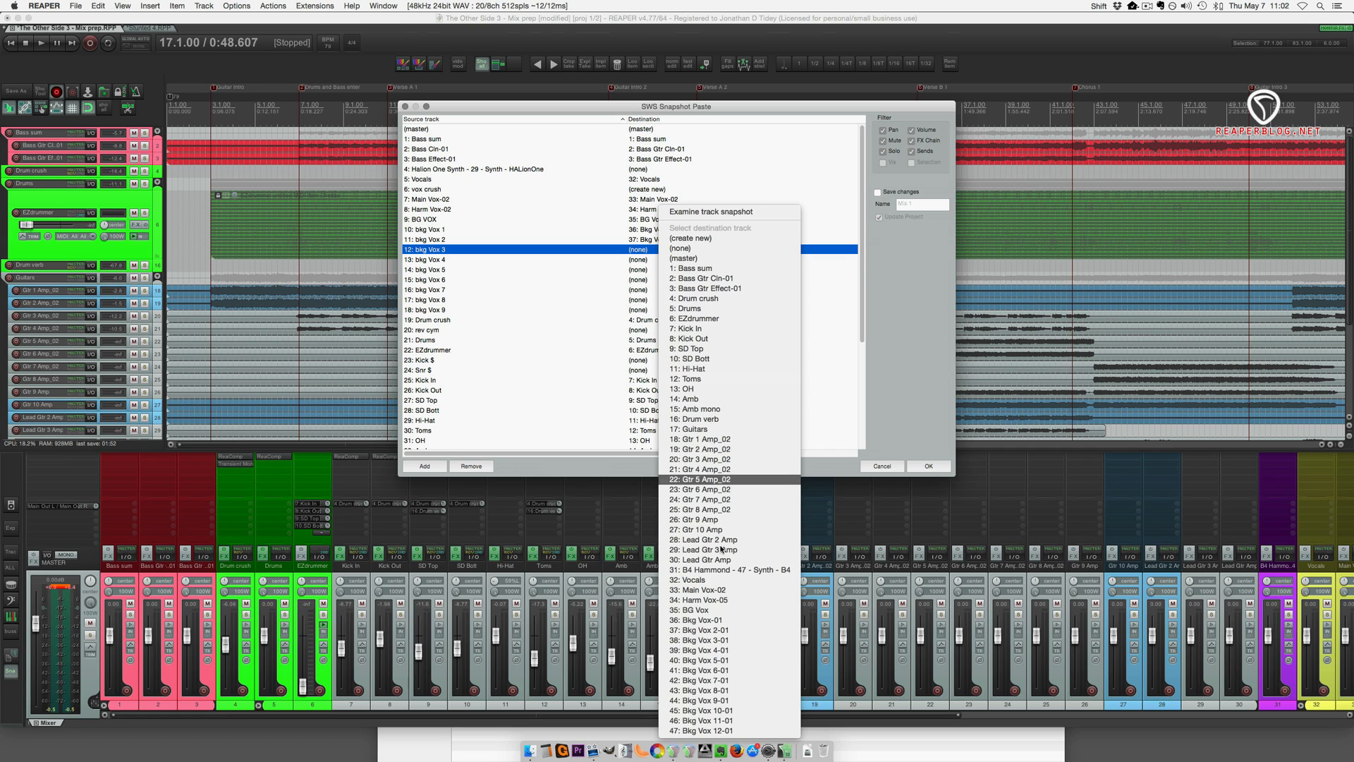
{"action": "left_click", "coordinate": [704, 639]}
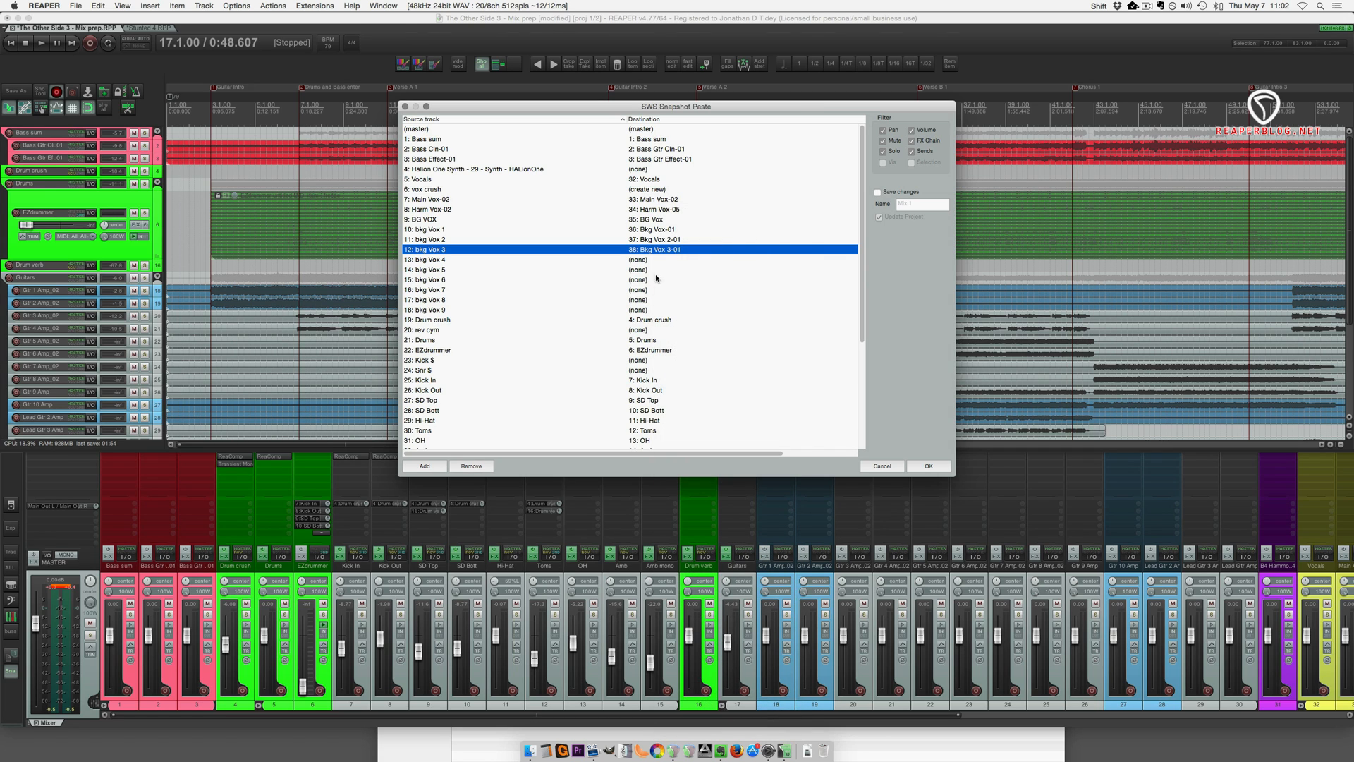
{"action": "left_click", "coordinate": [656, 259]}
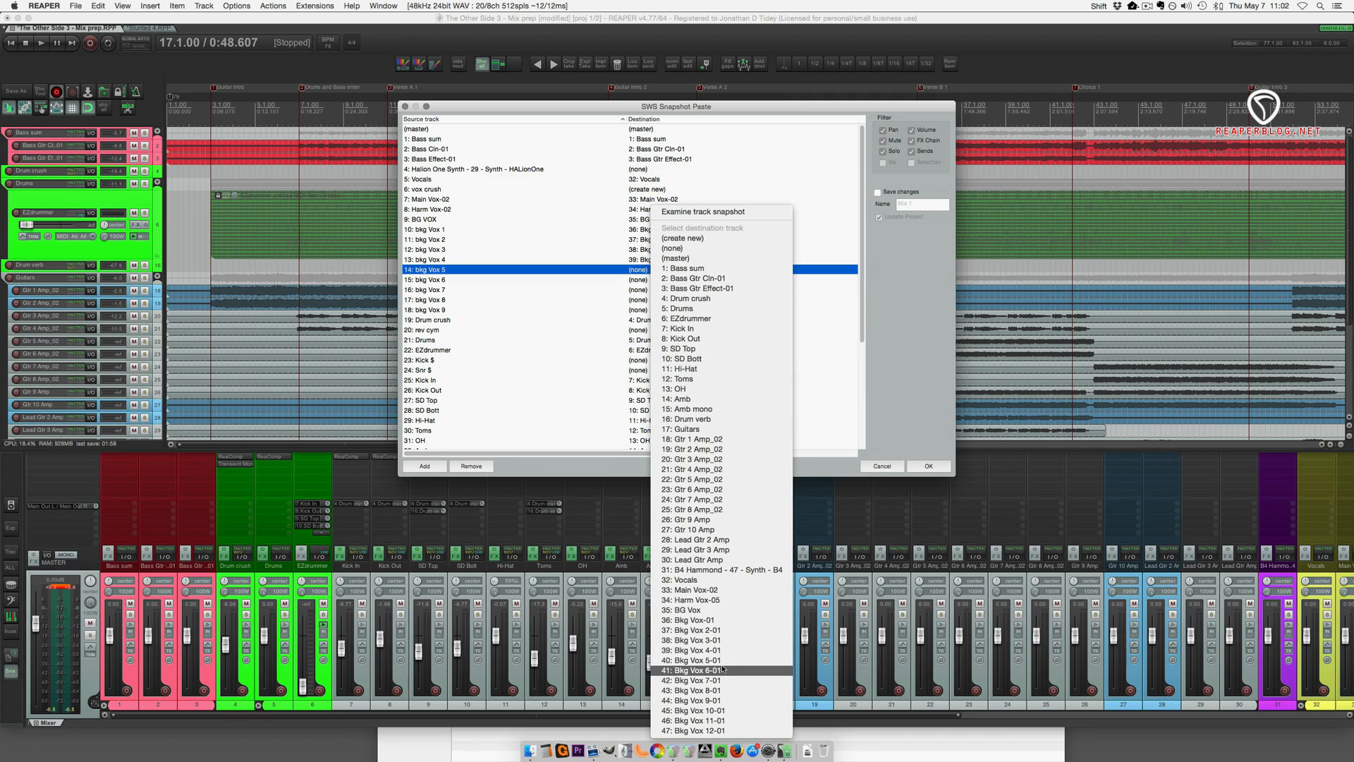
{"action": "left_click", "coordinate": [691, 660]}
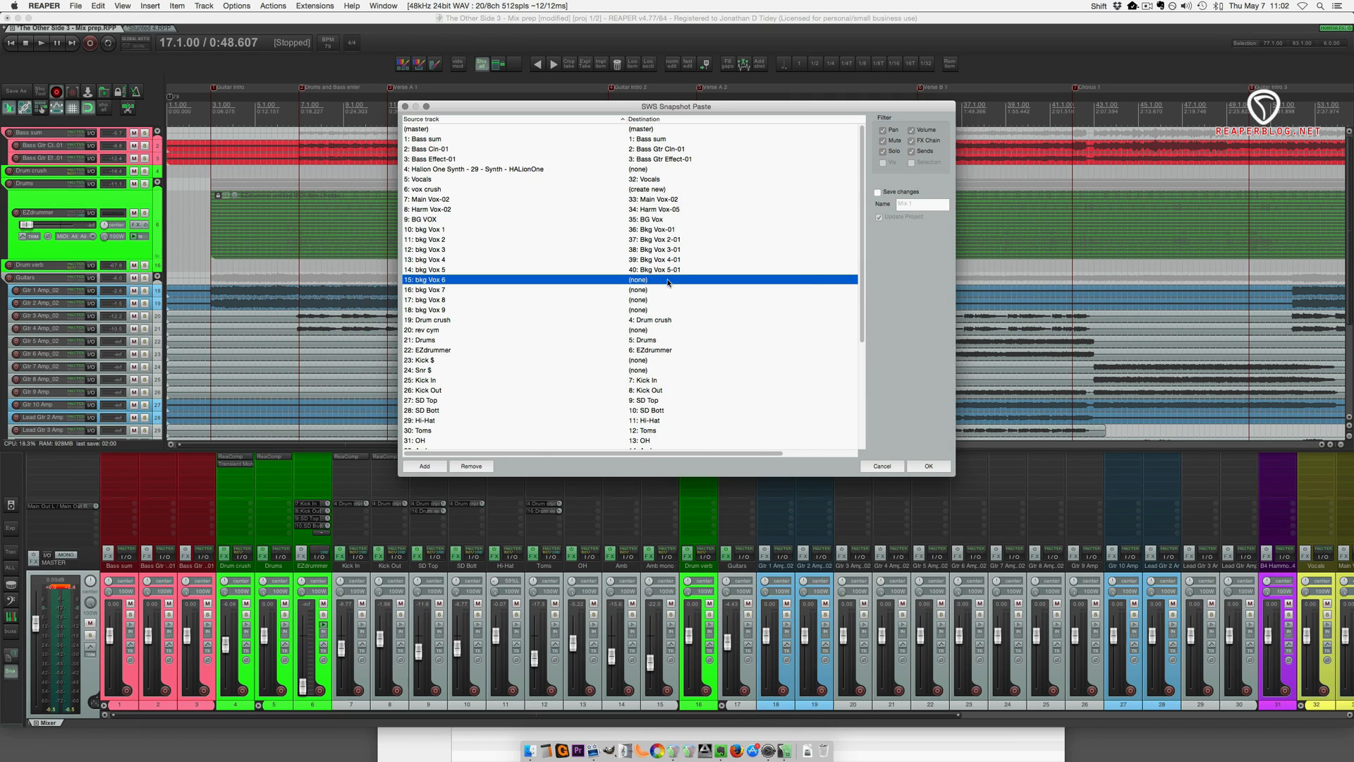
{"action": "left_click", "coordinate": [657, 289]}
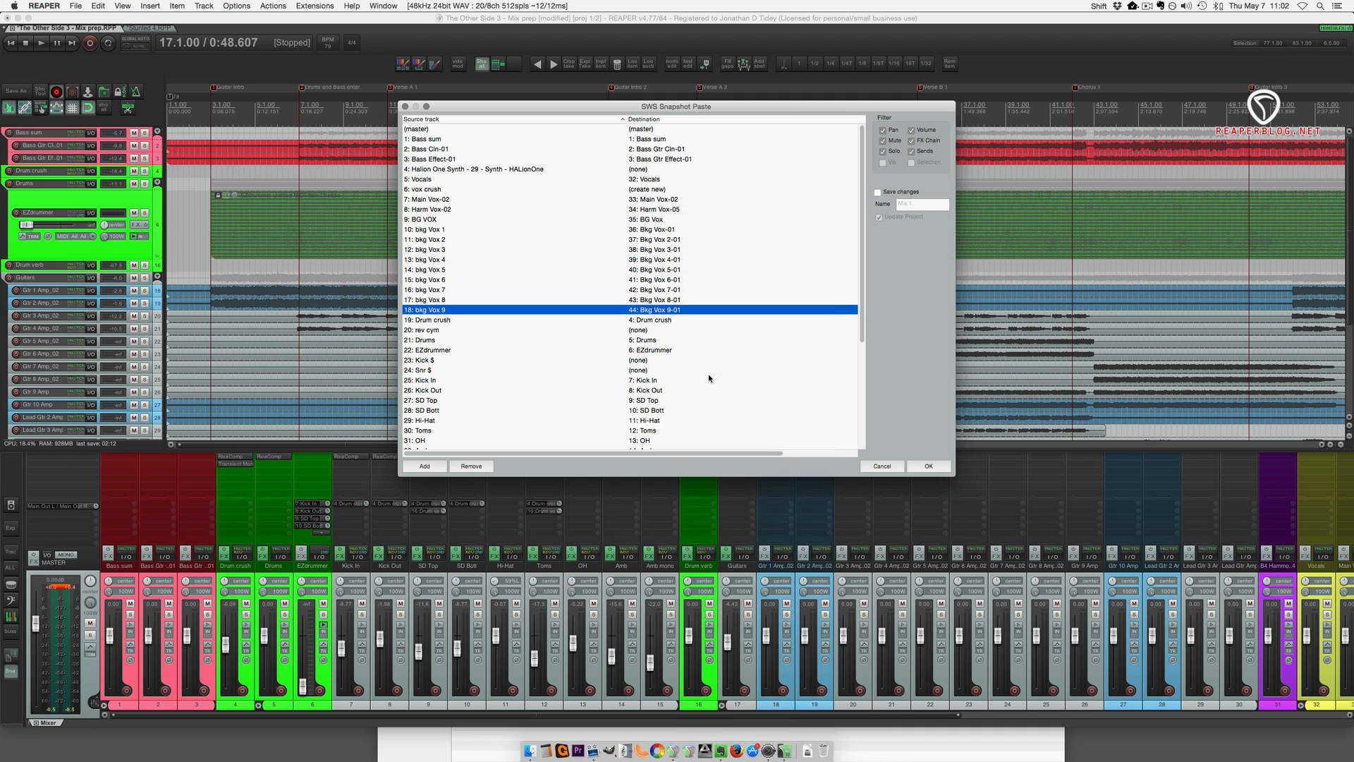
{"action": "mouse_move", "coordinate": [708, 381]}
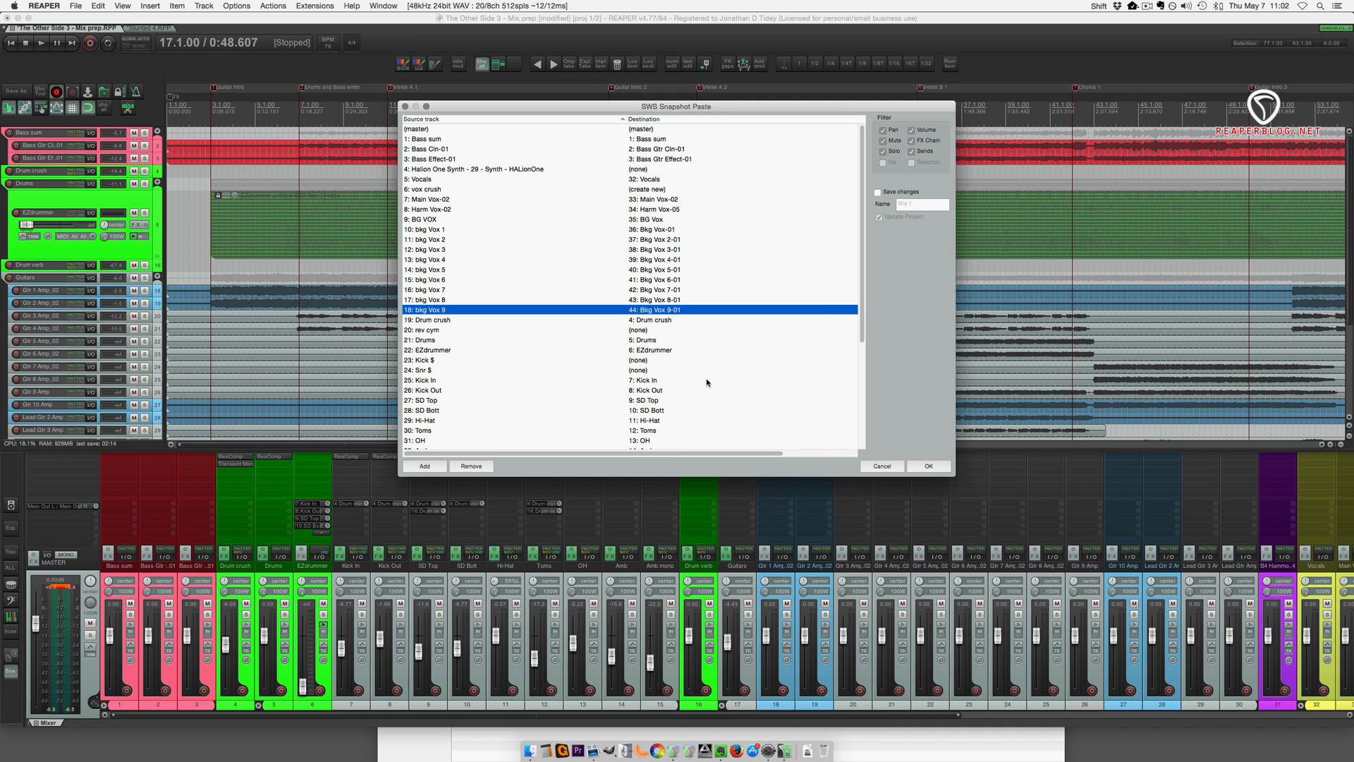
{"action": "left_click", "coordinate": [673, 308]}
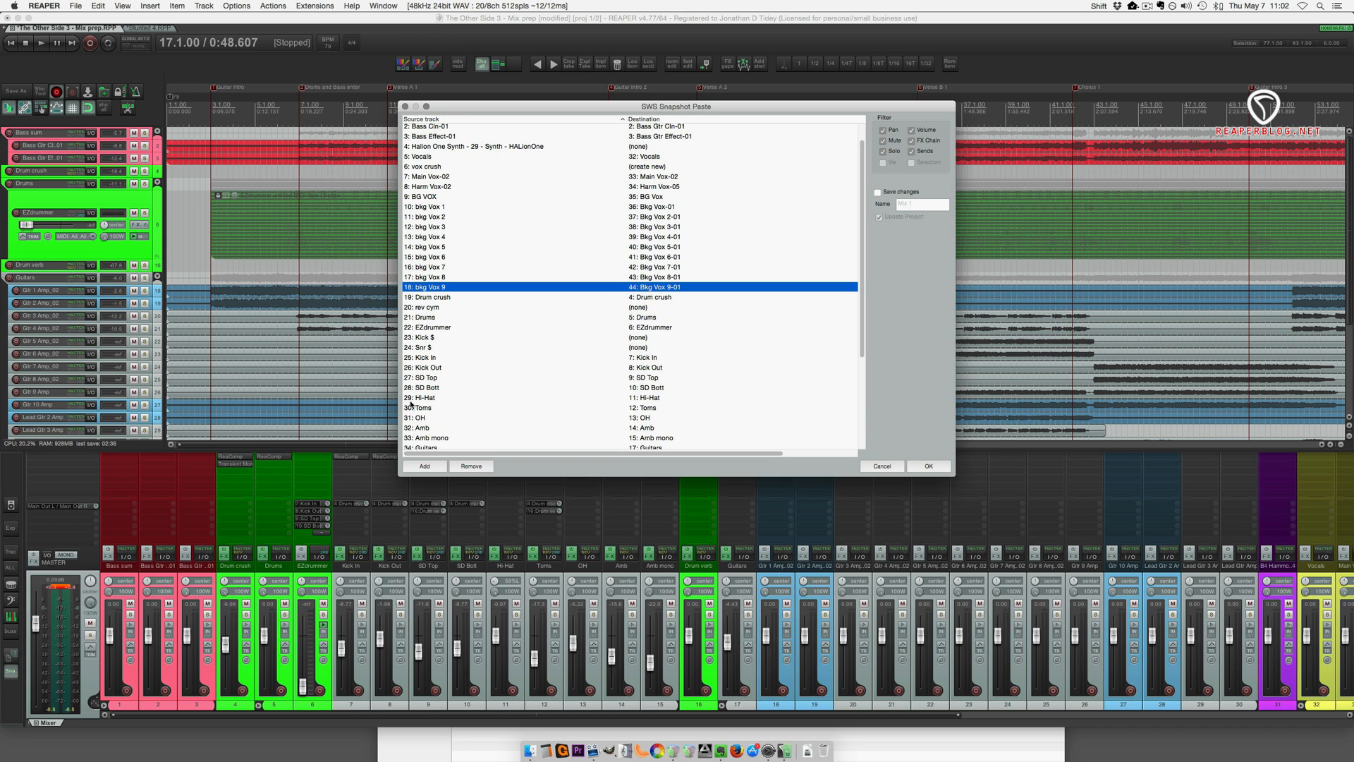
Add two extra bkg Vox 9 rows and choose a destination for one of them.
{"action": "left_click", "coordinate": [424, 465]}
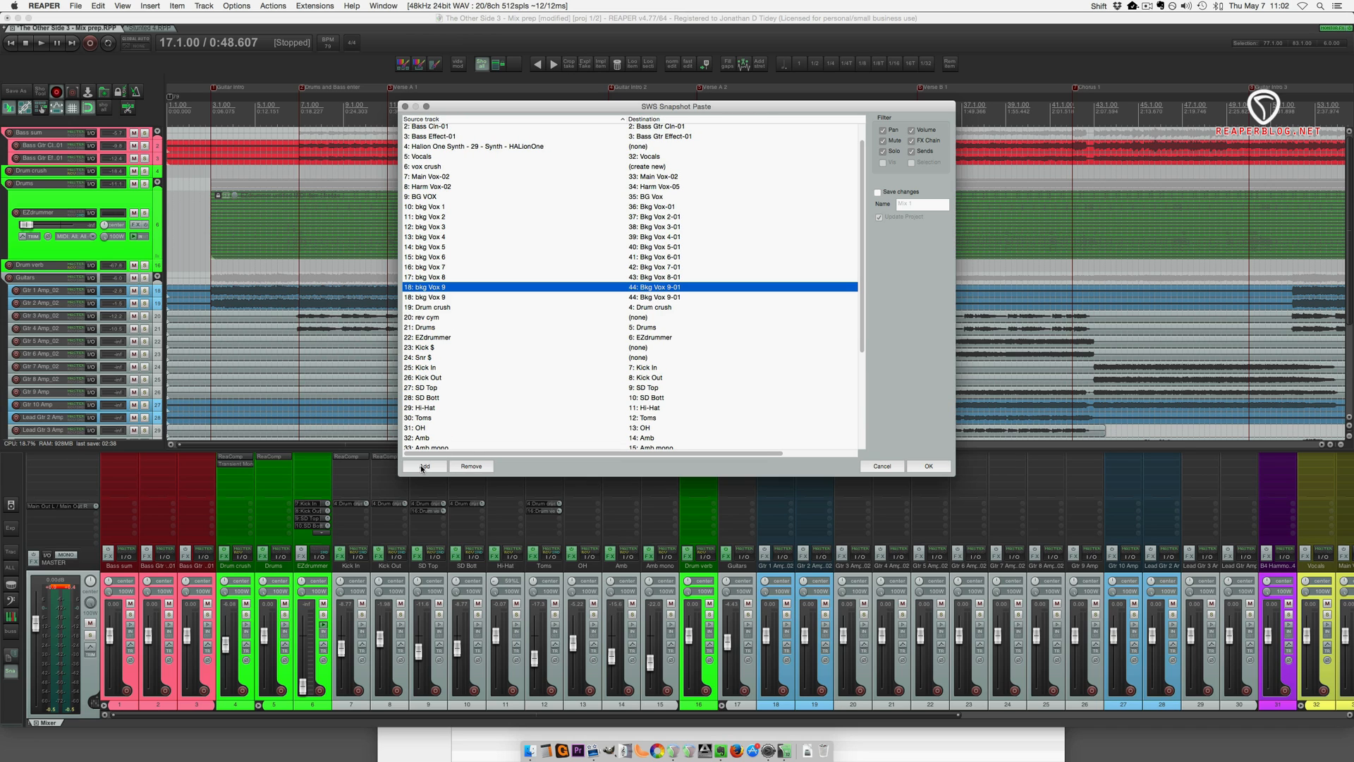
{"action": "left_click", "coordinate": [423, 465]}
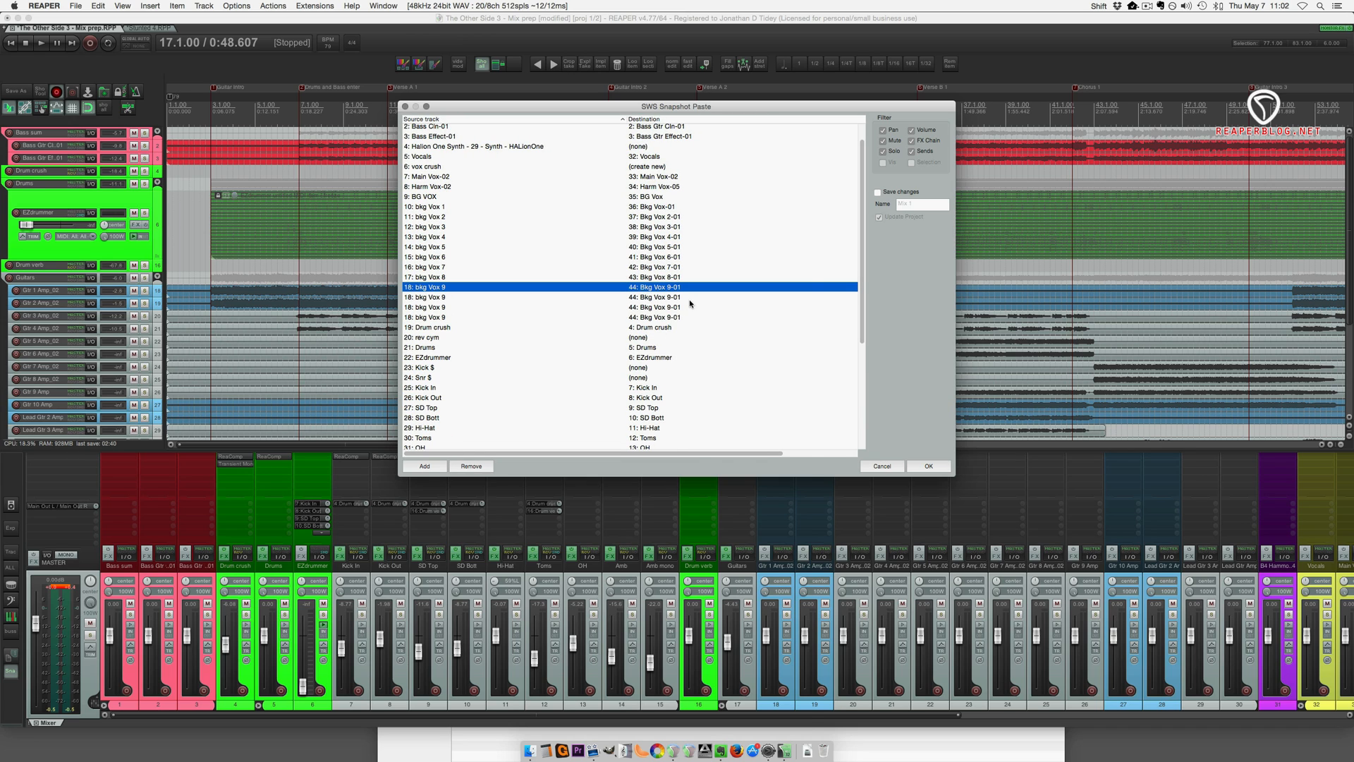
{"action": "left_click", "coordinate": [656, 297]}
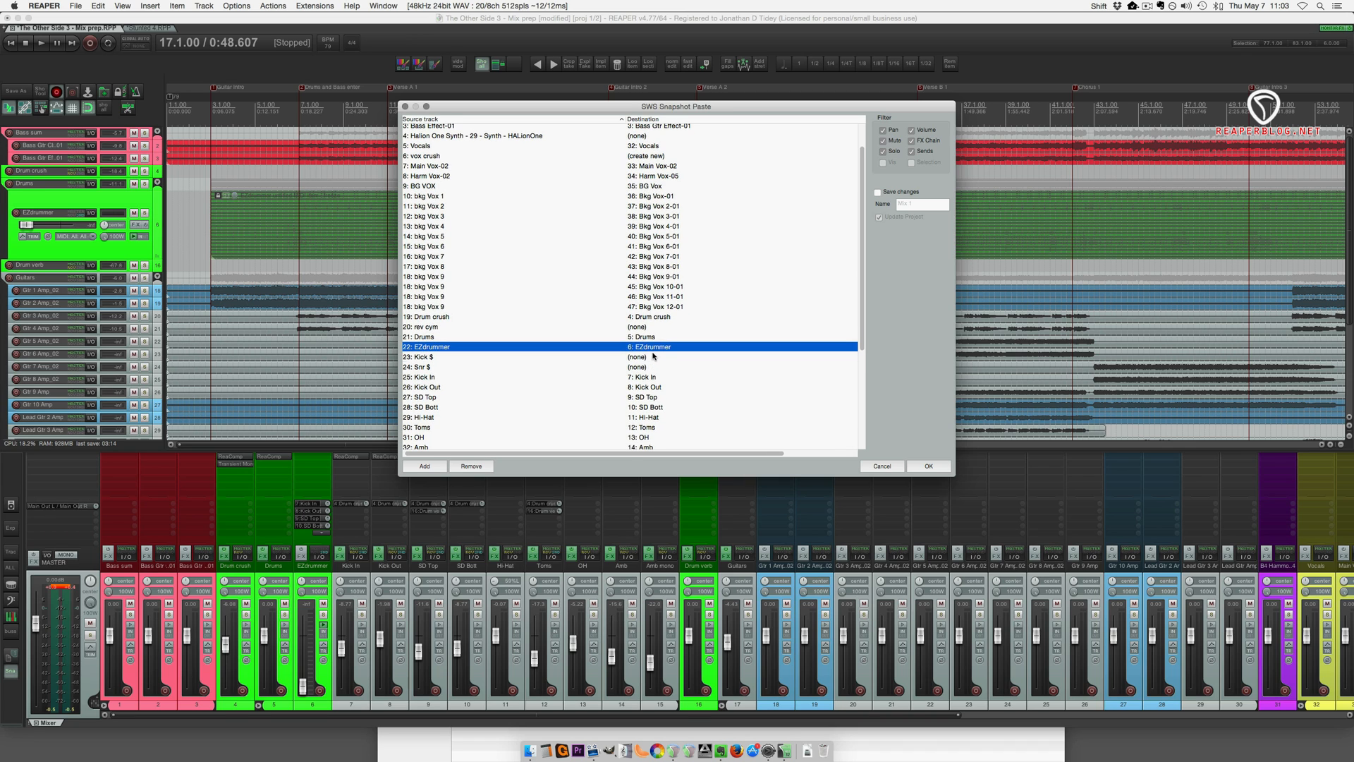
Give Kick $, Snr $ and RTH newly created destination tracks.
{"action": "left_click", "coordinate": [518, 357]}
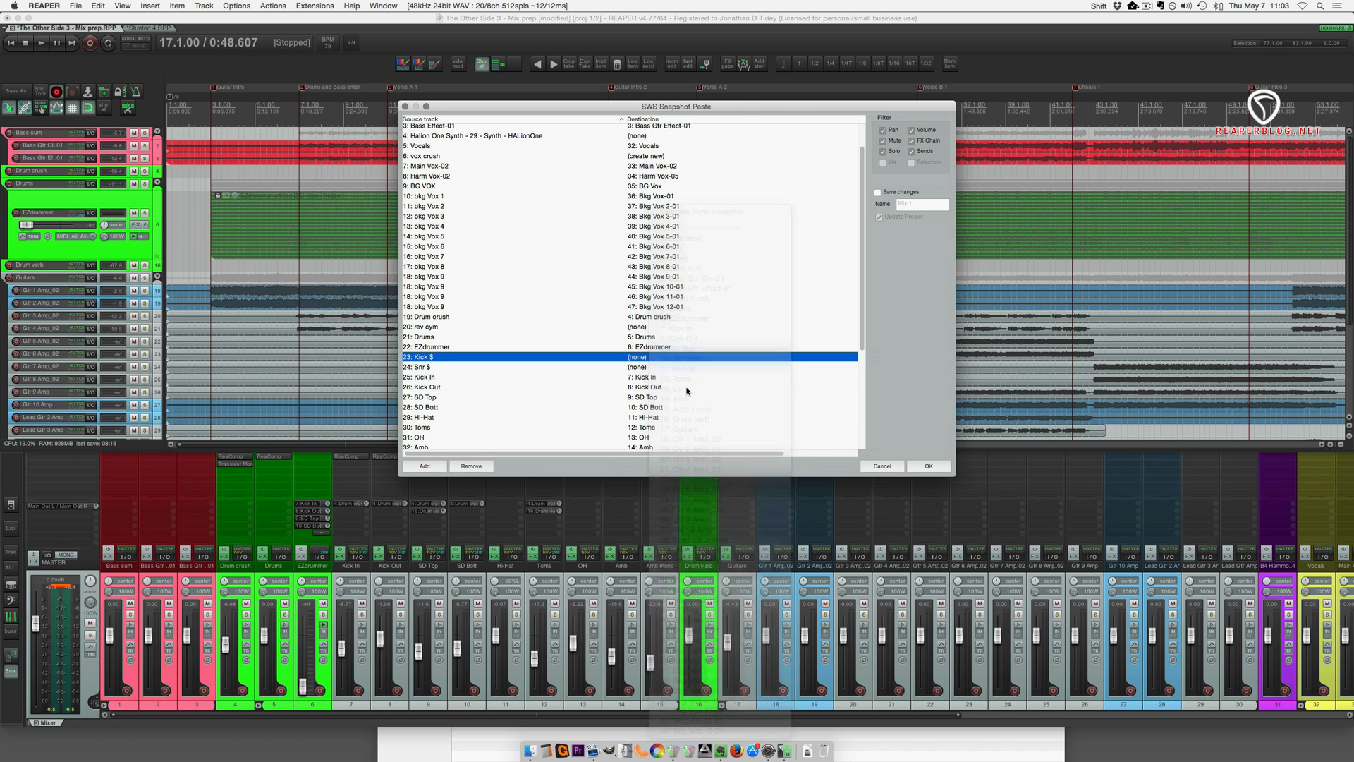
{"action": "left_click", "coordinate": [673, 366]}
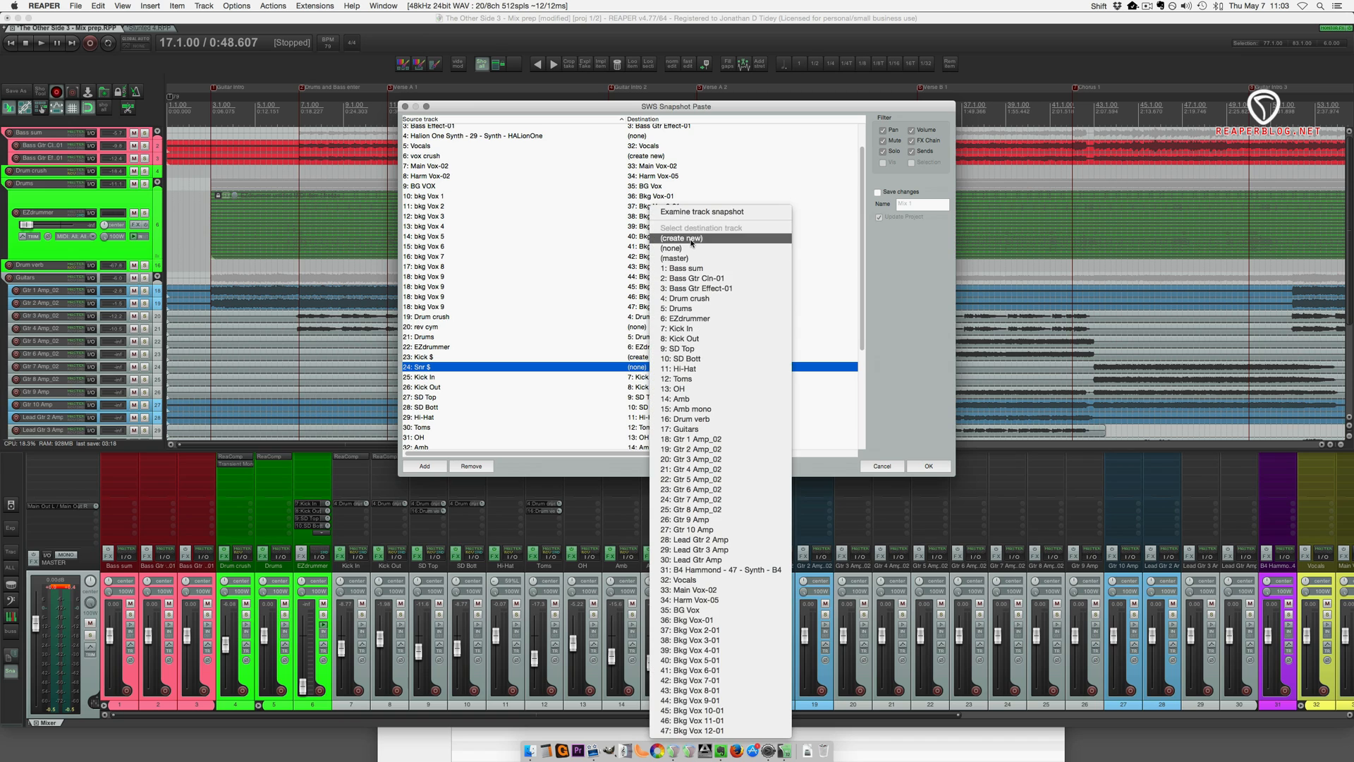
{"action": "left_click", "coordinate": [682, 237]}
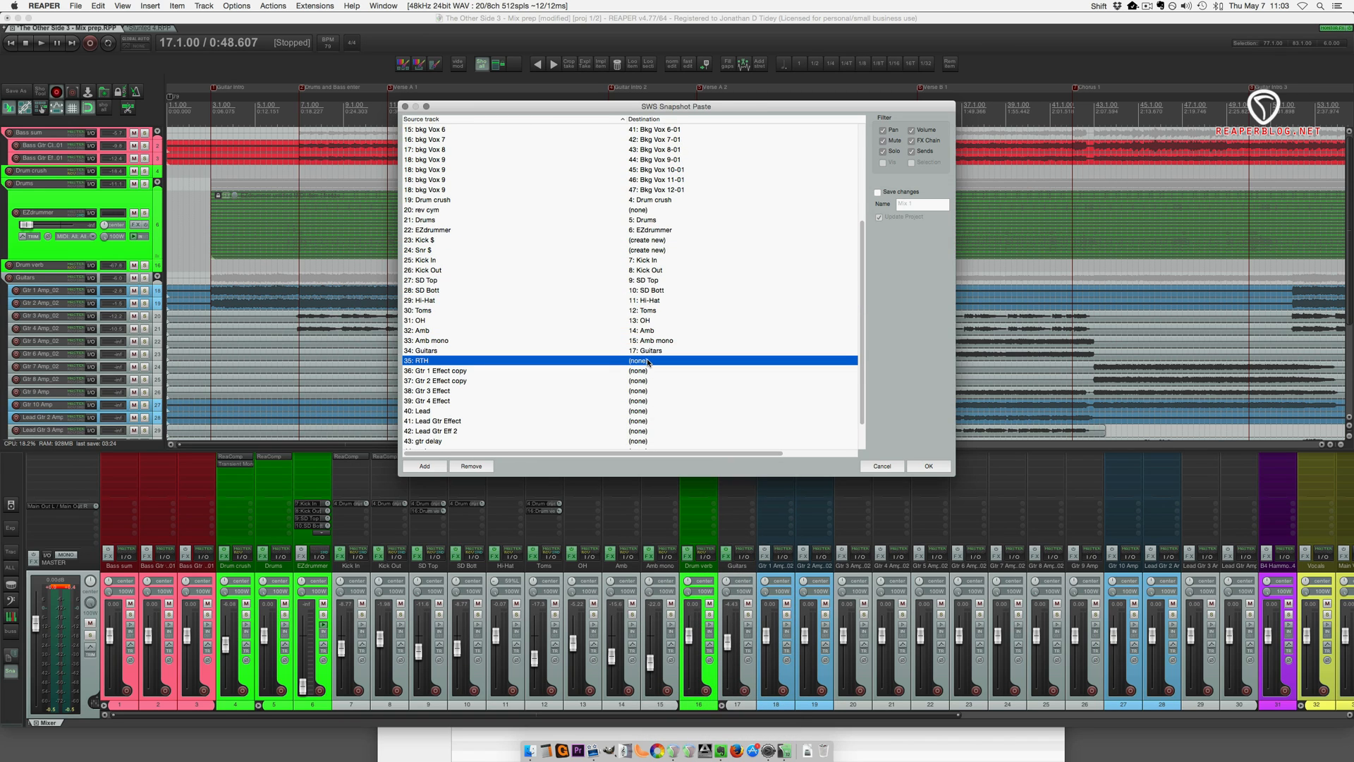
{"action": "scroll", "scroll_direction": "down", "scroll_amount": 3}
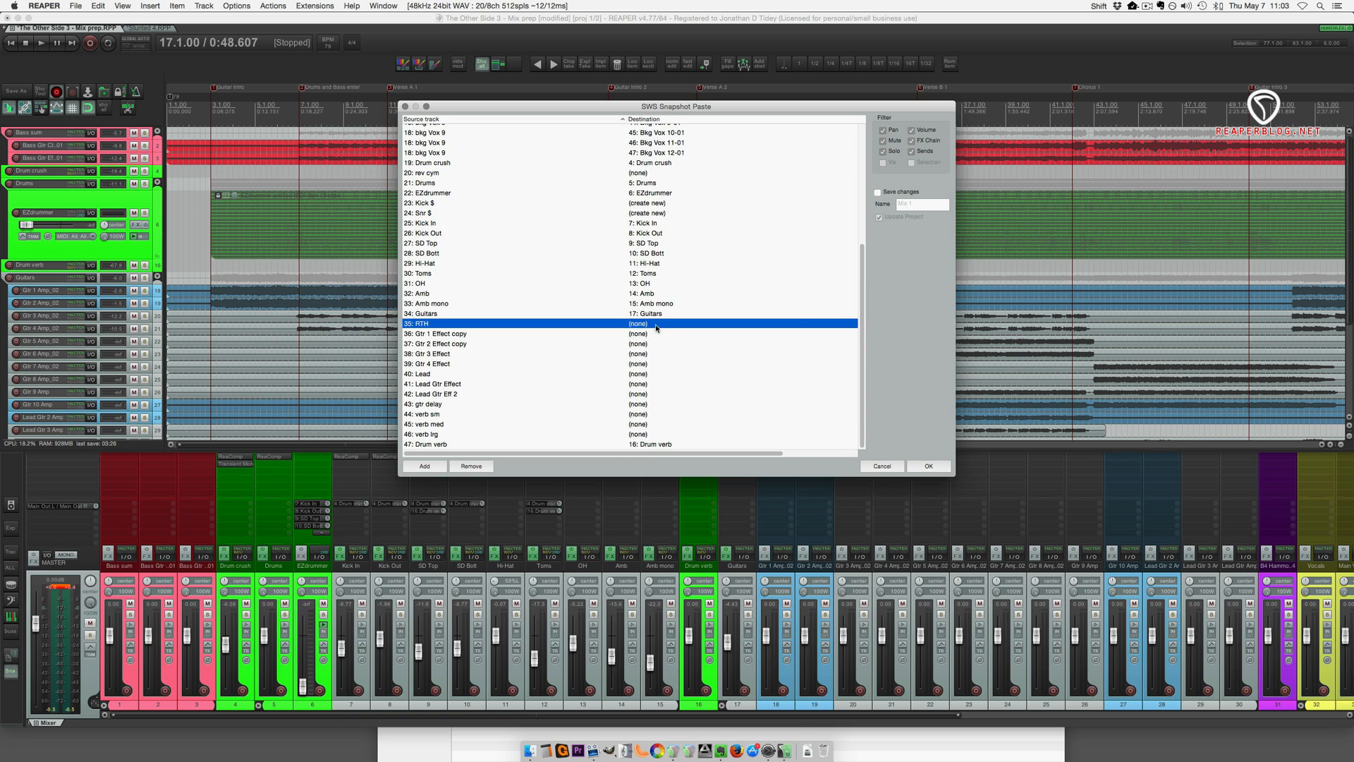
{"action": "left_click", "coordinate": [657, 324]}
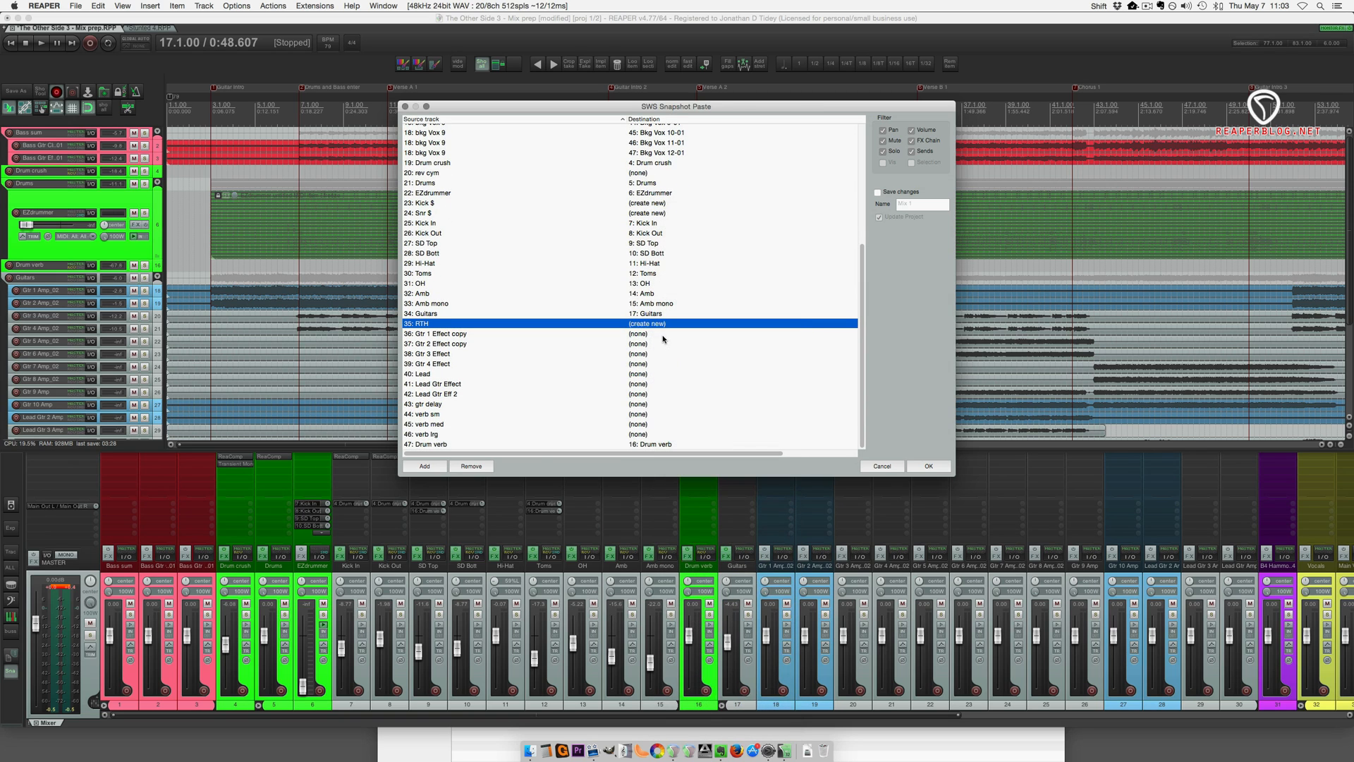
{"action": "left_click", "coordinate": [643, 334]}
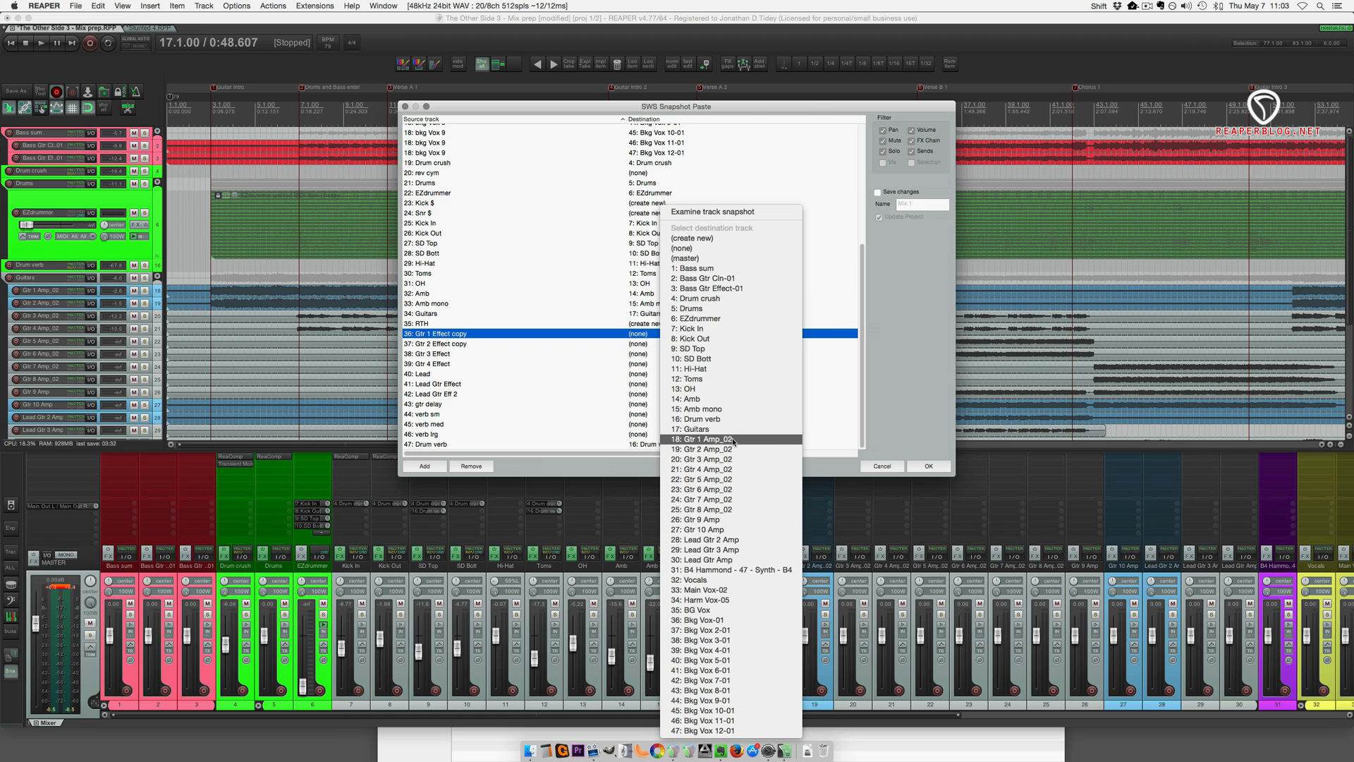
Send Gtr 1, 3 and 4 Effect to their Amp_02 tracks and give Lead a new track.
{"action": "left_click", "coordinate": [435, 342]}
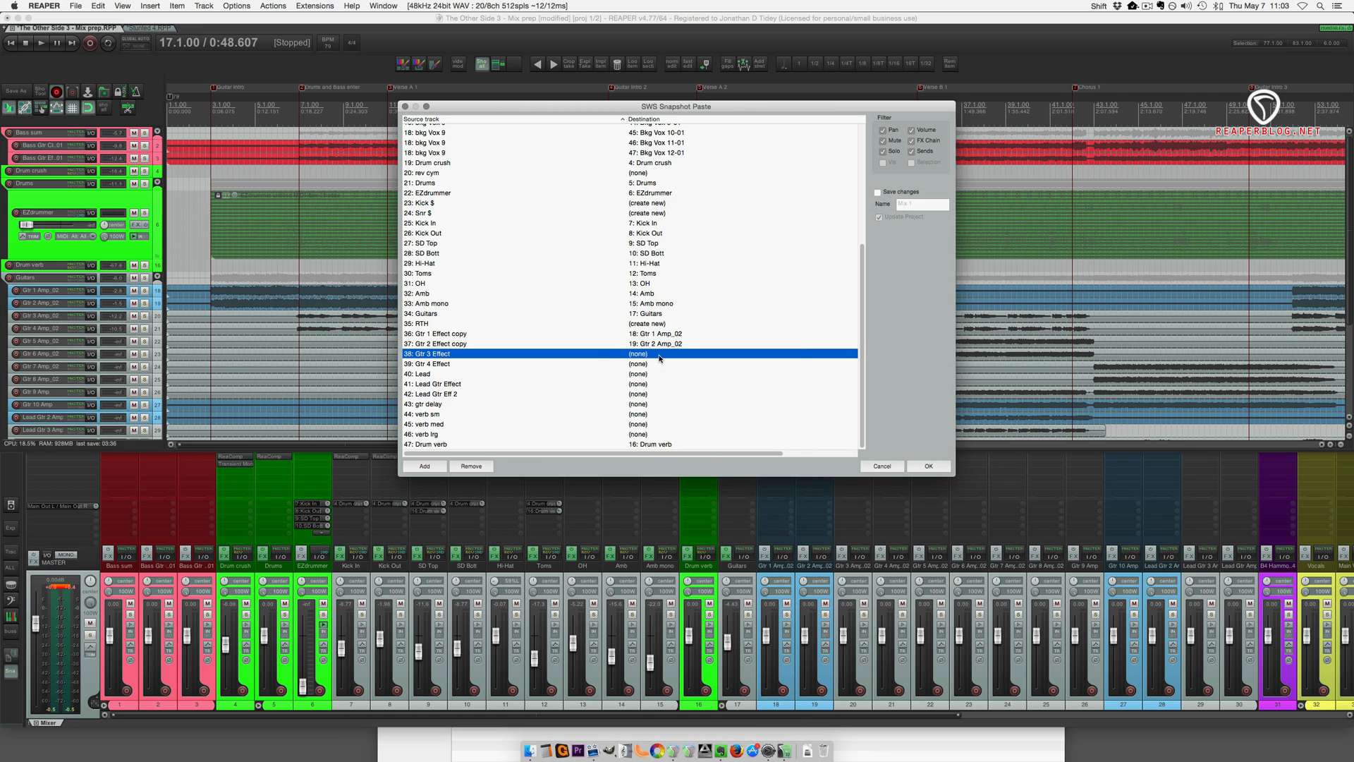
{"action": "left_click", "coordinate": [657, 353]}
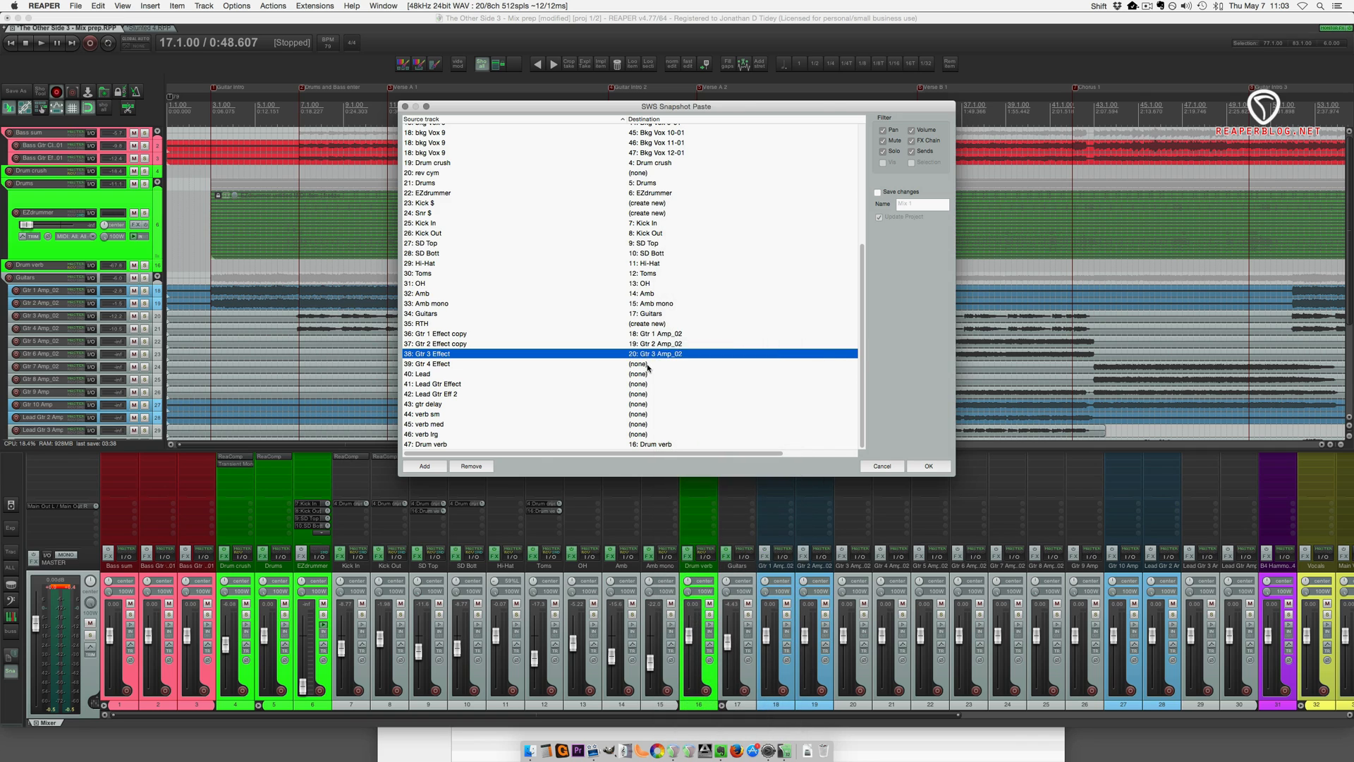
{"action": "left_click", "coordinate": [450, 362]}
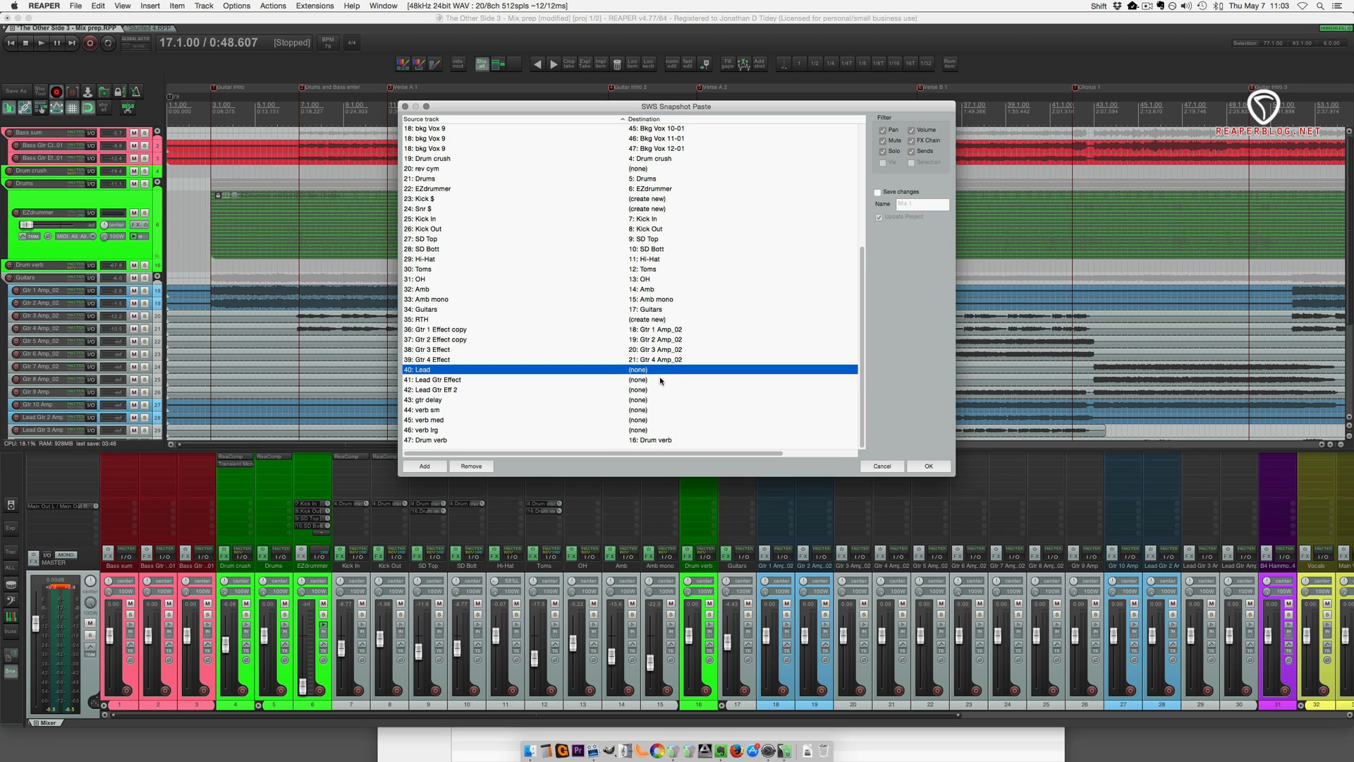
{"action": "scroll", "scroll_direction": "up", "scroll_amount": 3}
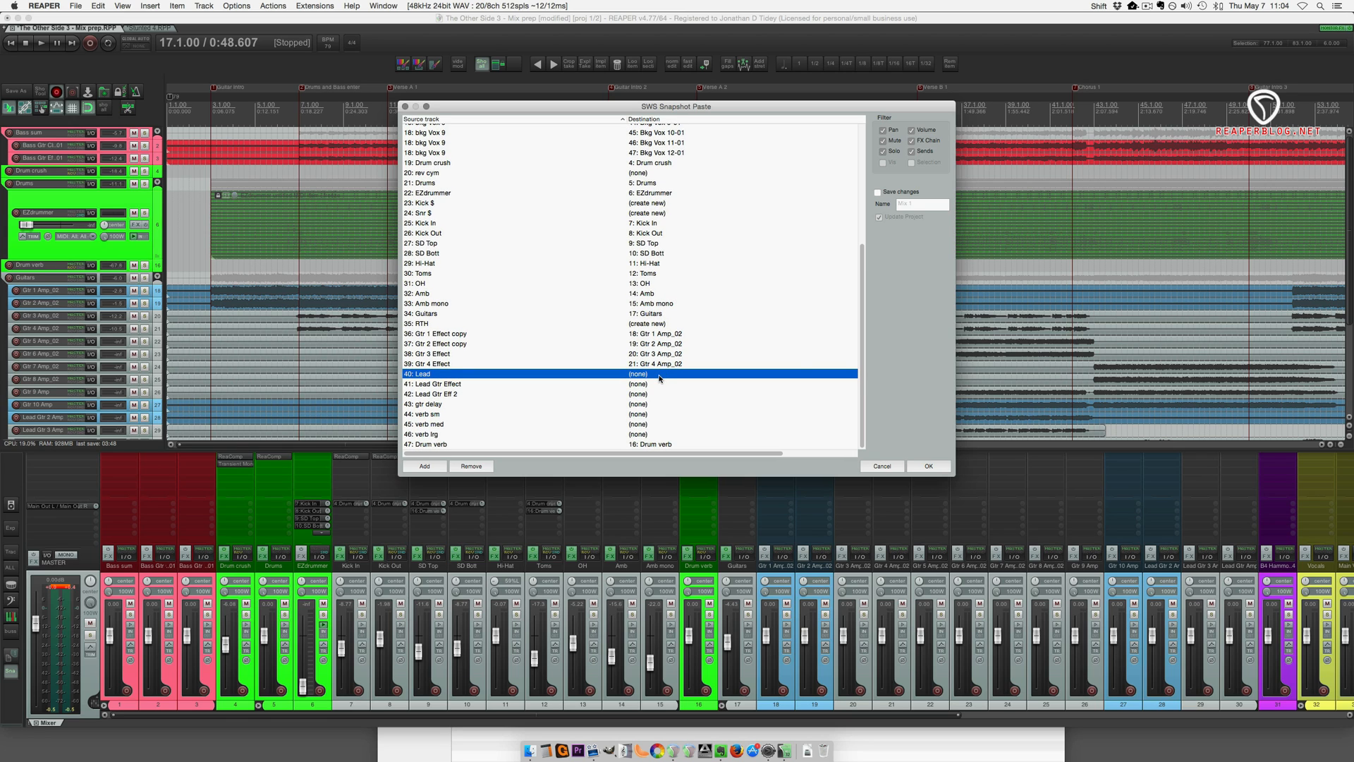
{"action": "left_click", "coordinate": [637, 373]}
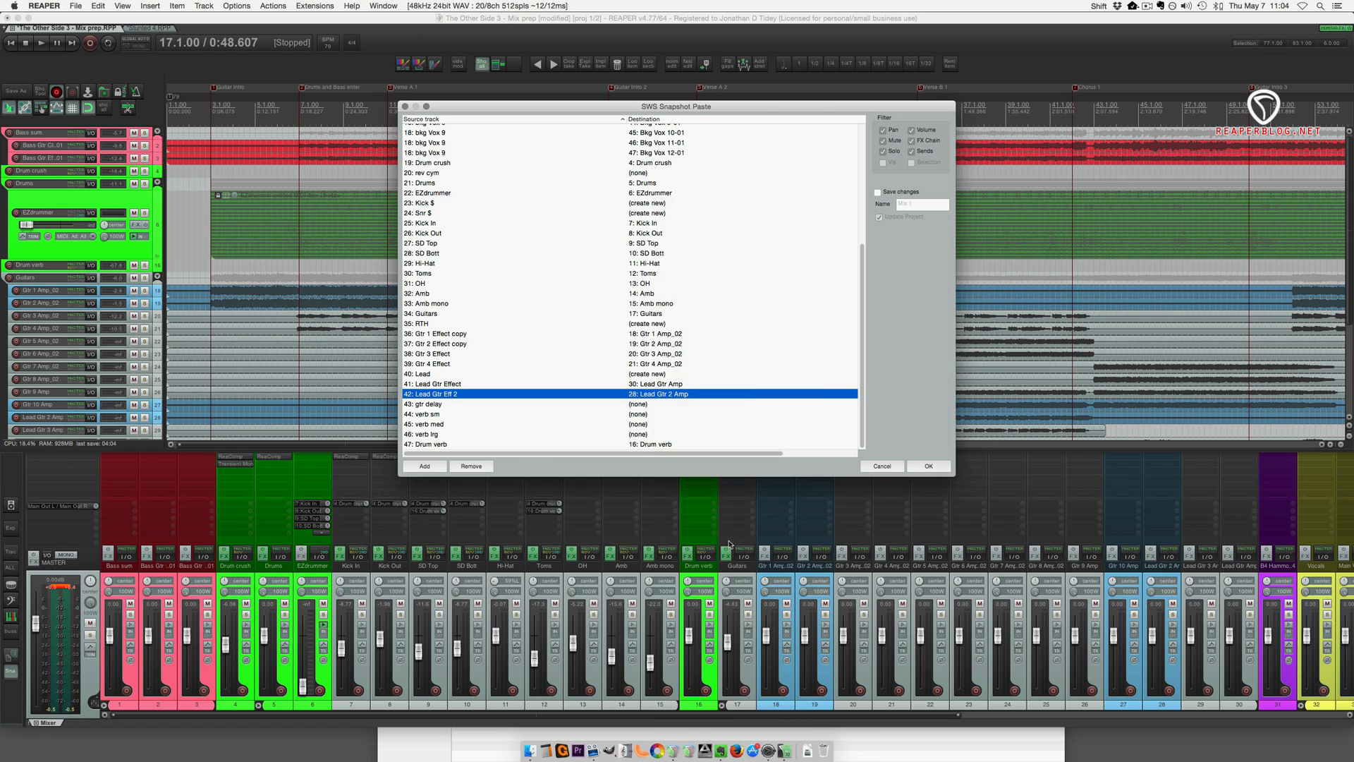
Add another Lead Gtr Eff 2 row and select gtr delay with the three reverb rows.
{"action": "left_click", "coordinate": [423, 466]}
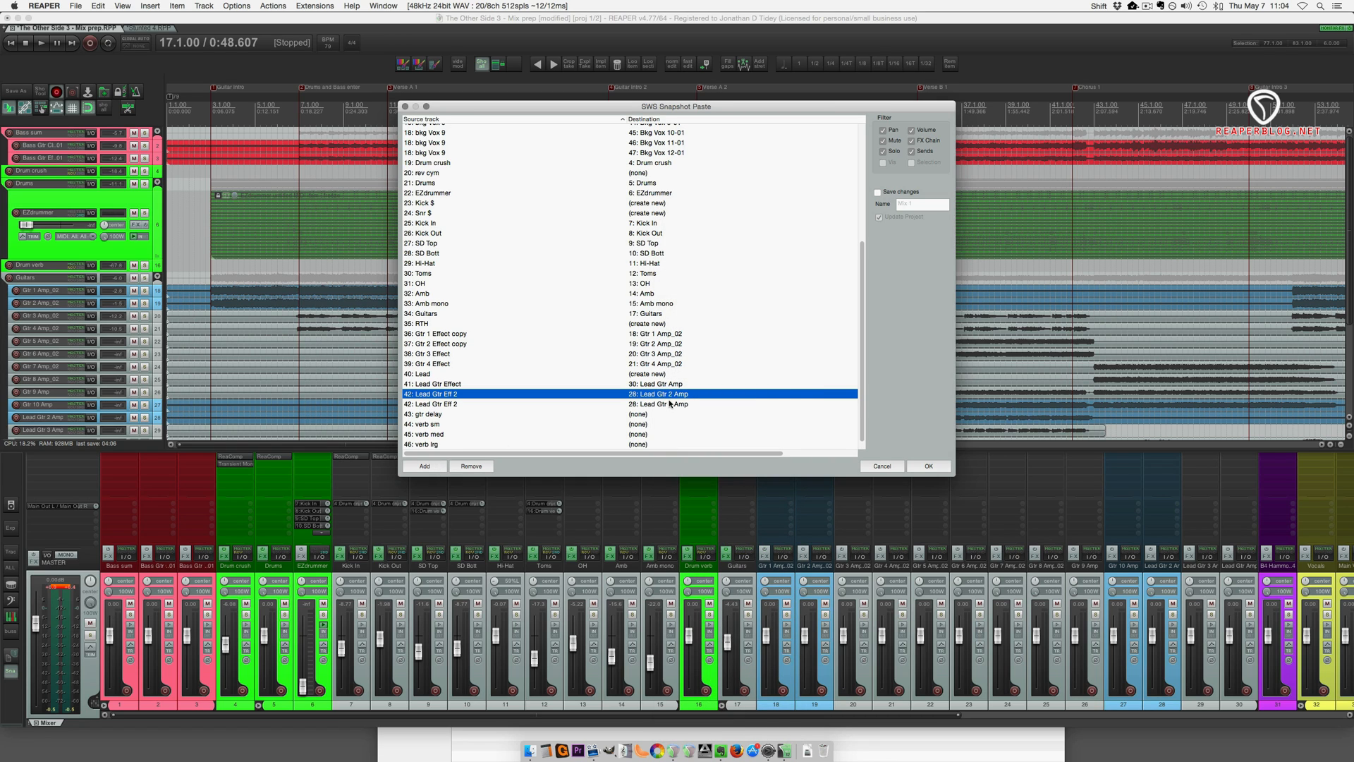
{"action": "left_click", "coordinate": [682, 404]}
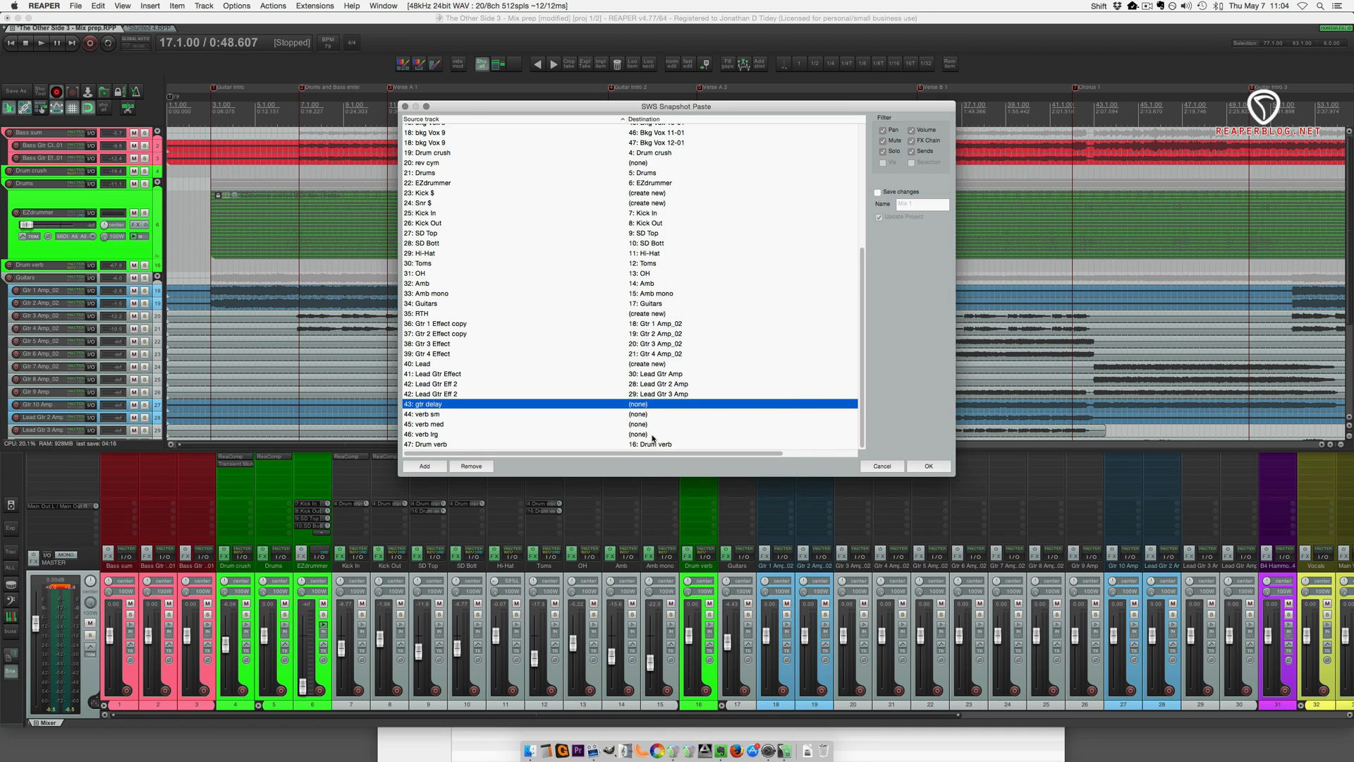
{"action": "left_click", "coordinate": [639, 433]}
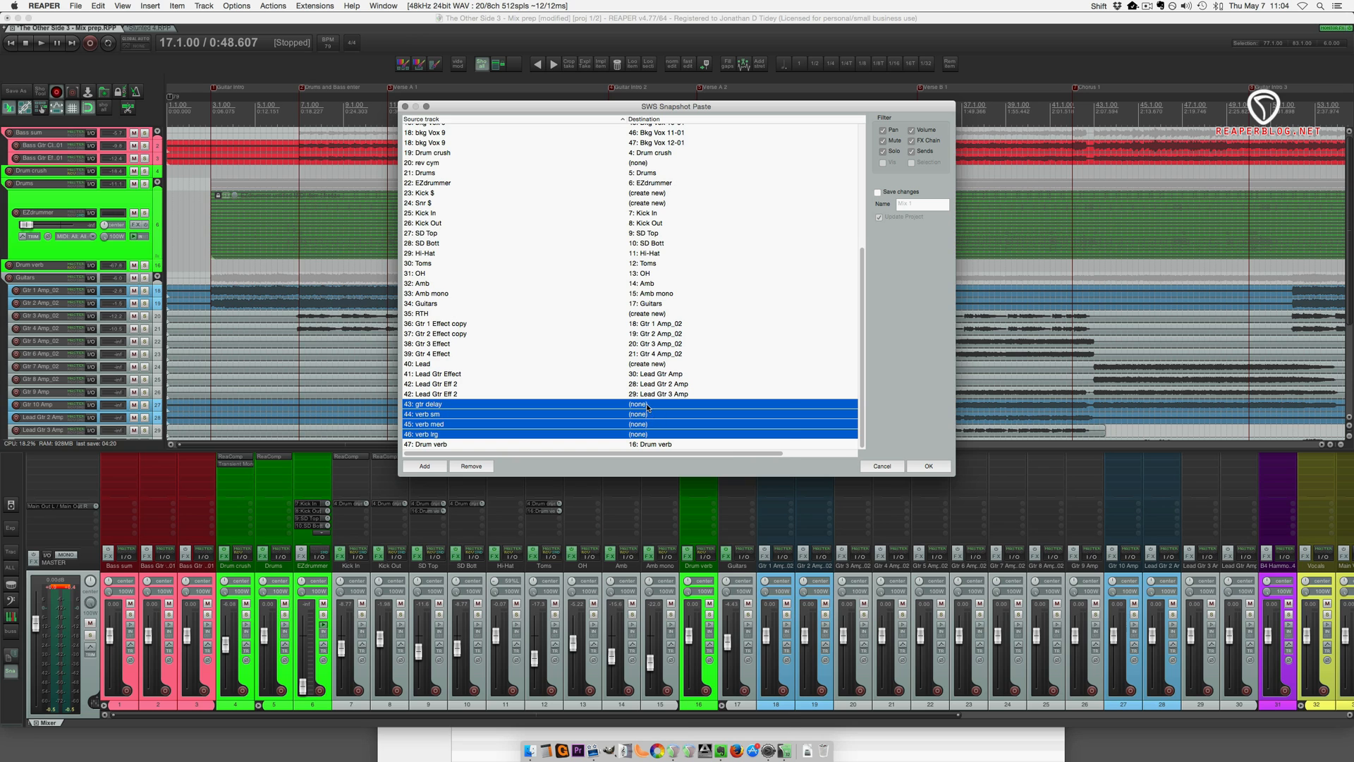
Give gtr delay and the reverbs new tracks, then apply the paste as 'Mix 1 imported'.
{"action": "left_click", "coordinate": [643, 404]}
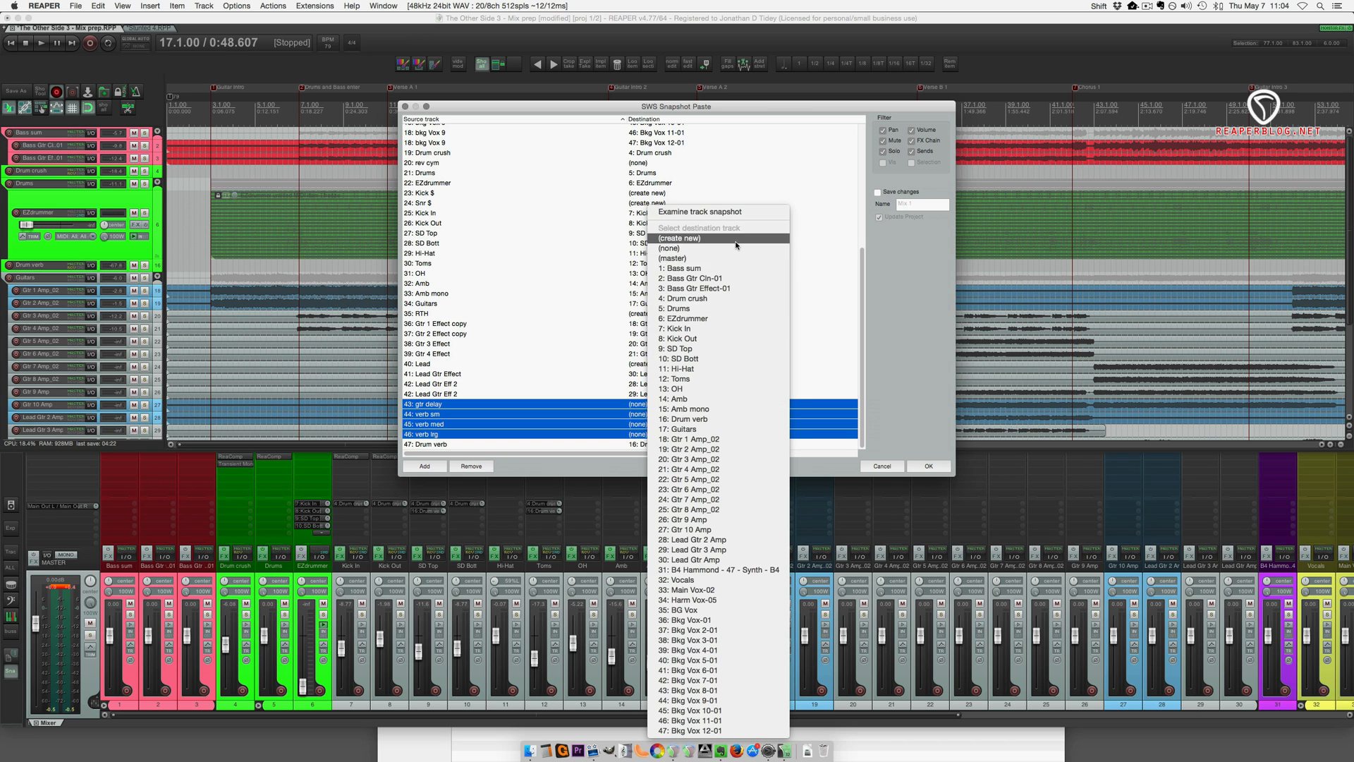
{"action": "left_click", "coordinate": [680, 237]}
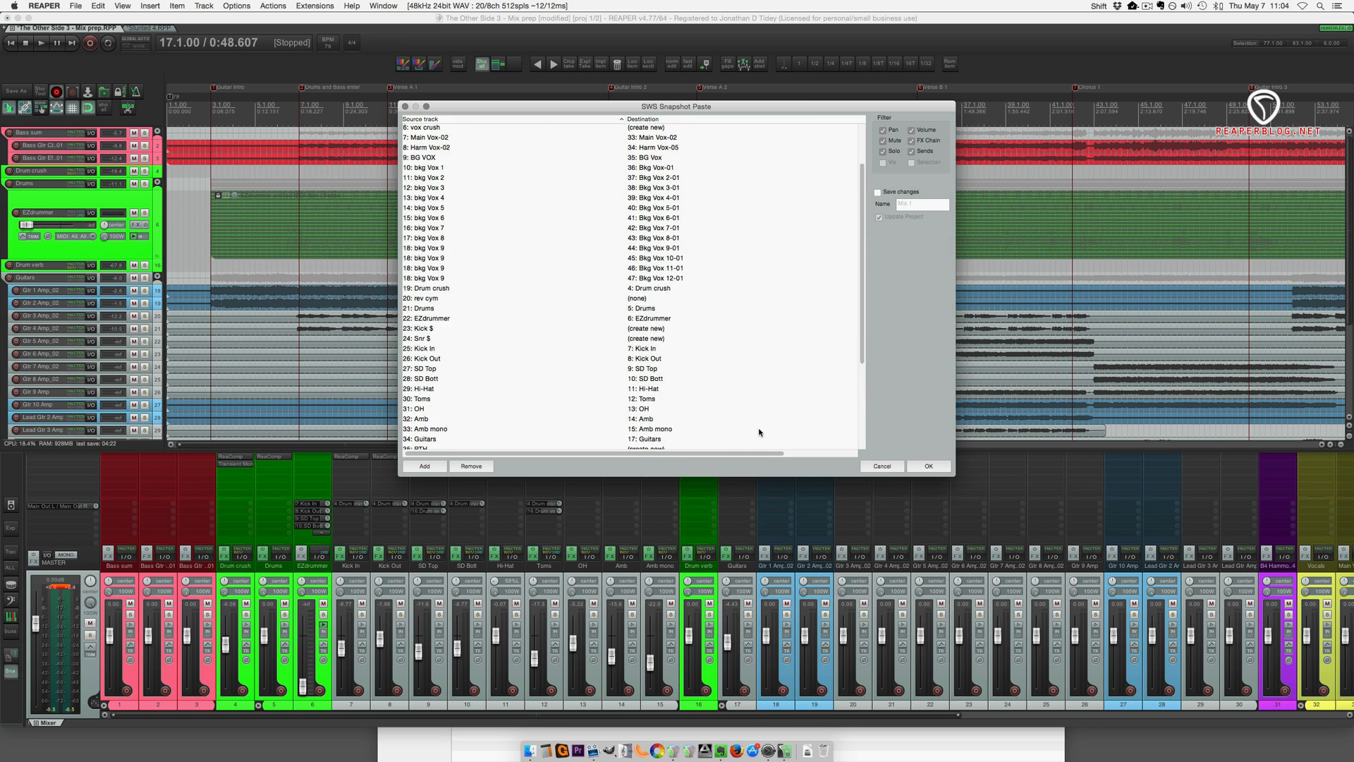
{"action": "scroll", "scroll_direction": "up", "scroll_amount": 3}
{"action": "type", "text": " imported"}
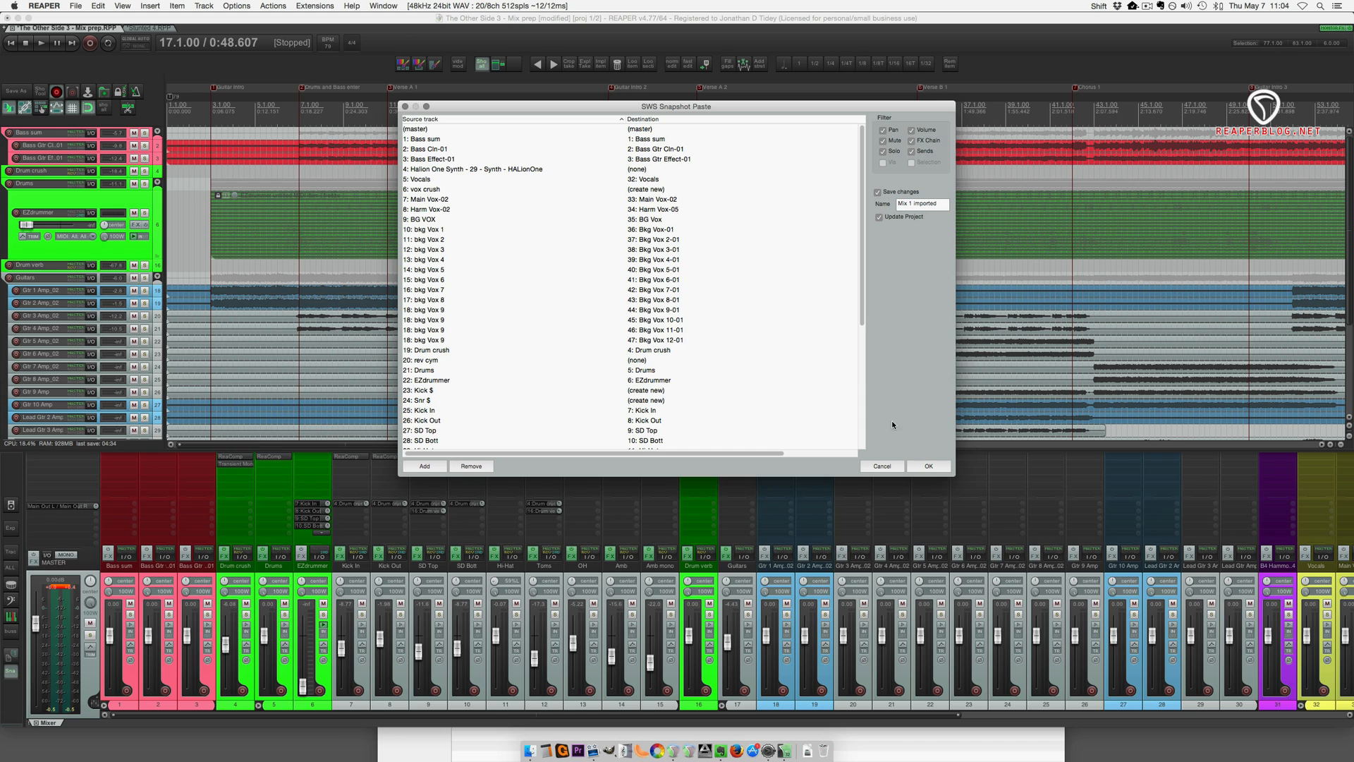
{"action": "mouse_move", "coordinate": [901, 469]}
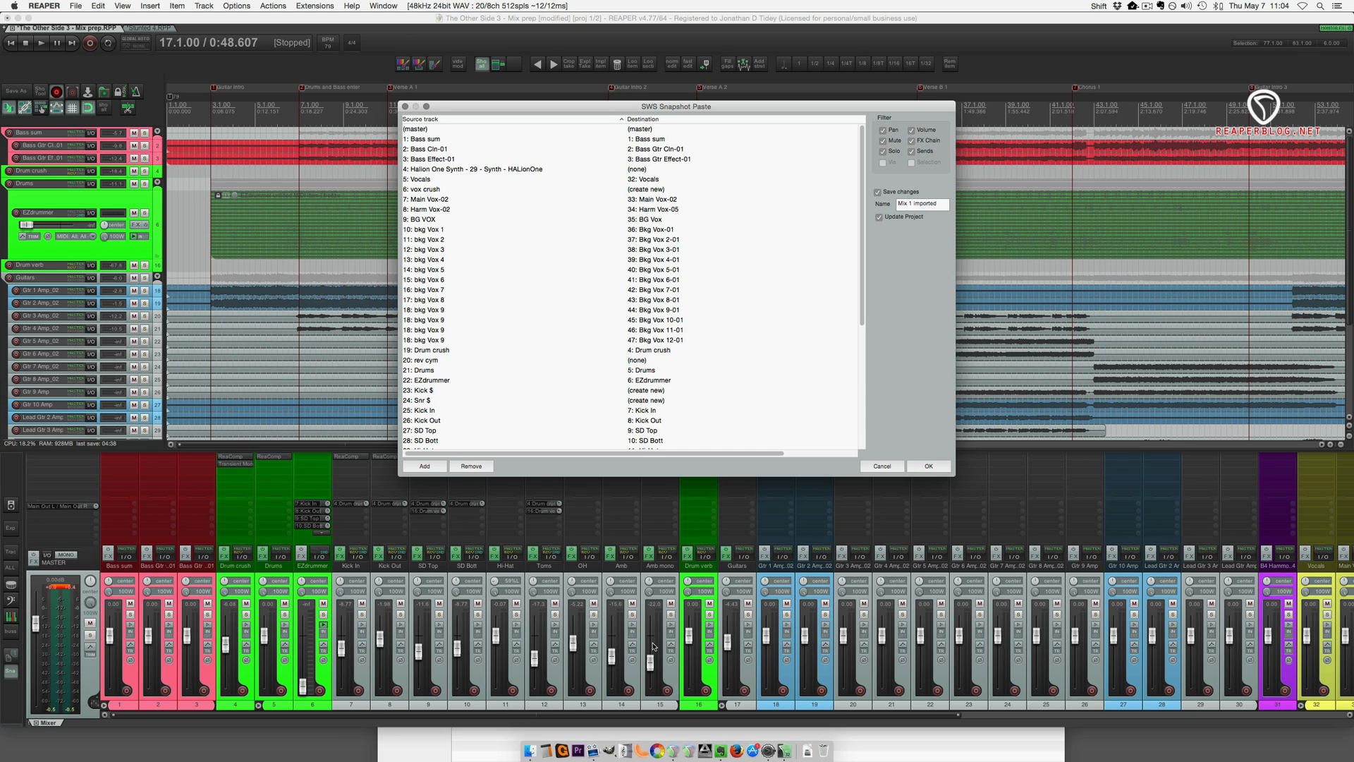
{"action": "mouse_move", "coordinate": [805, 405]}
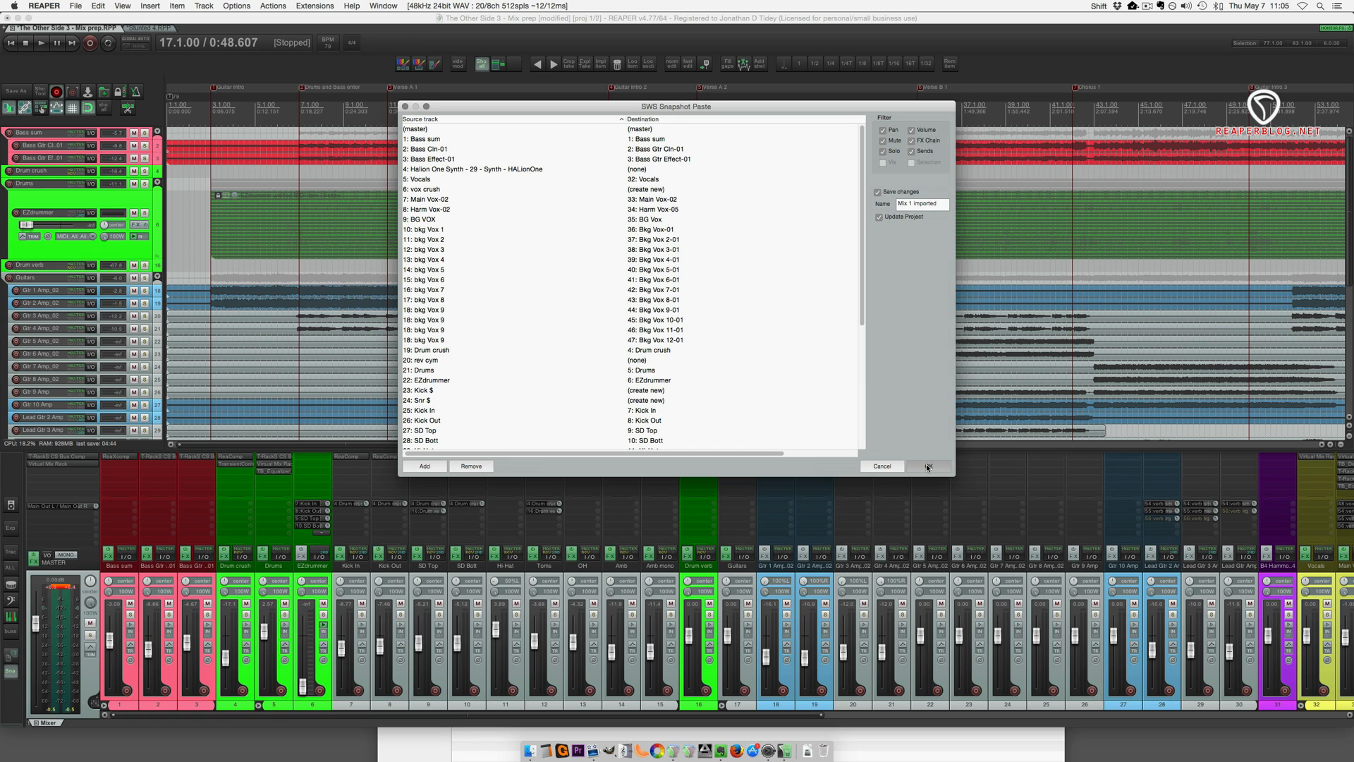
{"action": "left_click", "coordinate": [928, 467]}
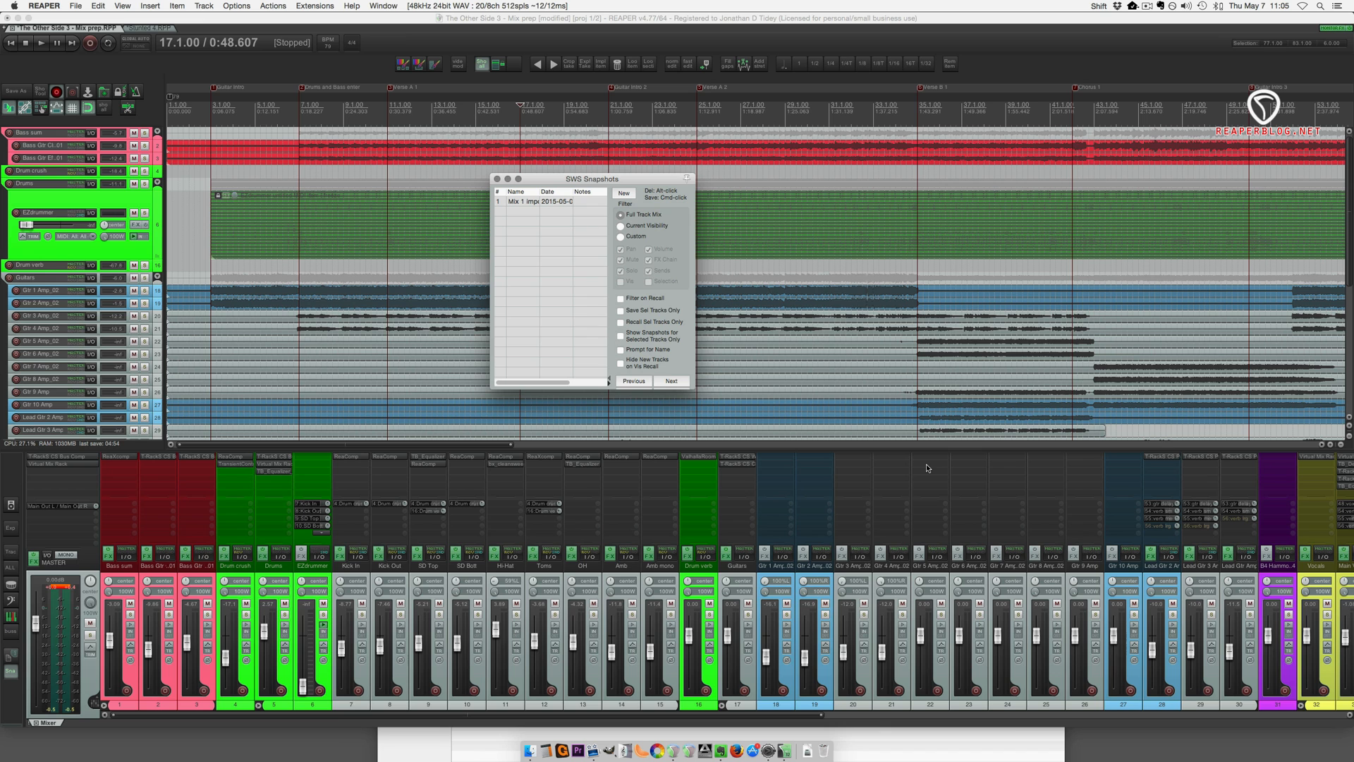
Scroll through the track panel to review the new tracks, selecting the Lead Gtr Amp track.
{"action": "scroll", "scroll_direction": "down", "scroll_amount": 3}
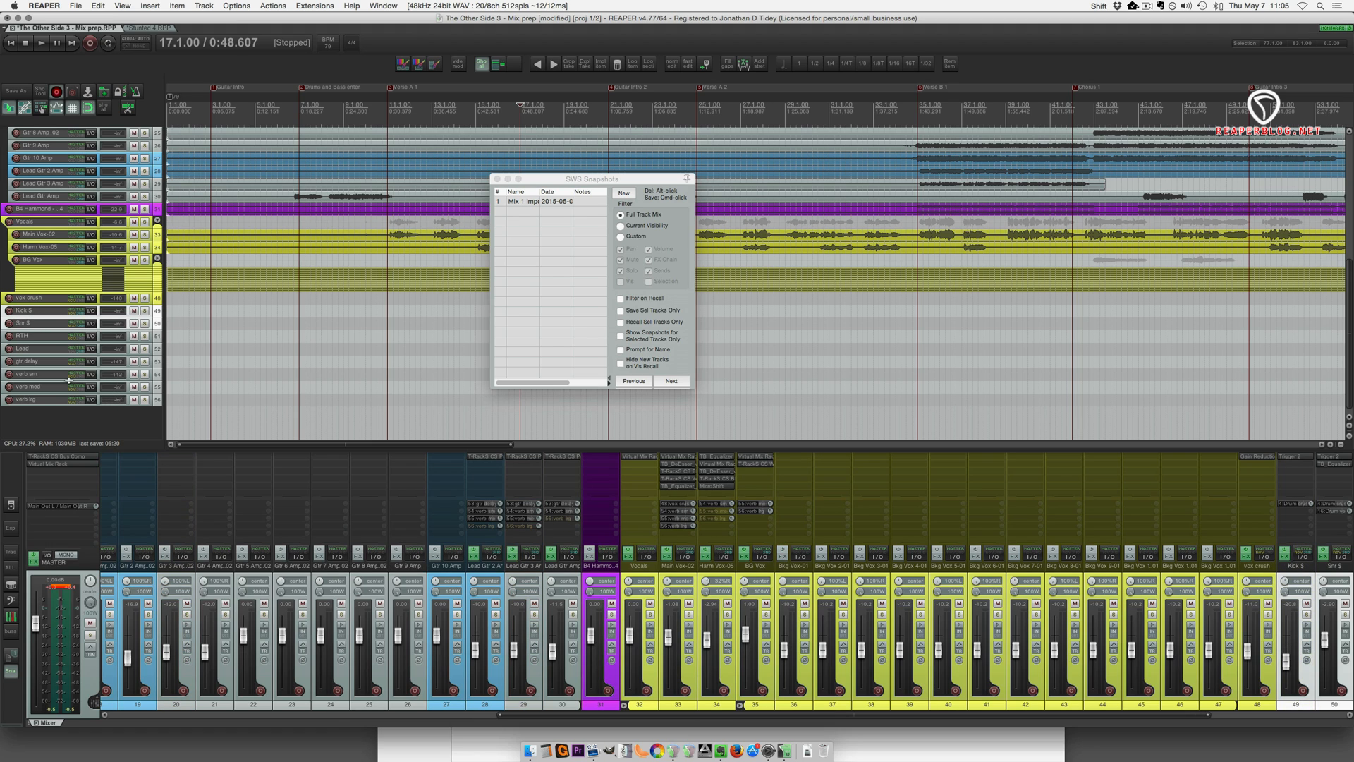
{"action": "scroll", "scroll_direction": "up", "scroll_amount": 3}
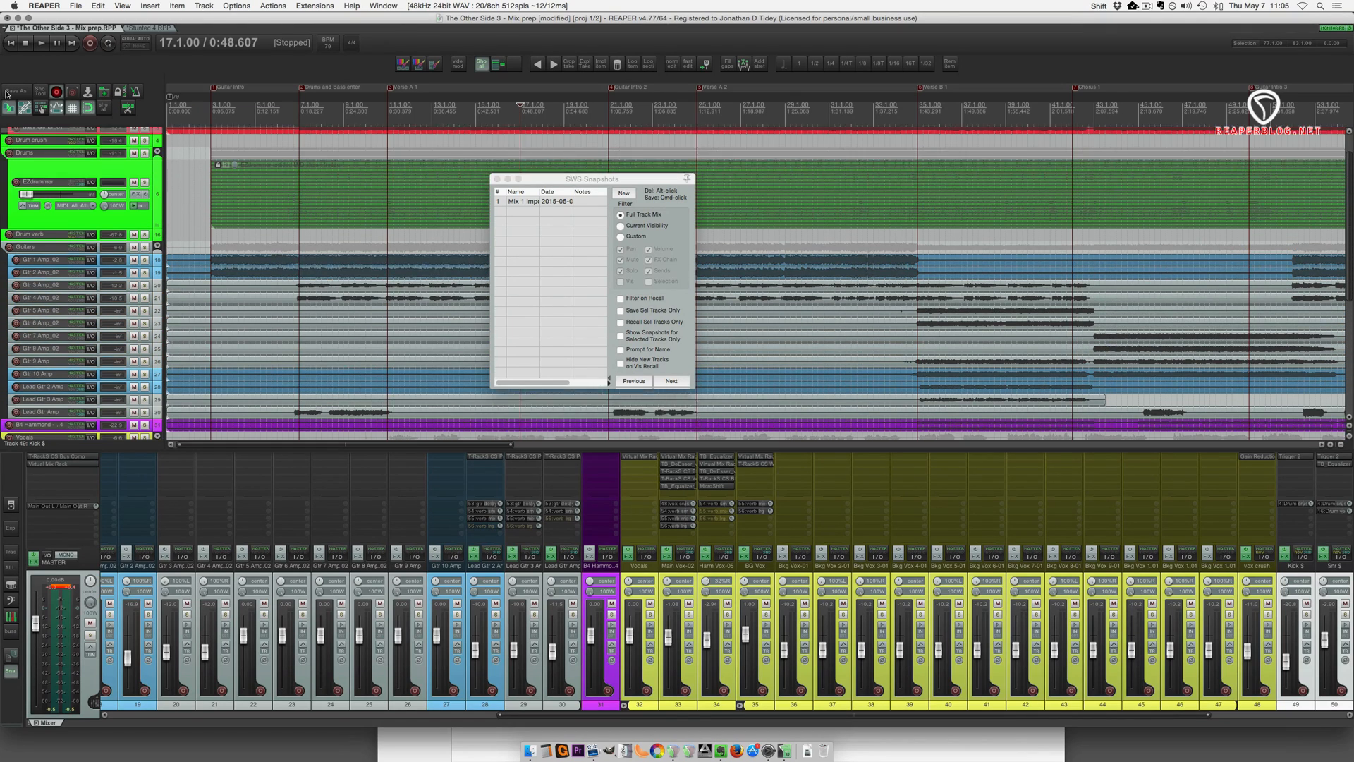
{"action": "scroll", "scroll_direction": "up", "scroll_amount": 3}
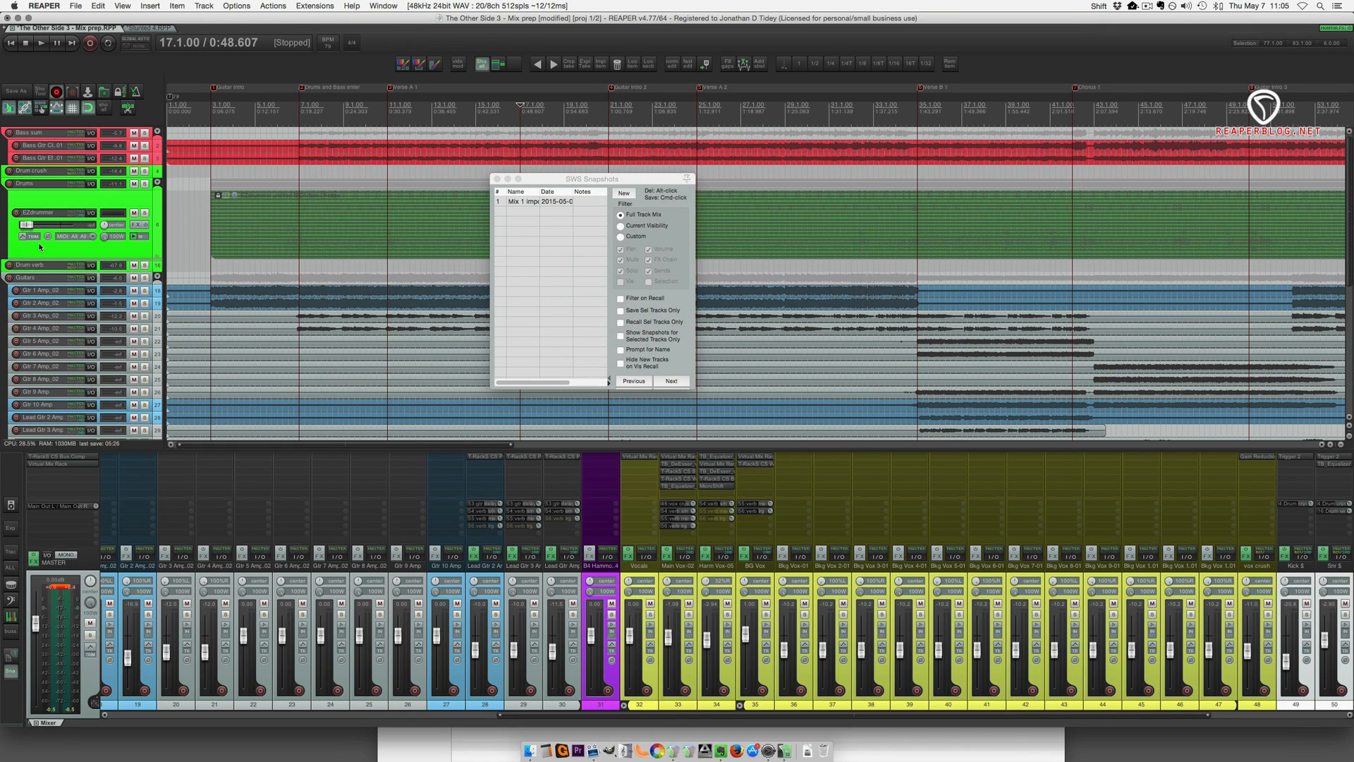
{"action": "scroll", "scroll_direction": "down", "scroll_amount": 3}
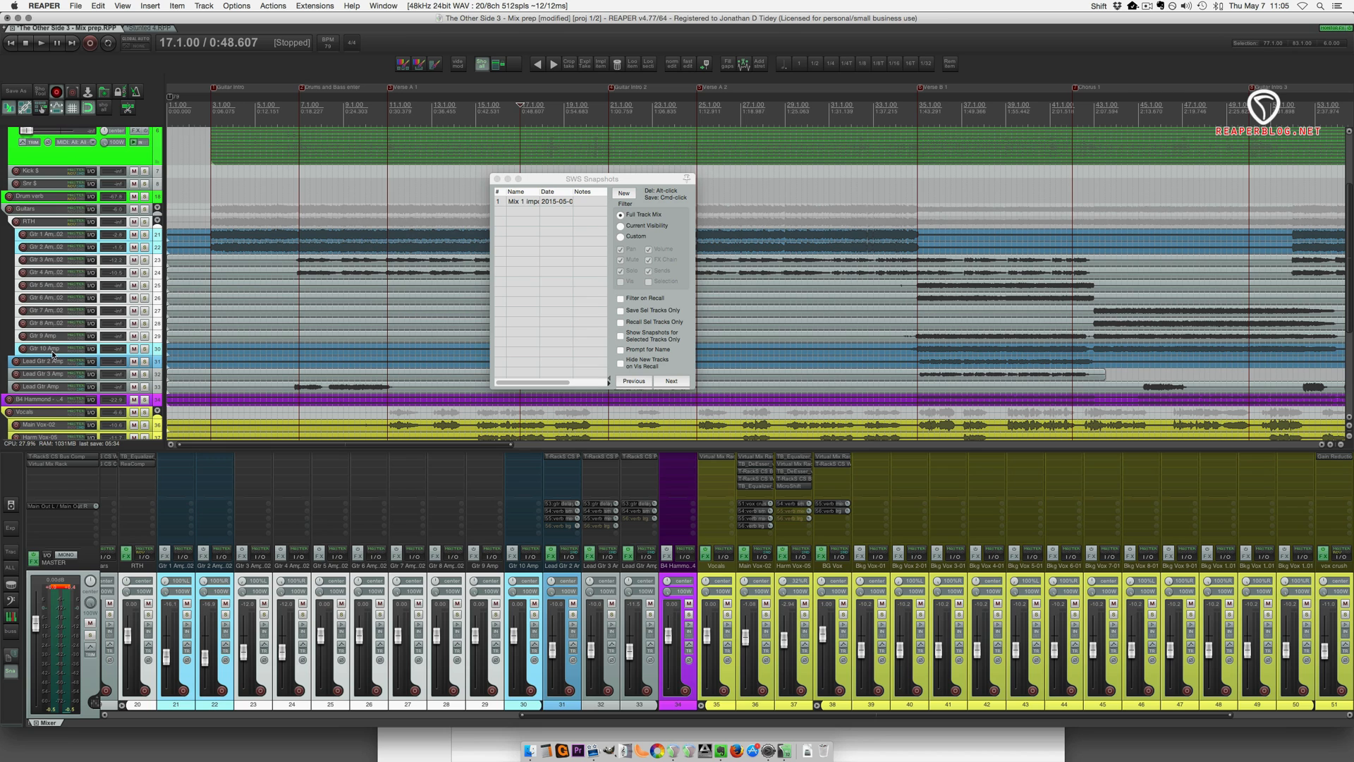
{"action": "scroll", "scroll_direction": "down", "scroll_amount": 3}
{"action": "type", "text": "Lead"}
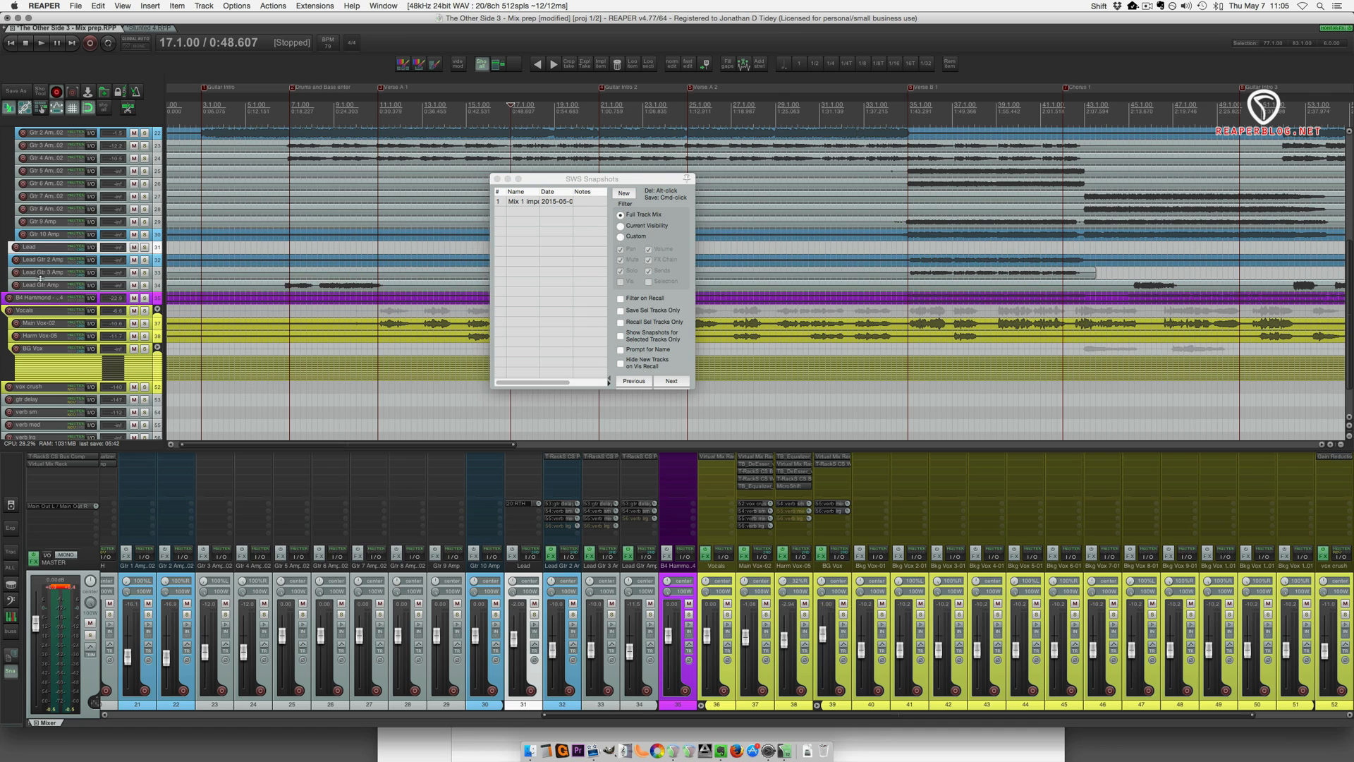
{"action": "left_click", "coordinate": [48, 284]}
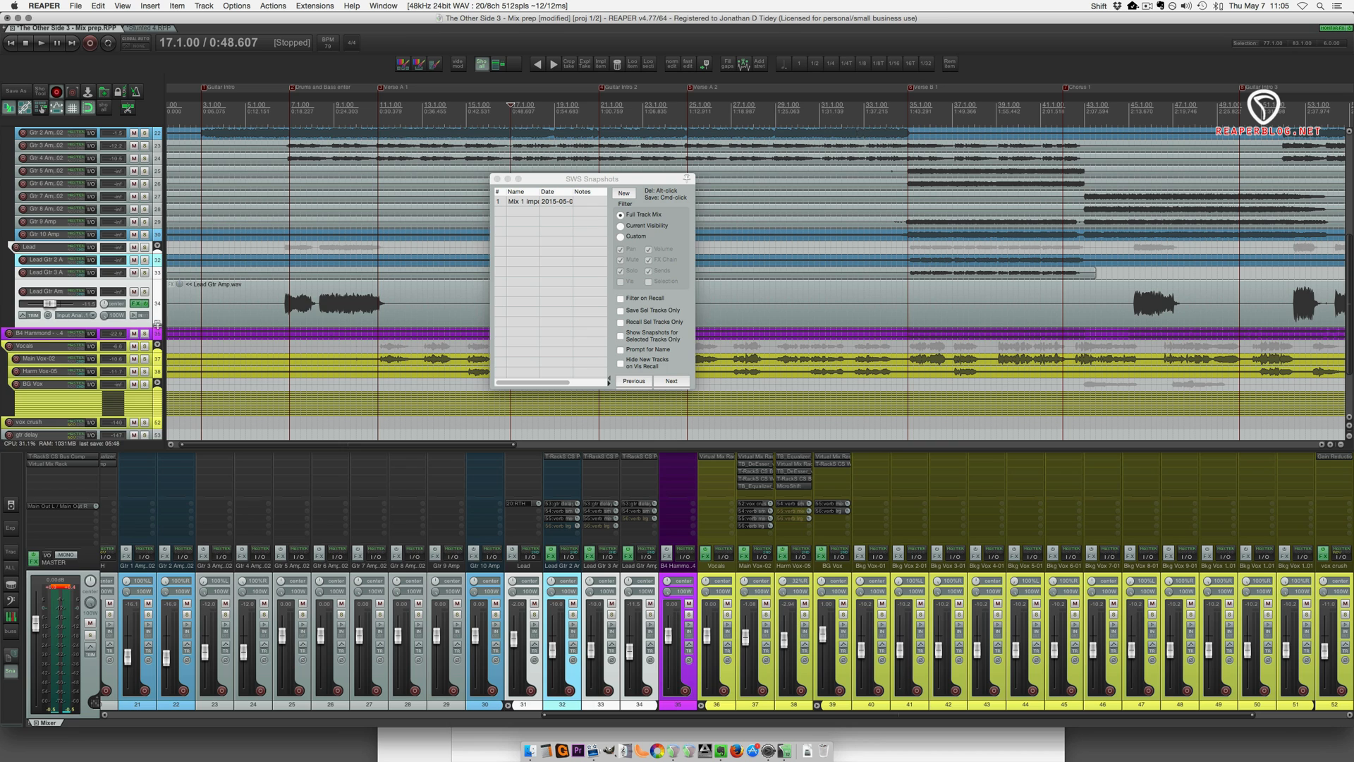
{"action": "scroll", "scroll_direction": "down", "scroll_amount": 3}
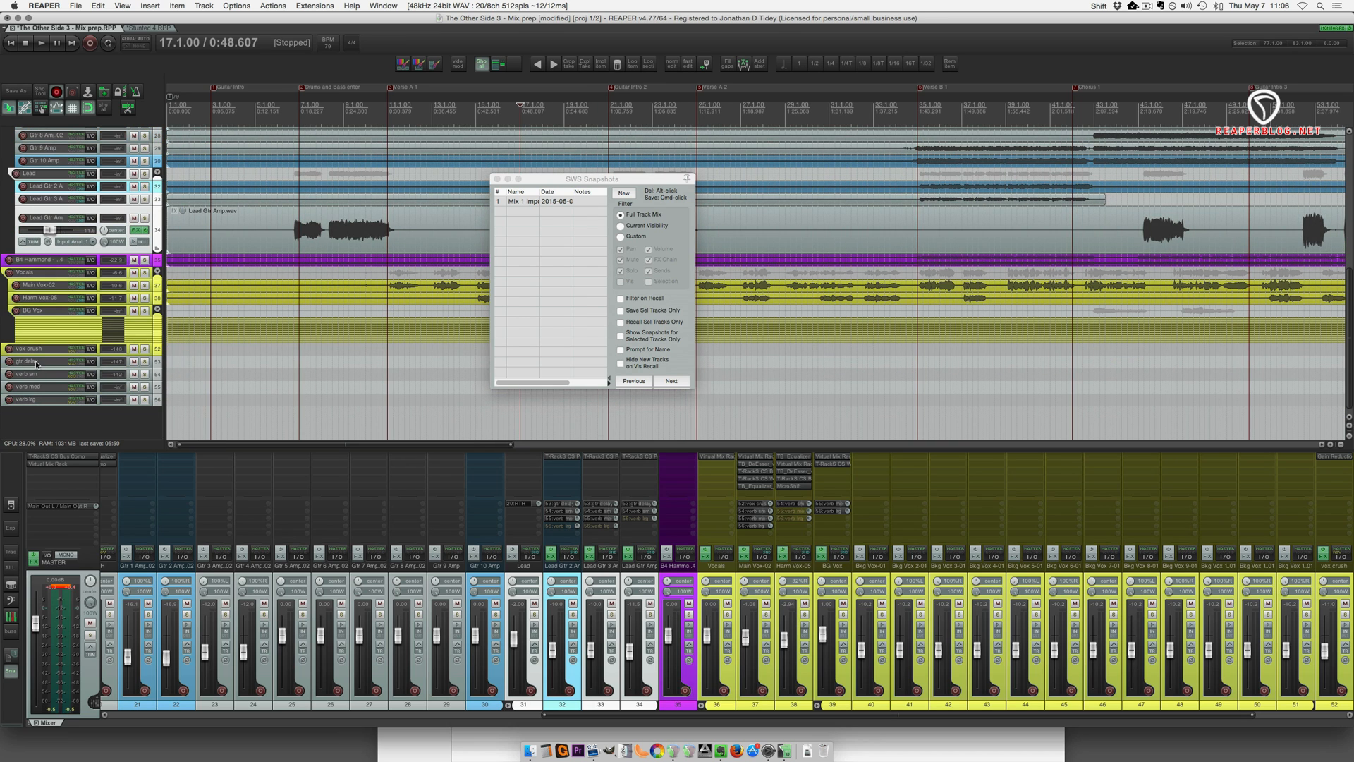
{"action": "scroll", "scroll_direction": "up", "scroll_amount": 3}
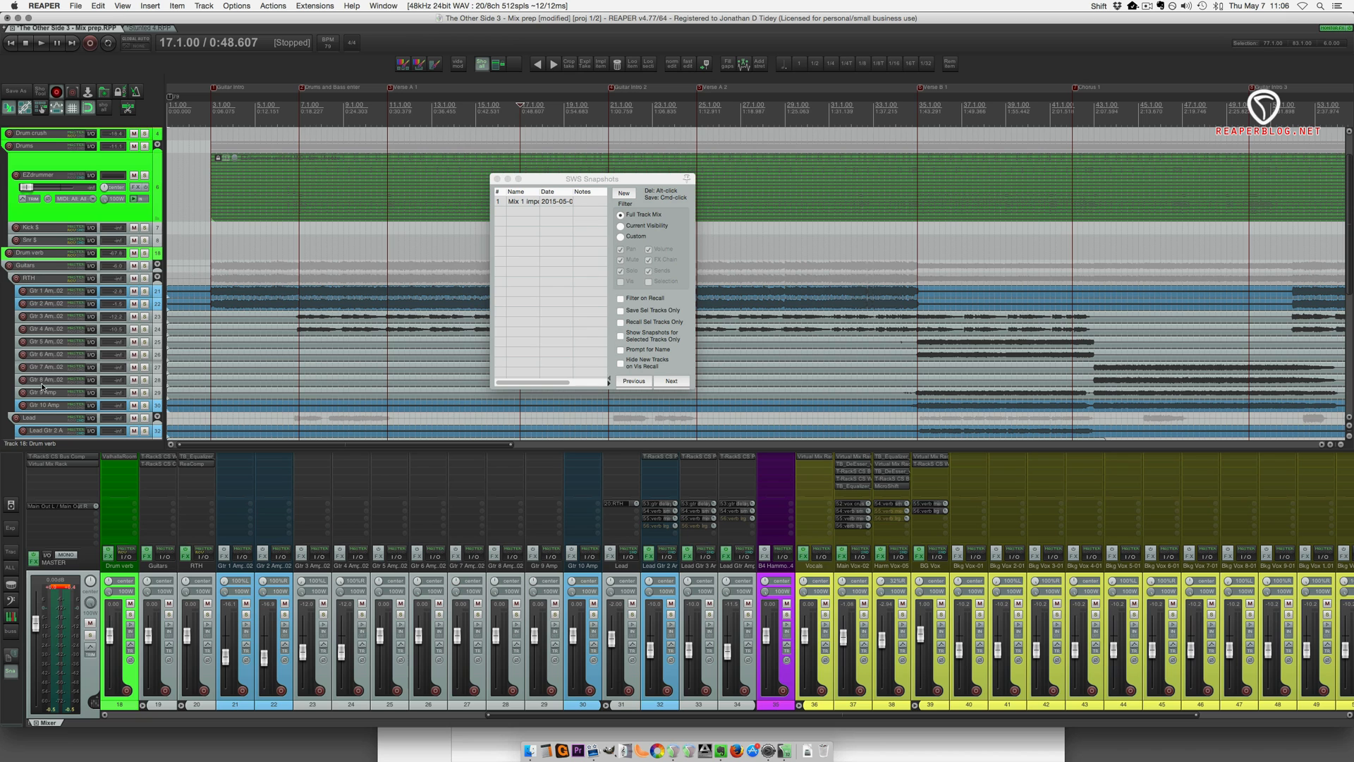
{"action": "scroll", "scroll_direction": "down", "scroll_amount": 3}
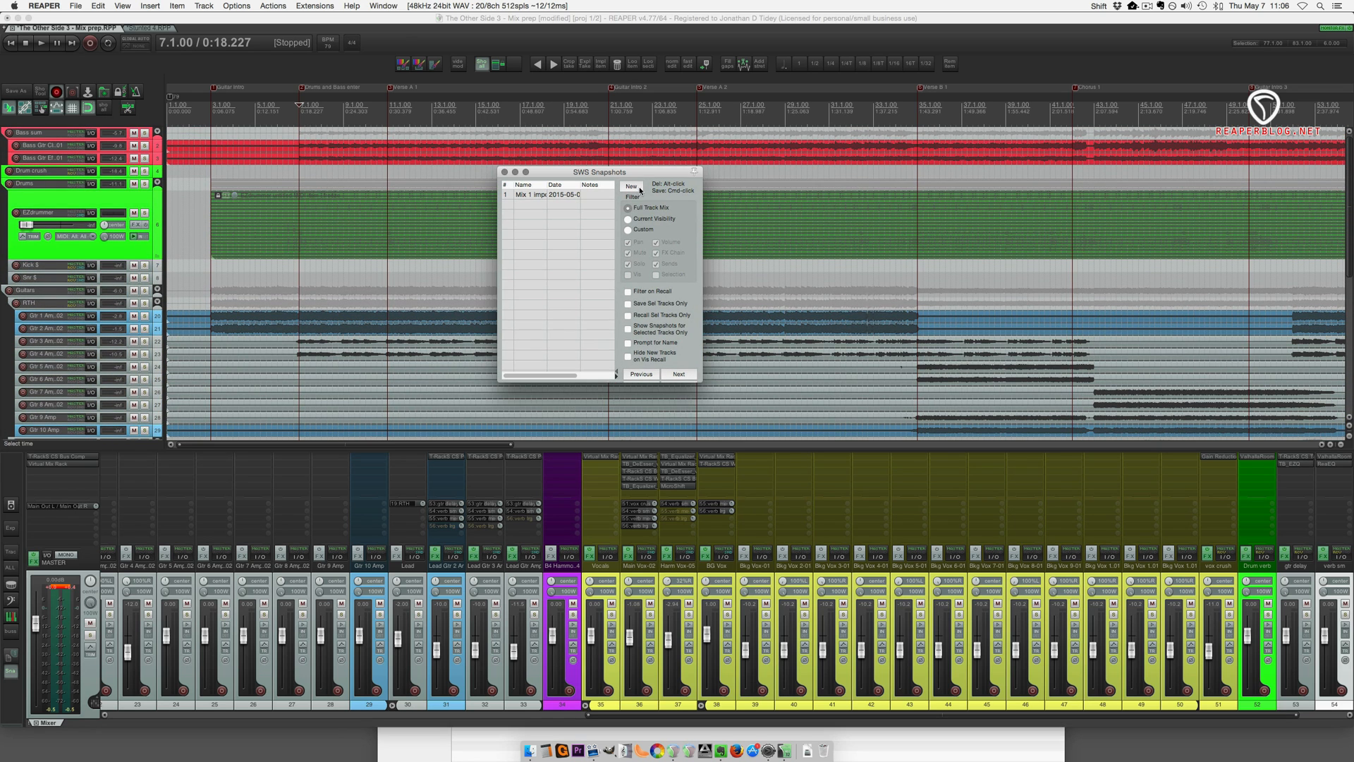
Create snapshots Mix 2 and Mix 3 and recall each in turn.
{"action": "left_click", "coordinate": [629, 187]}
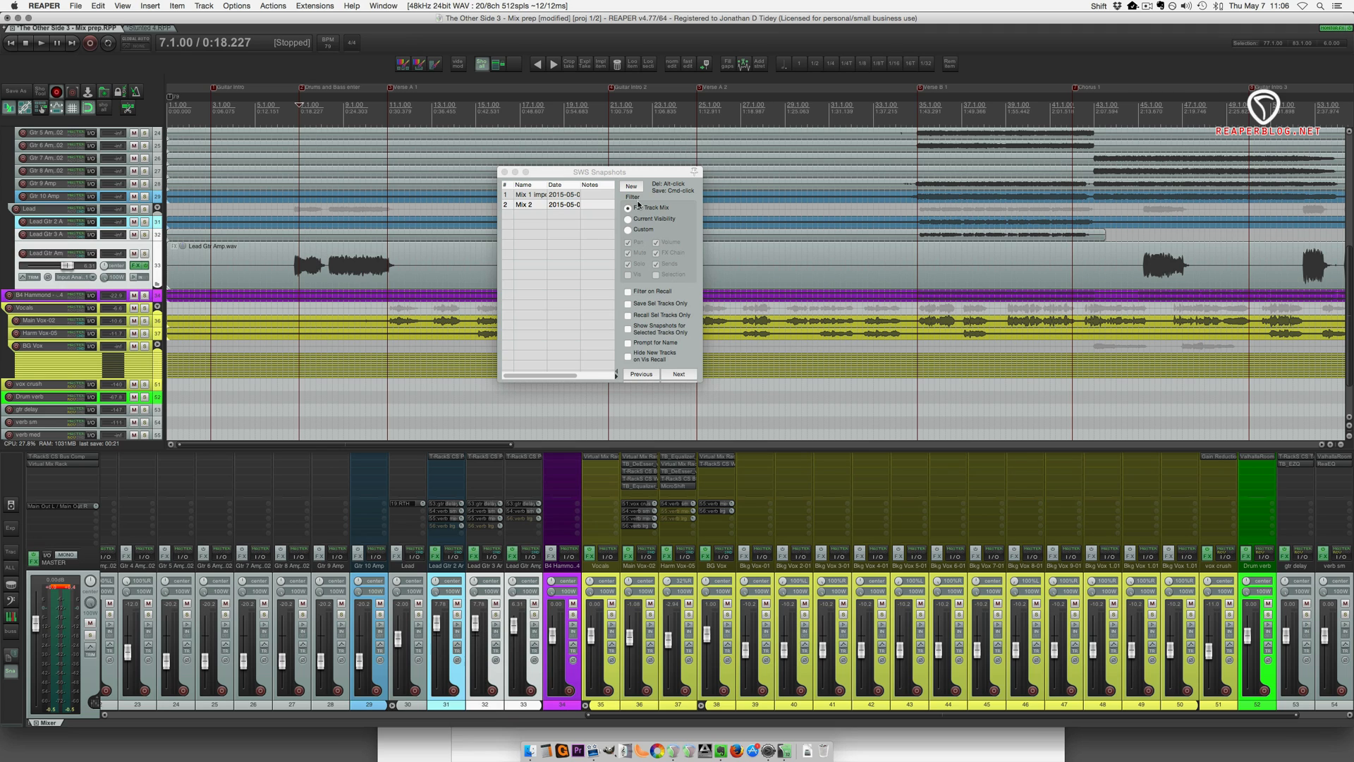
{"action": "left_click", "coordinate": [629, 186]}
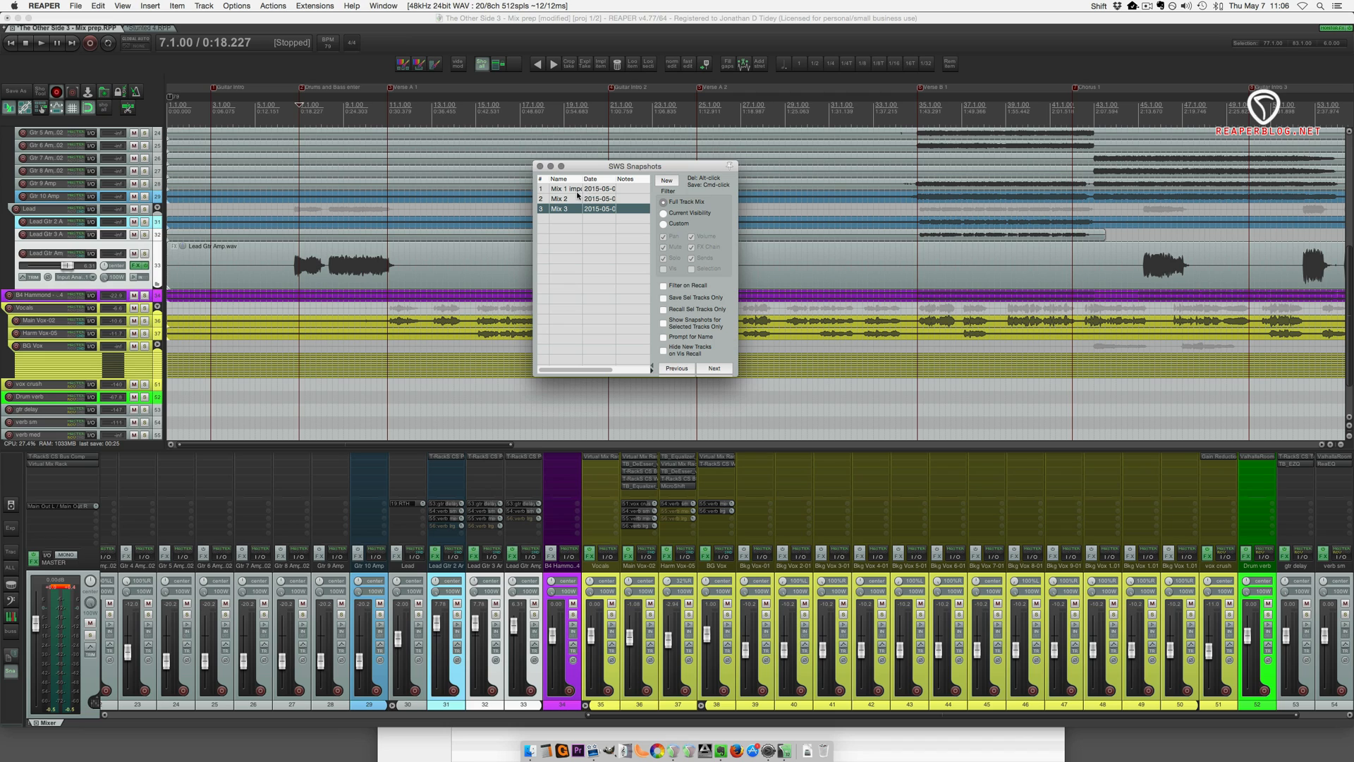
{"action": "left_click", "coordinate": [561, 198]}
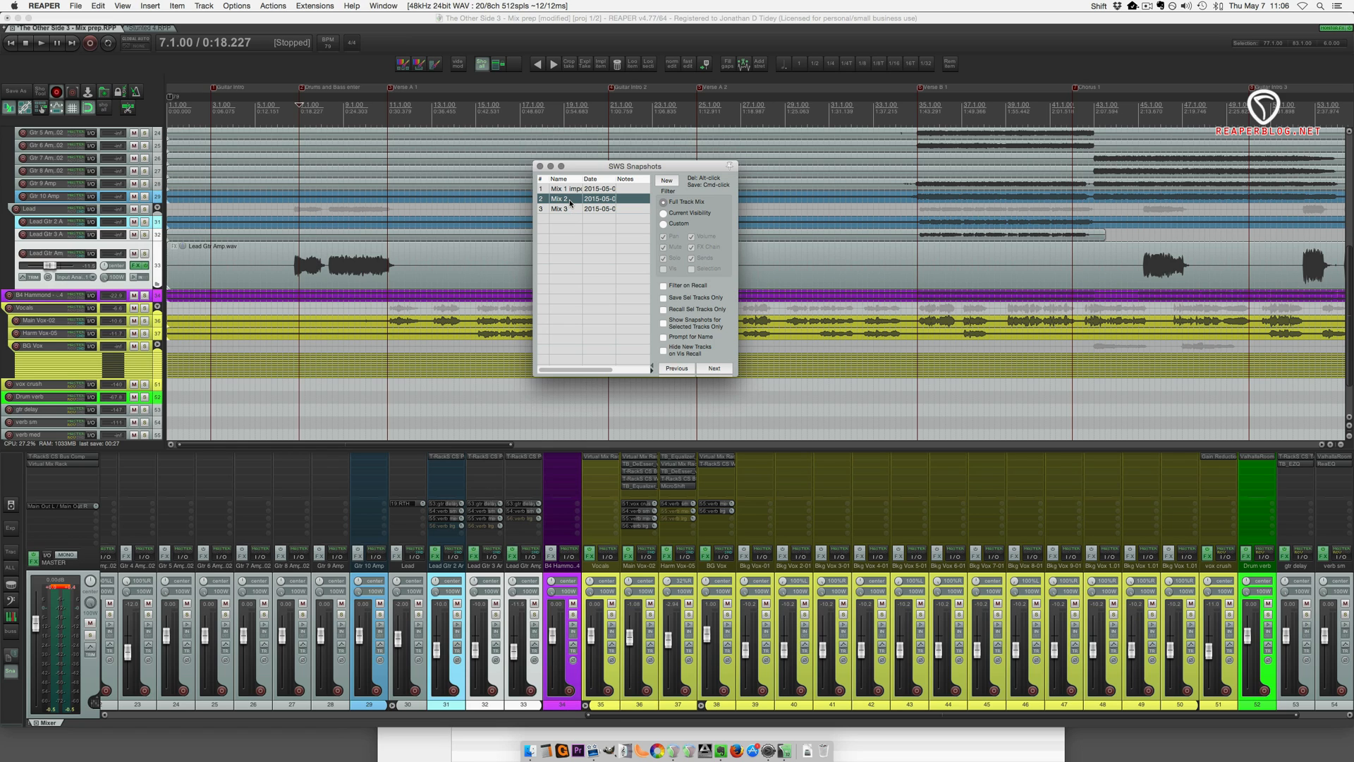
{"action": "left_click", "coordinate": [561, 209]}
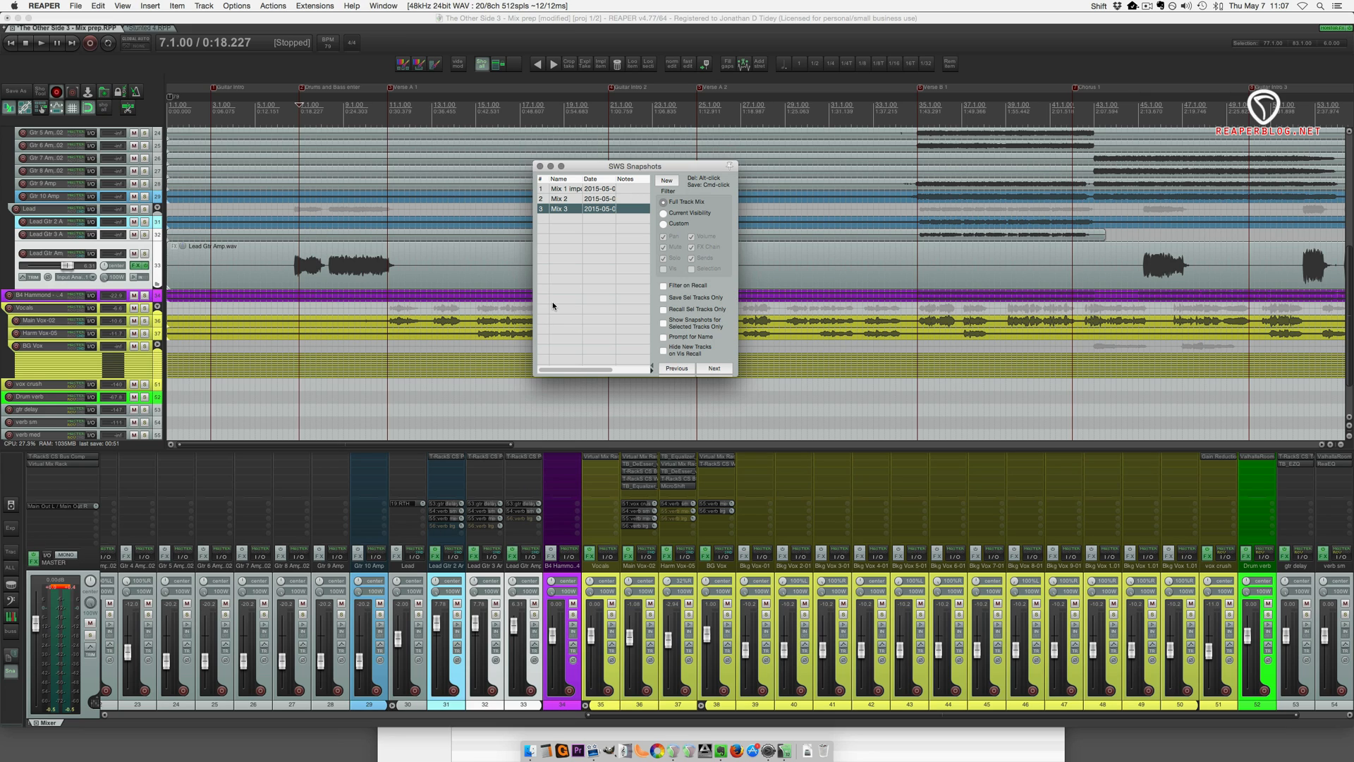
{"action": "right_click", "coordinate": [574, 209]}
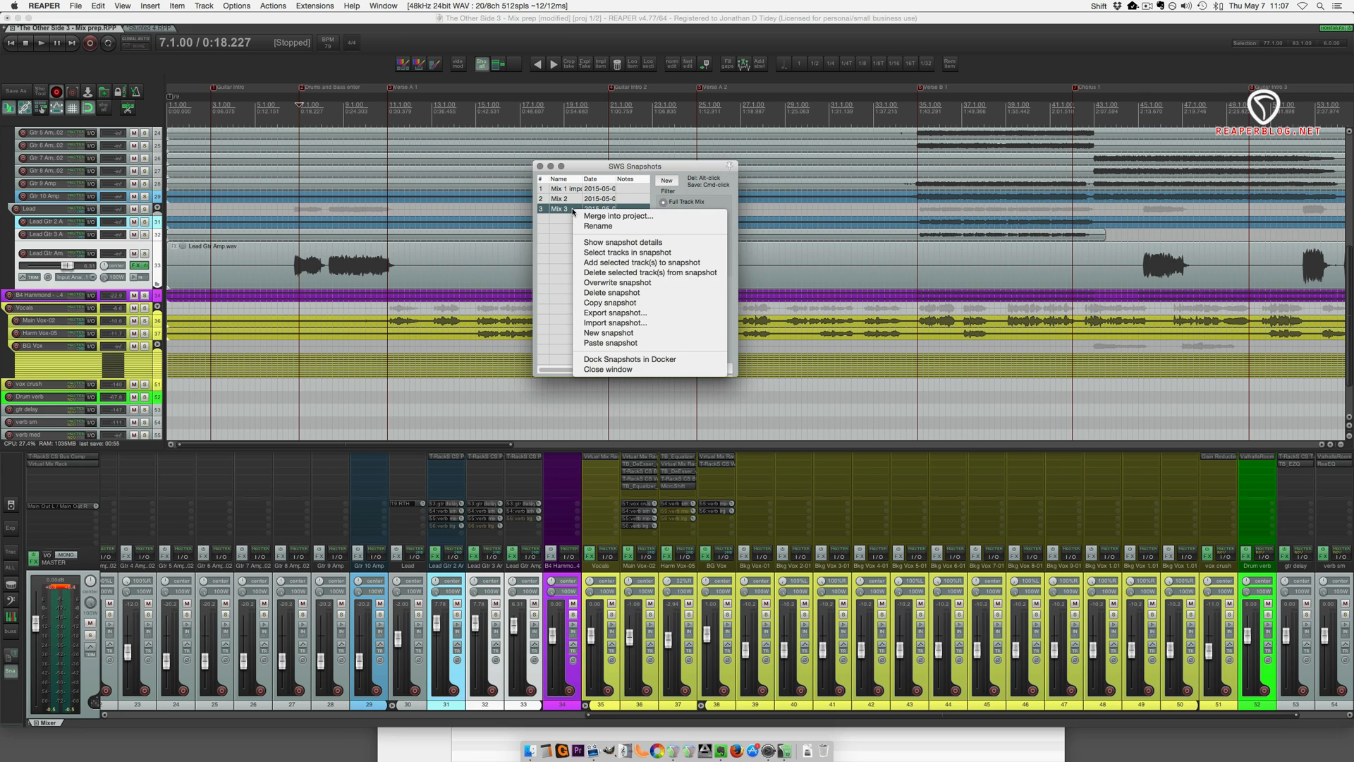
{"action": "mouse_move", "coordinate": [617, 282]}
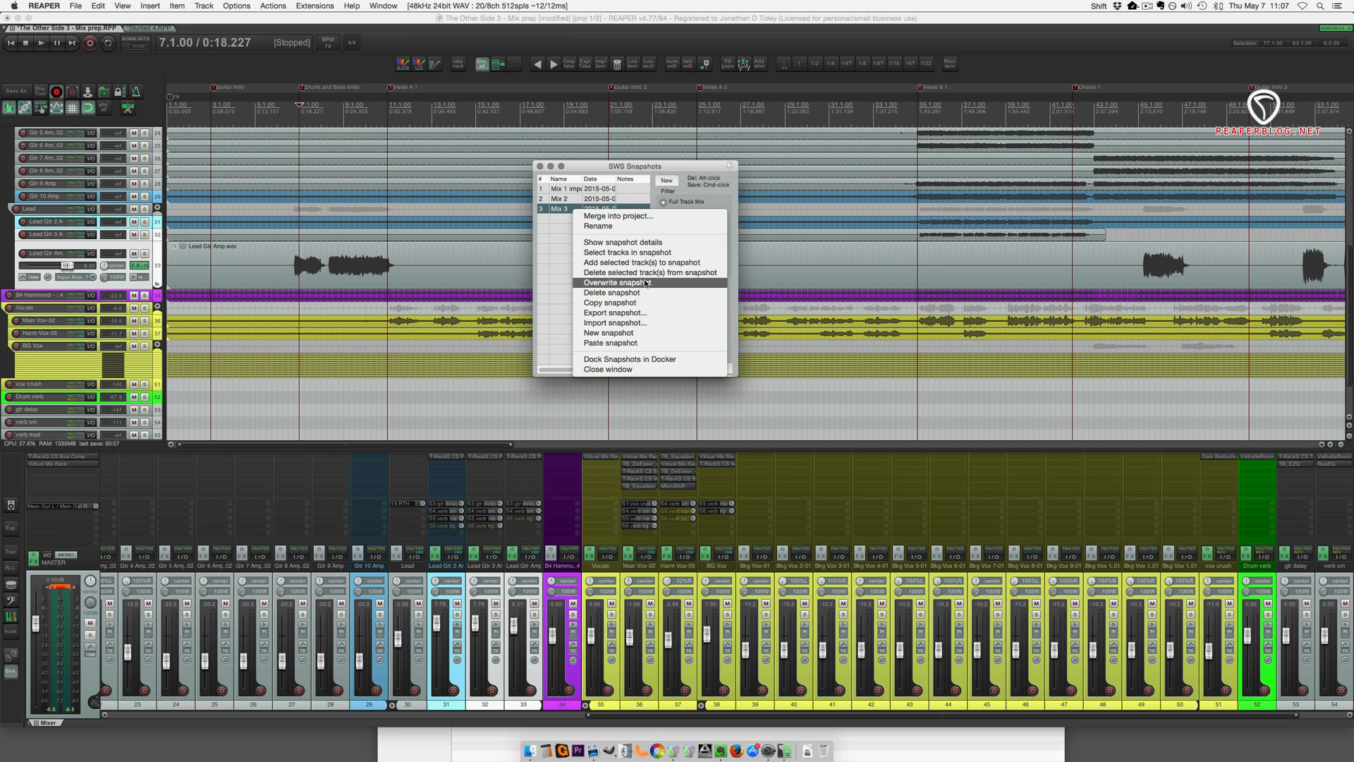
{"action": "mouse_move", "coordinate": [629, 358]}
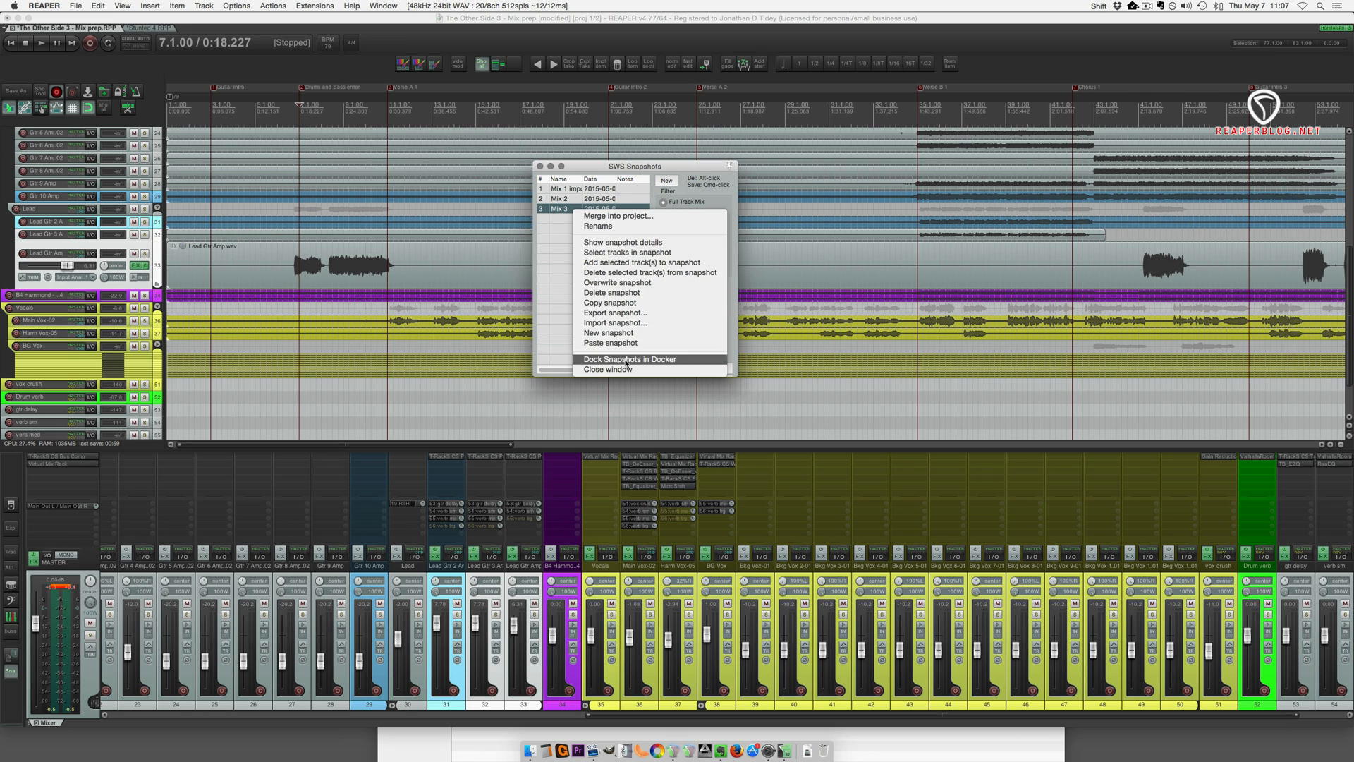
{"action": "mouse_move", "coordinate": [615, 312]}
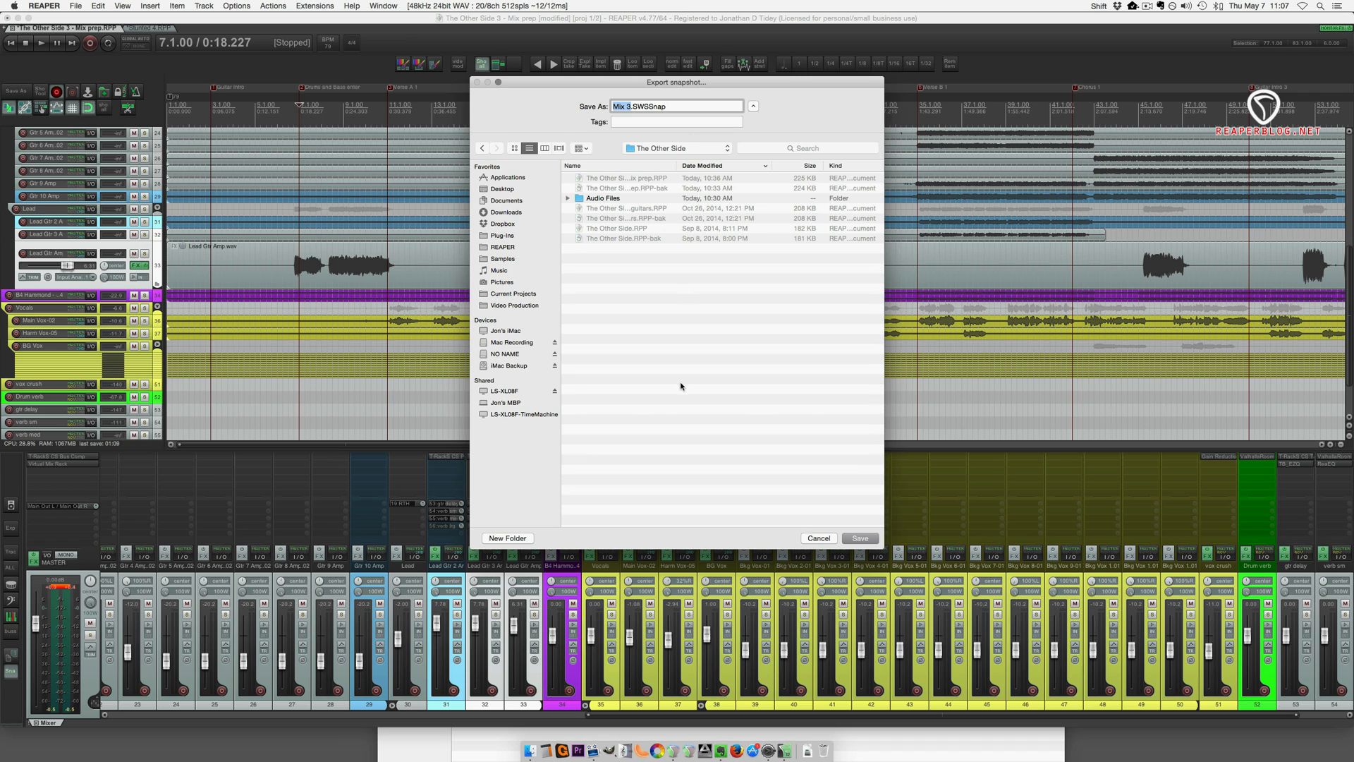
Export the snapshot as 'Mix 3.SWSSnap' into The Other Side folder.
{"action": "left_click", "coordinate": [858, 538]}
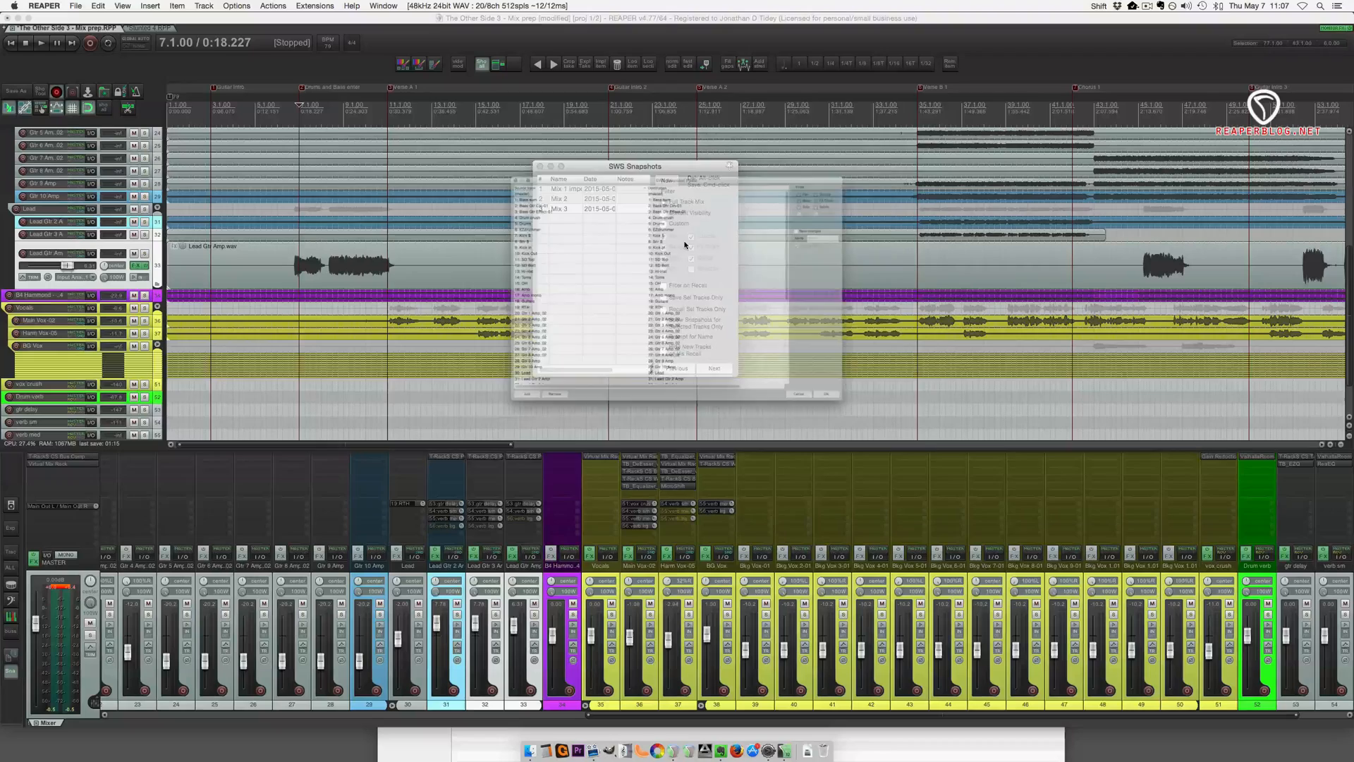
Select the Mix 3 snapshot in the SWS Snapshots list and open its context menu.
{"action": "left_click", "coordinate": [561, 209]}
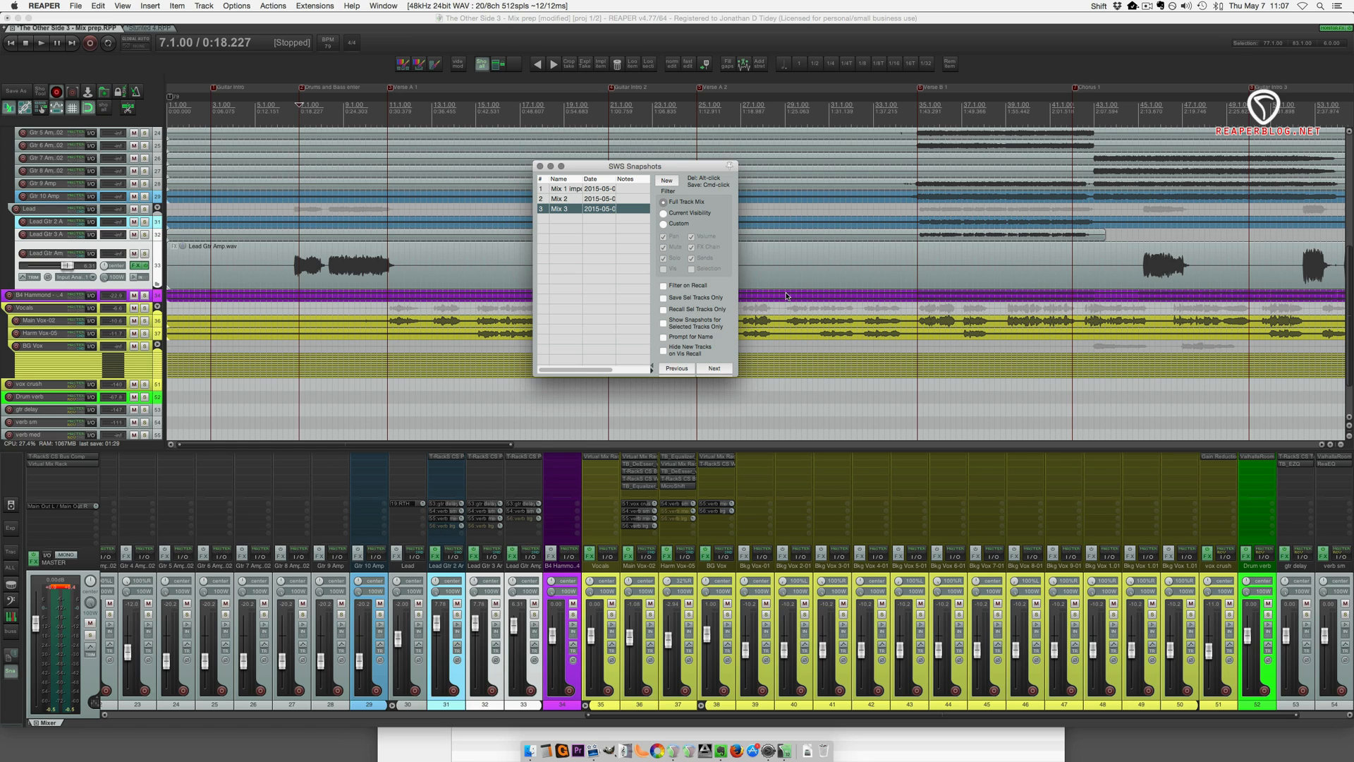
{"action": "mouse_move", "coordinate": [803, 381]}
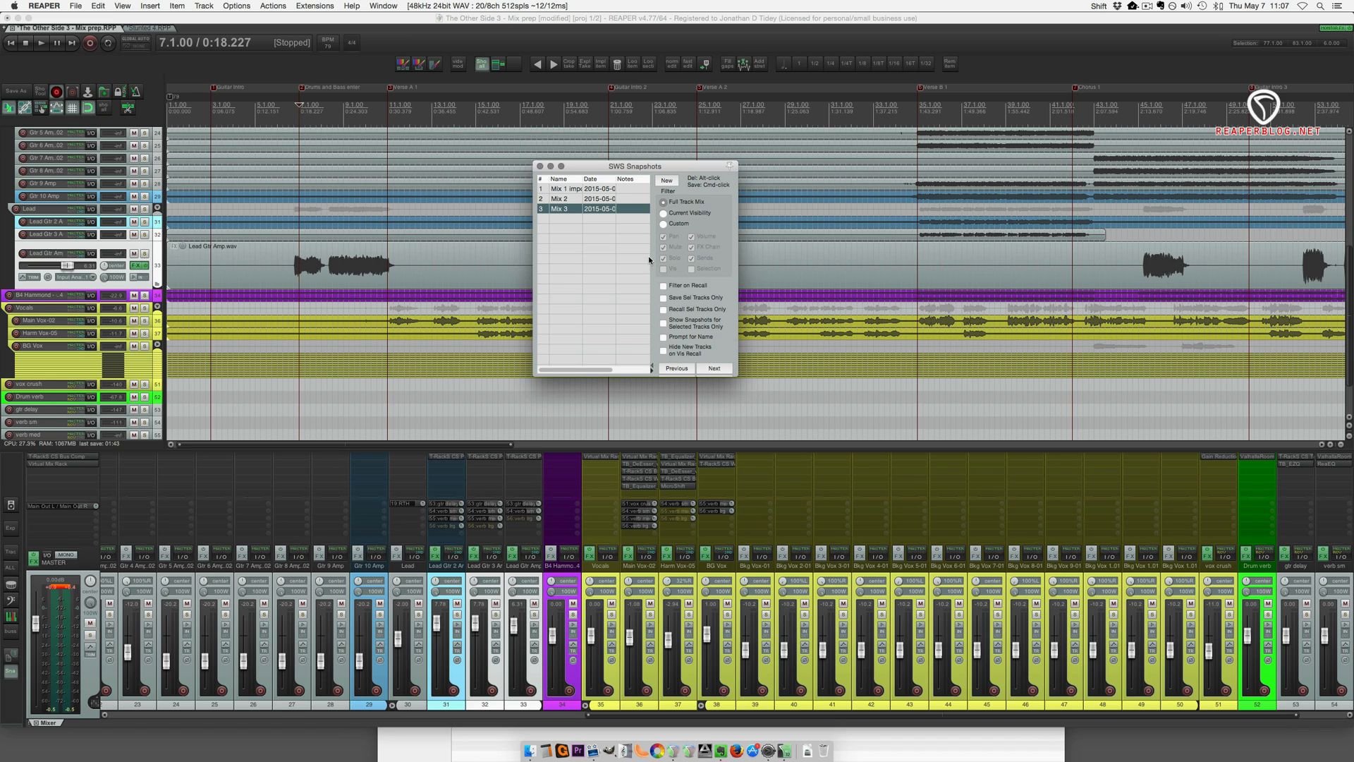
{"action": "mouse_move", "coordinate": [604, 243]}
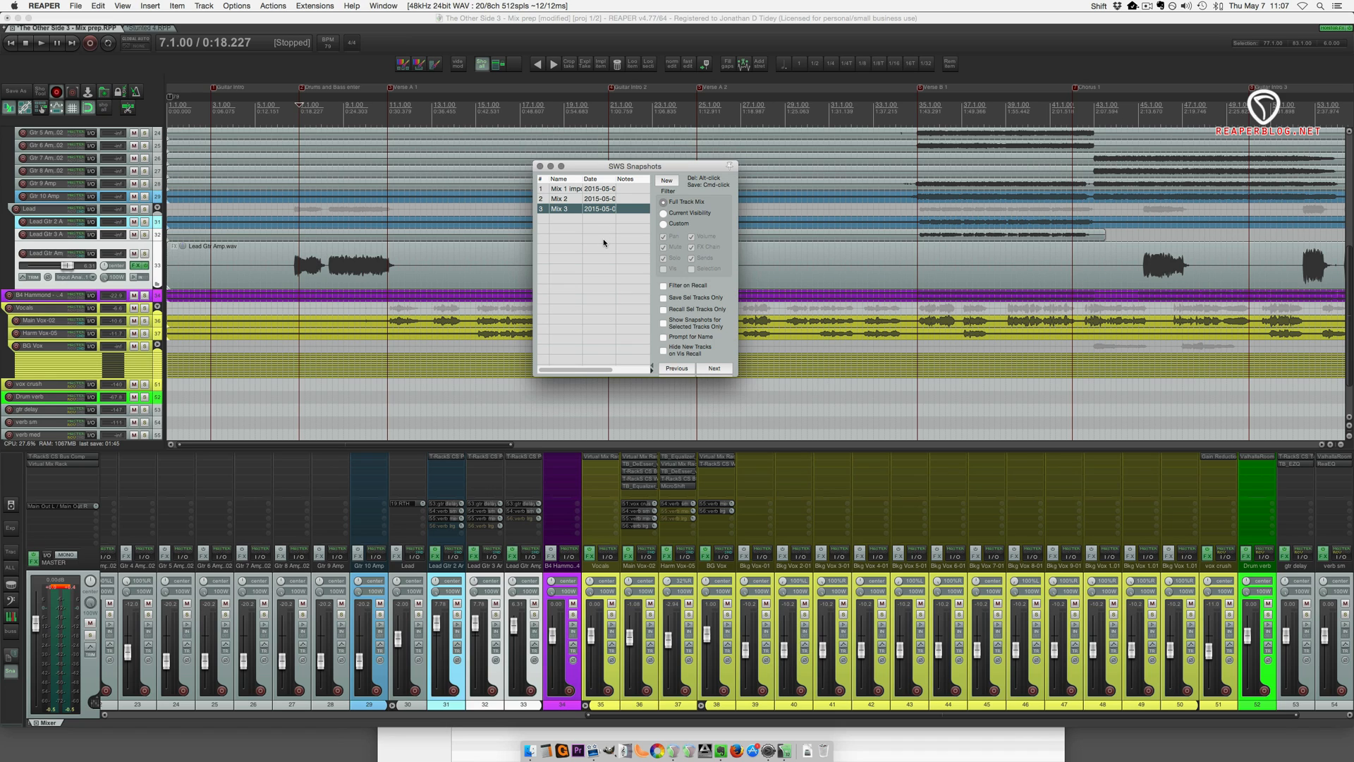
{"action": "right_click", "coordinate": [559, 208]}
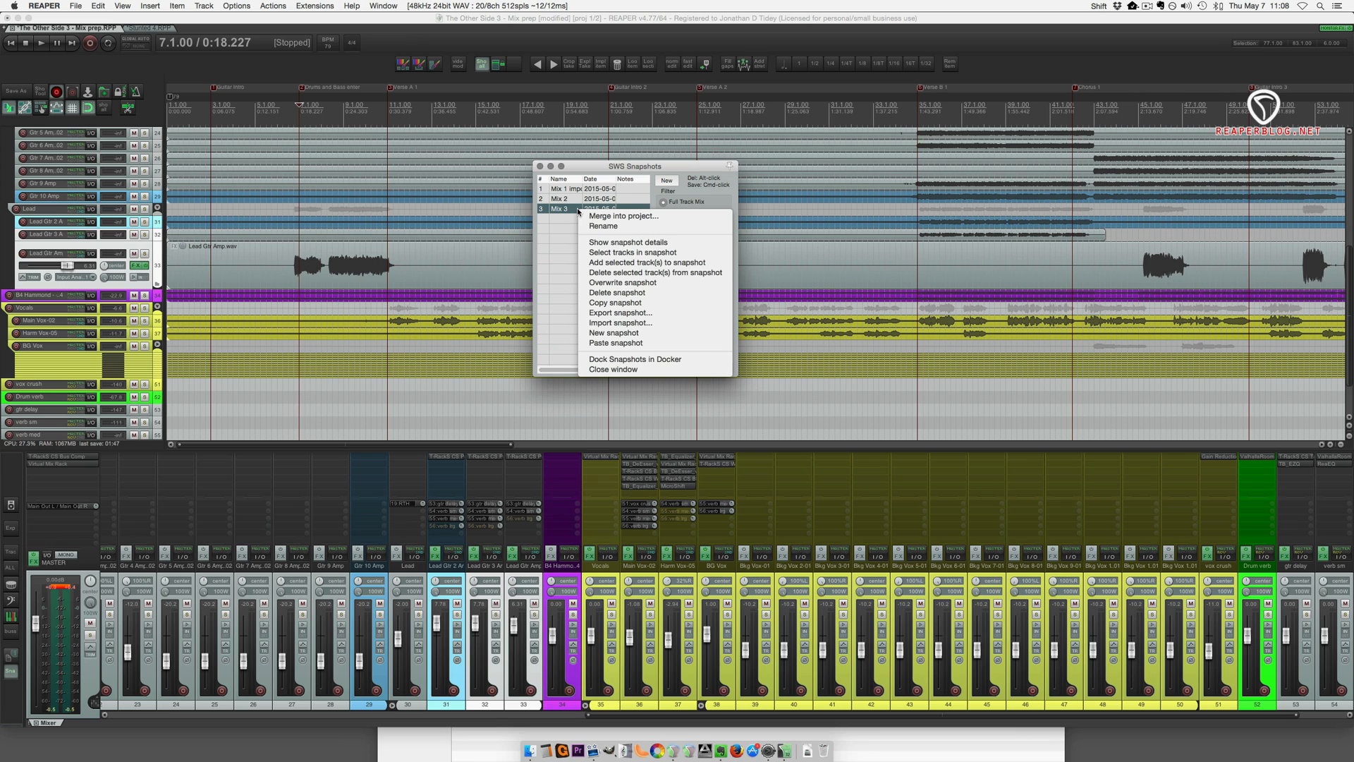